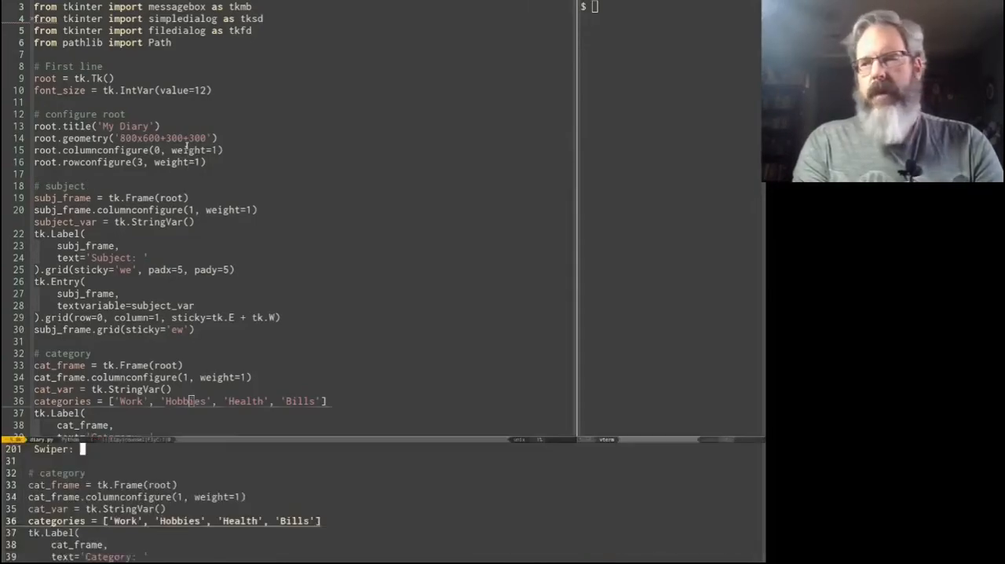
# Under '# Menu' create the menu bar with menu = tk.Menu(root)
pyautogui.write('open')
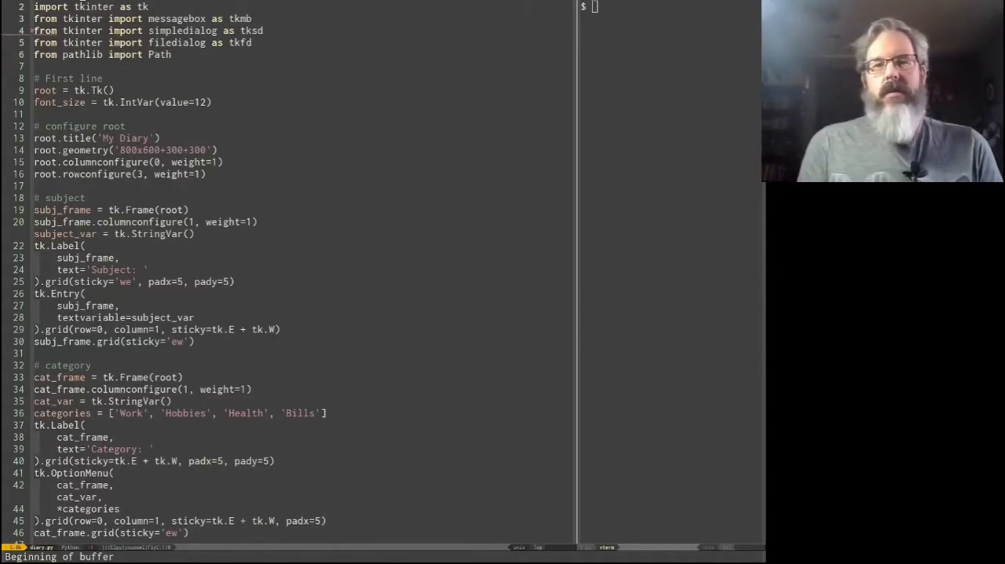
pyautogui.scroll(-3)
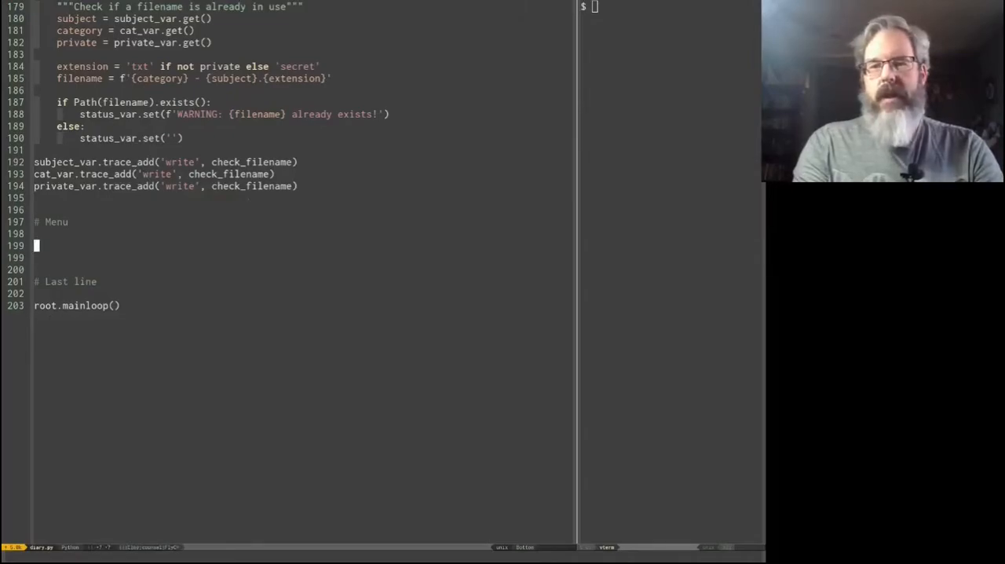
pyautogui.write('menu = tk.M')
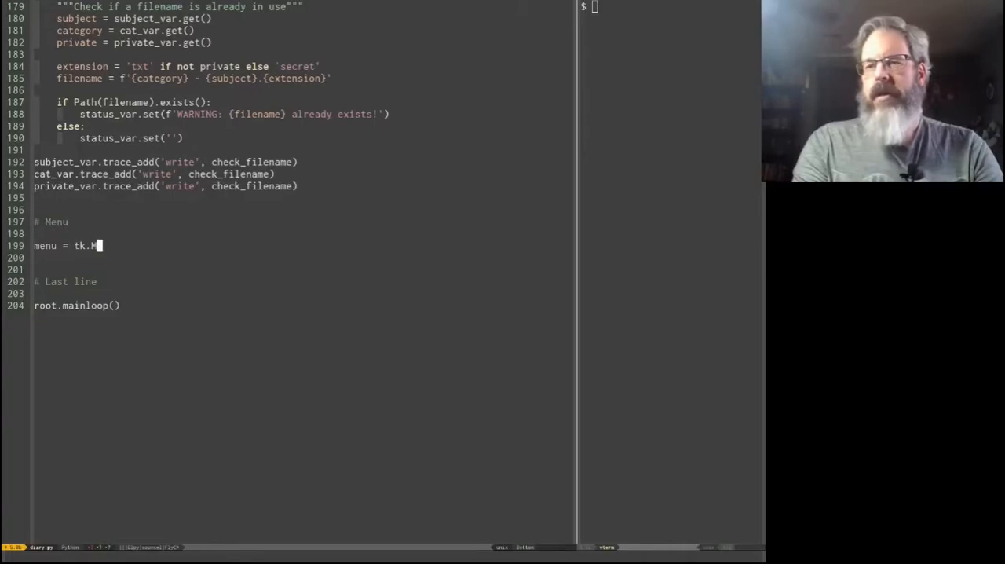
pyautogui.write('enu()')
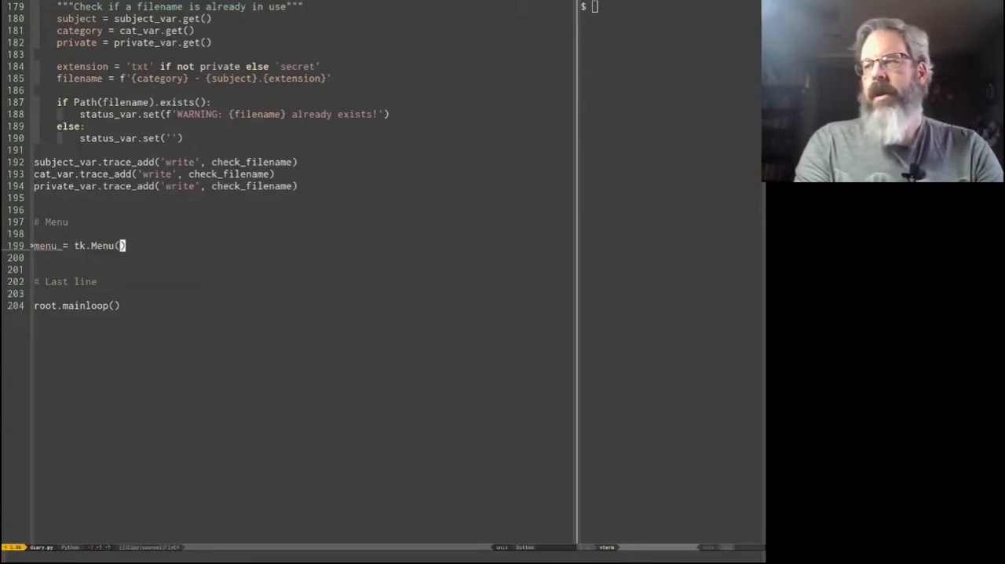
pyautogui.write('root')
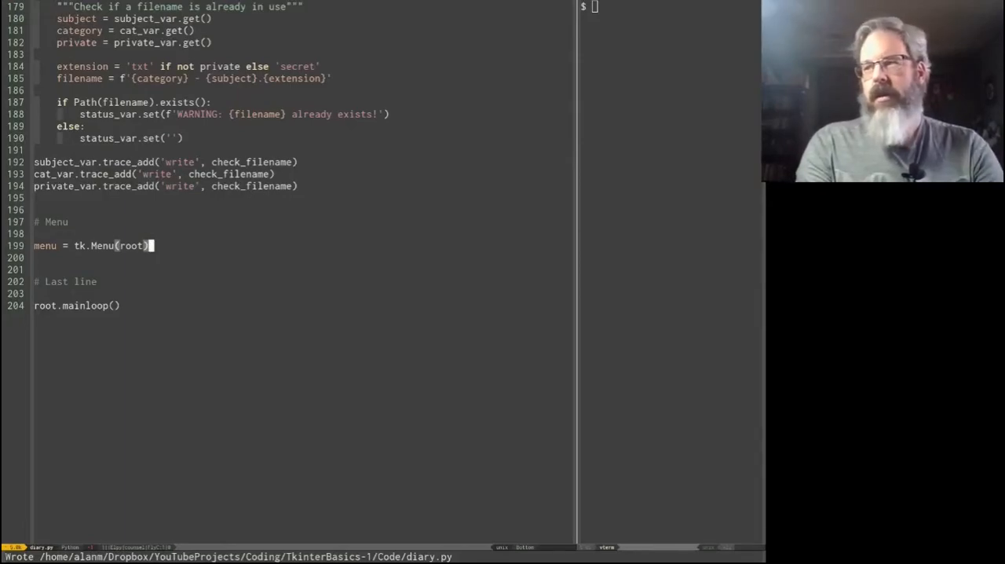
pyautogui.press('Return')
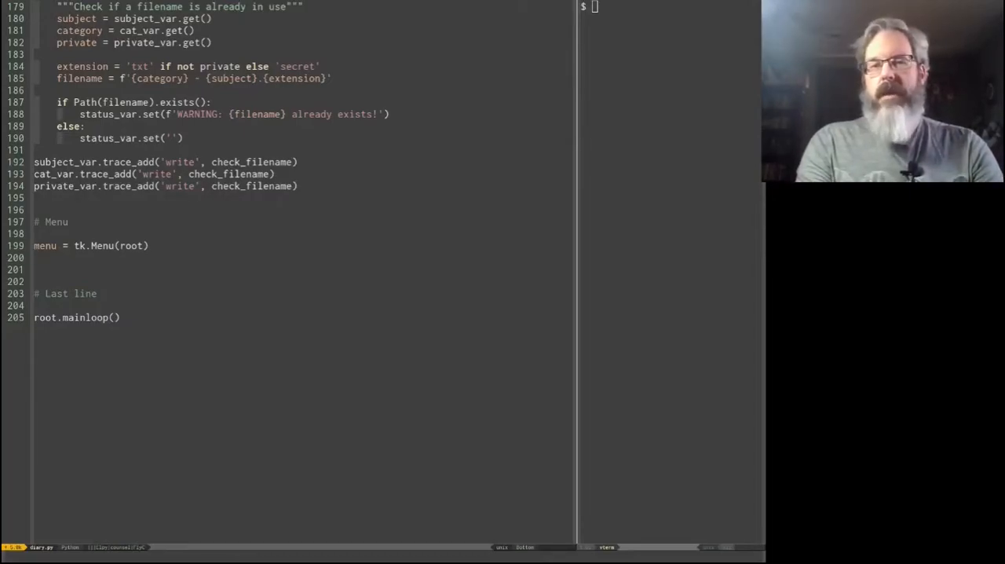
# Attach the menu bar to the window with root.configure(menu=menu)
pyautogui.write('roo')
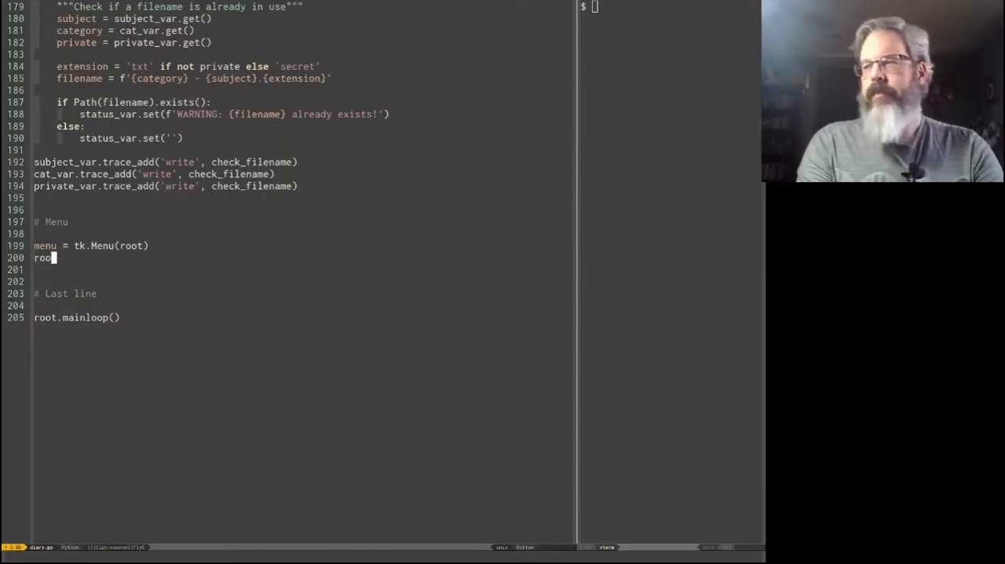
pyautogui.write('t.configure')
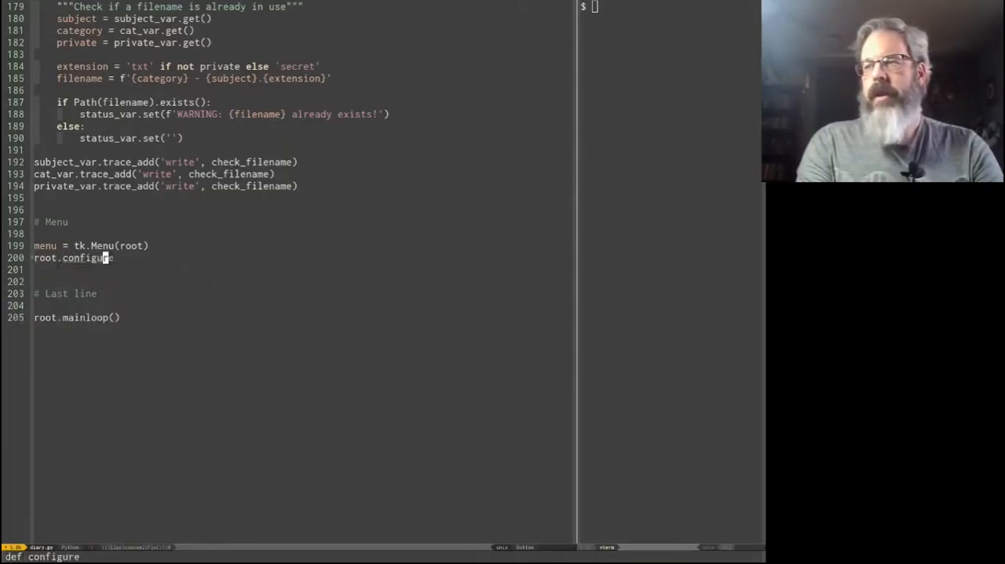
pyautogui.write('(menu=m')
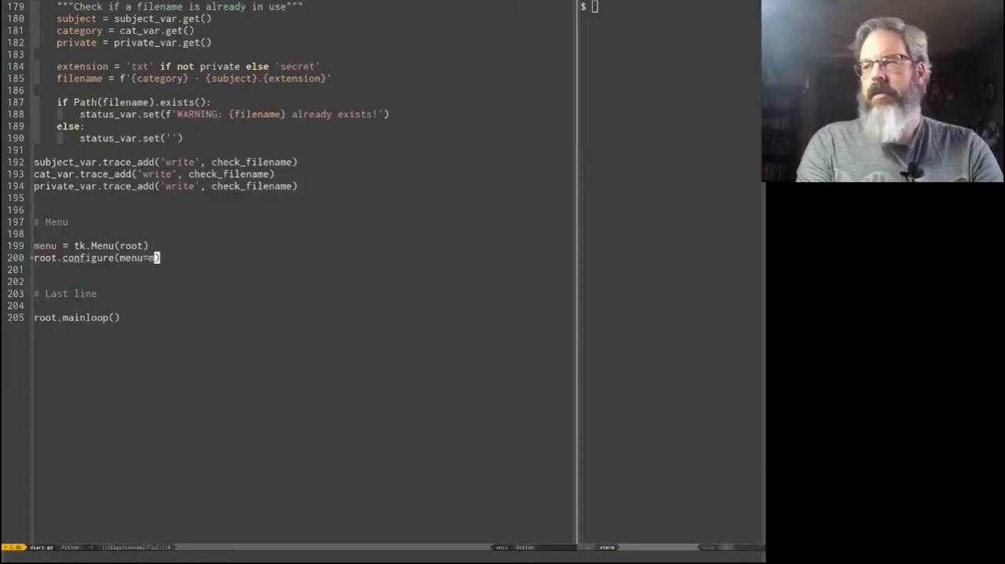
pyautogui.write('enu)')
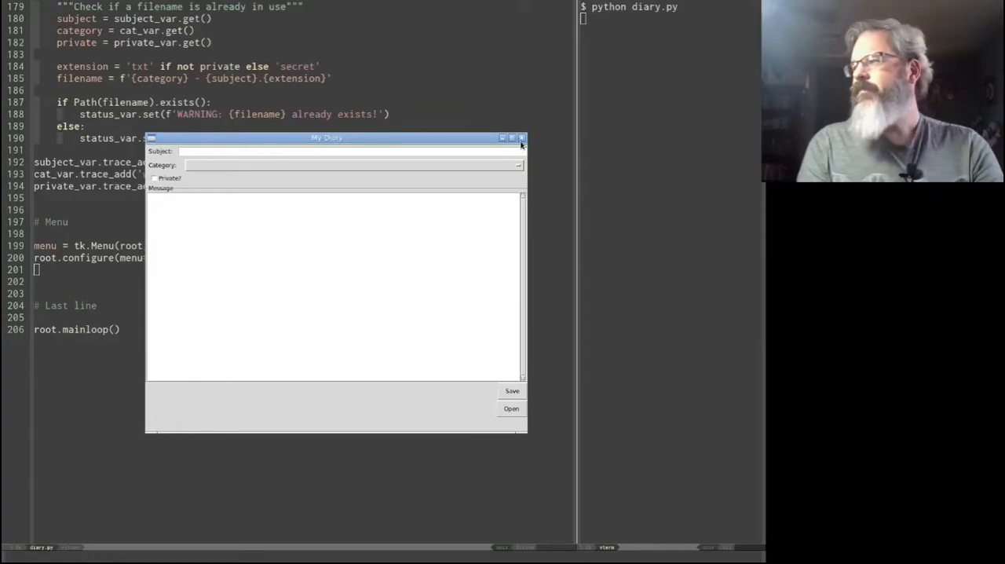
pyautogui.click(521, 138)
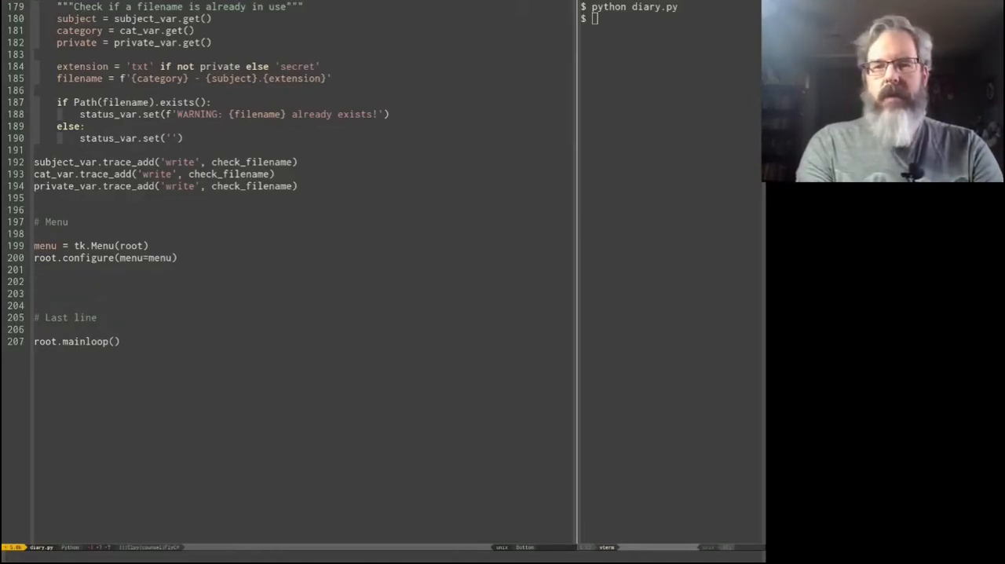
# Define file_menu = tk.Menu(menu) and add it with menu.add_cascade(label='File', menu=file_menu)
pyautogui.write('file_menu =')
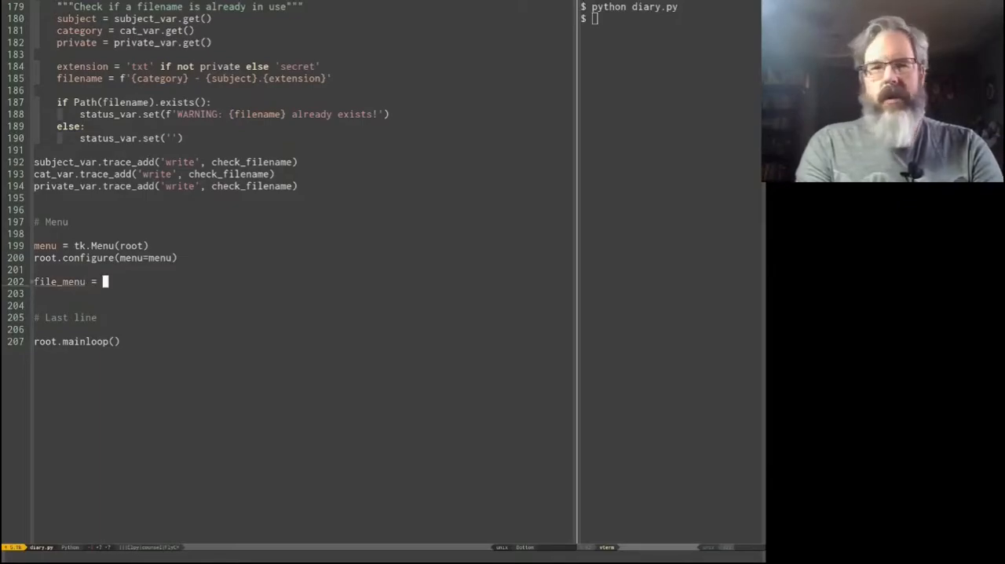
pyautogui.write('tk.Menu(')
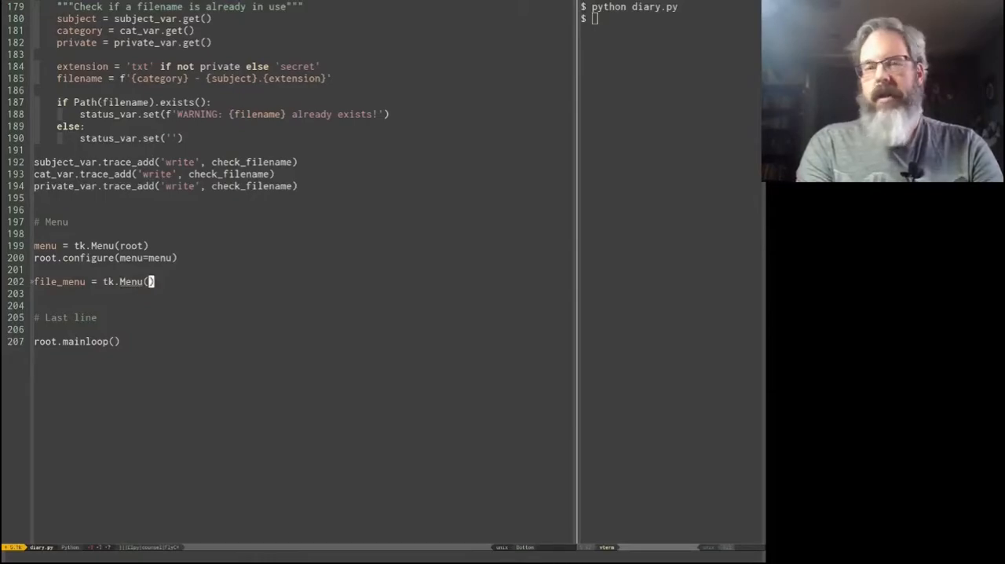
pyautogui.write('menu')
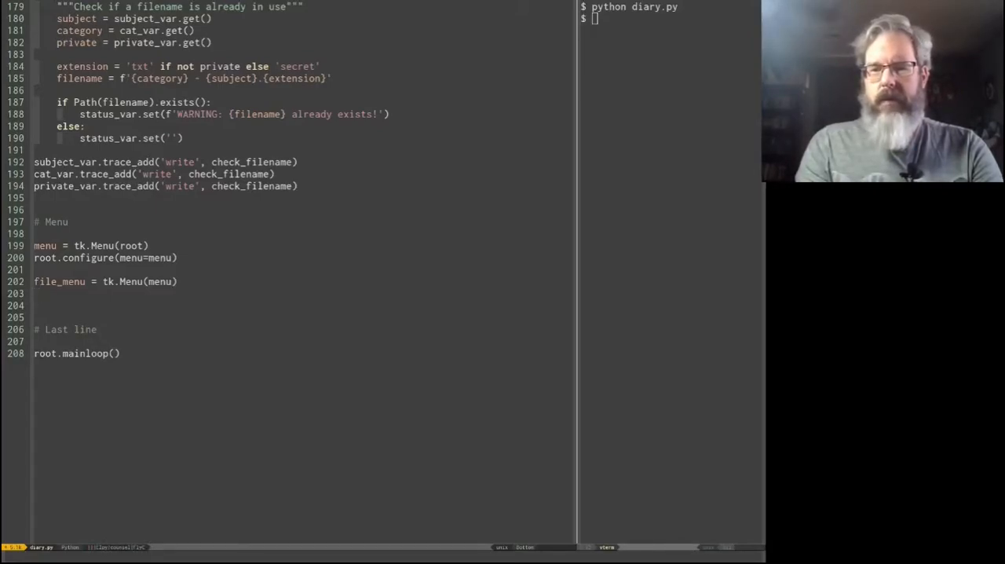
pyautogui.write('menu.add_cascade')
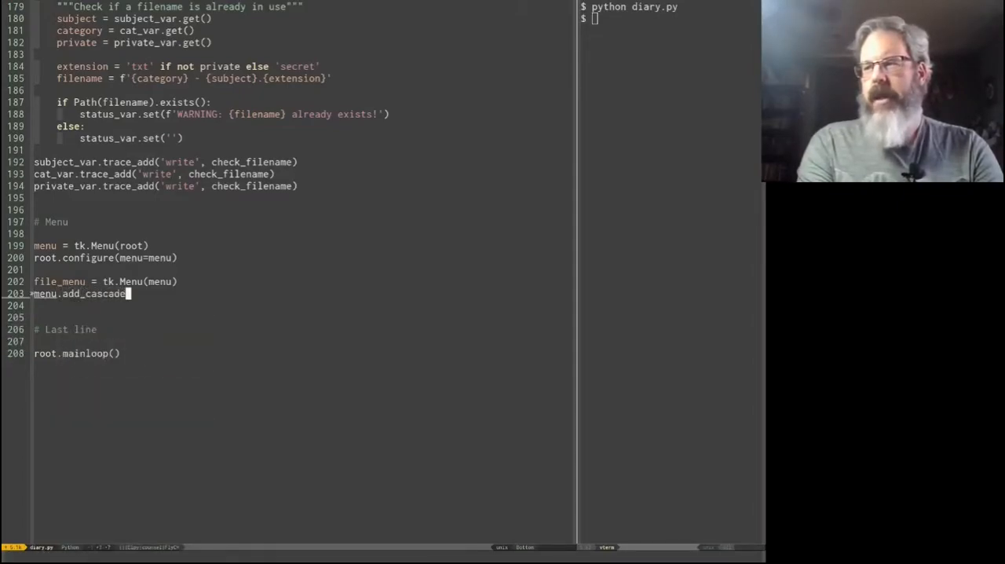
pyautogui.write('()')
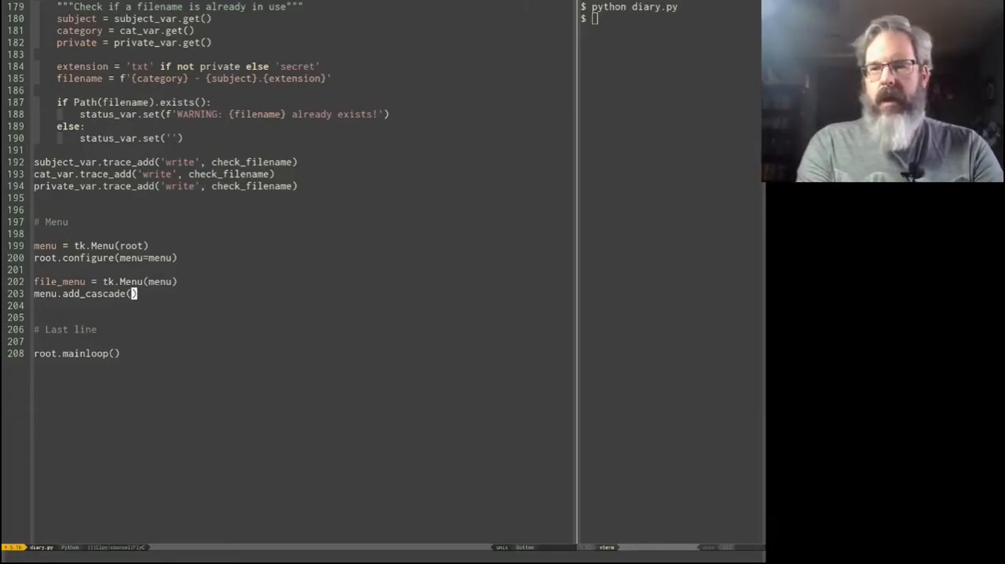
pyautogui.write("label='File',")
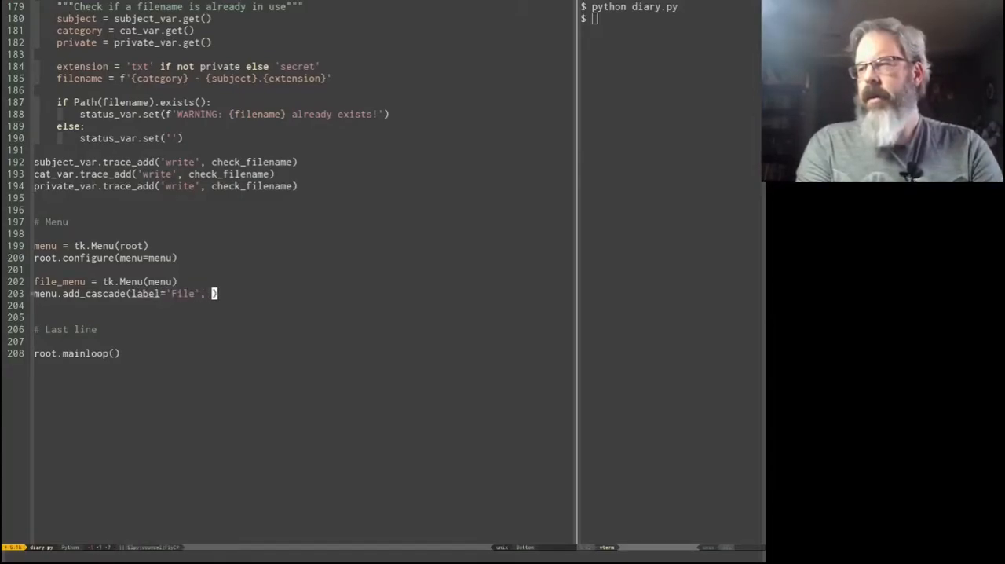
pyautogui.write('menu=')
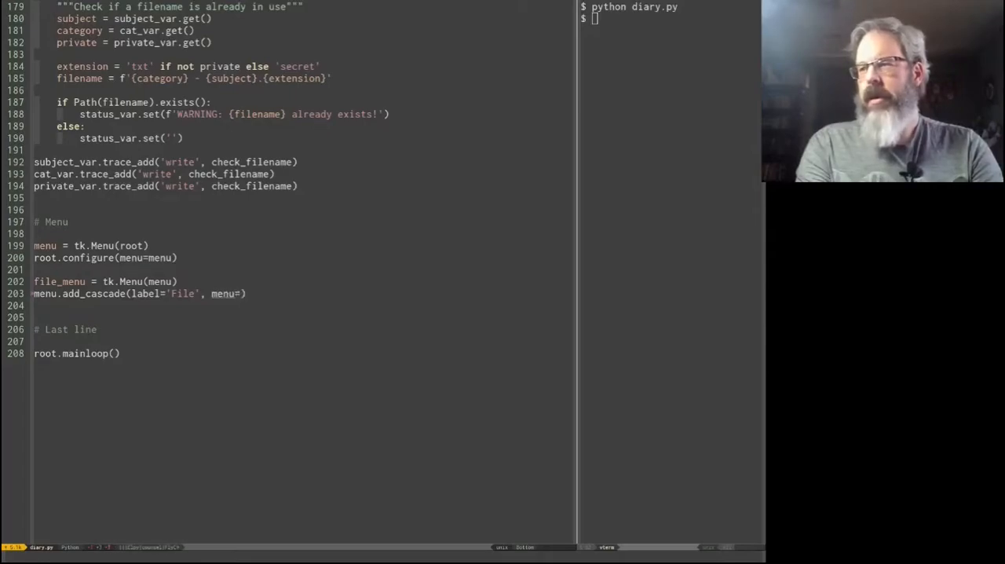
pyautogui.write('file_menu')
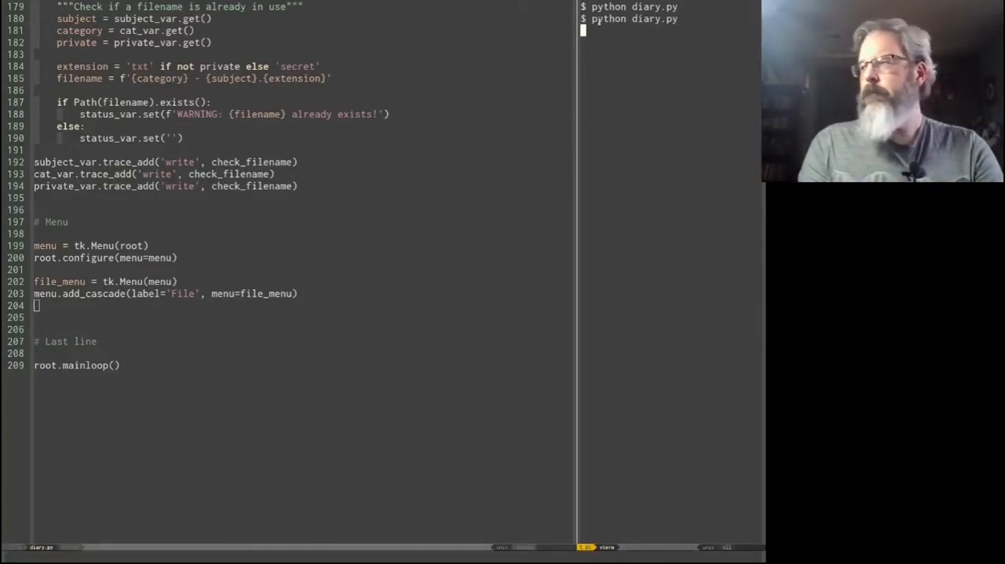
pyautogui.press('Return')
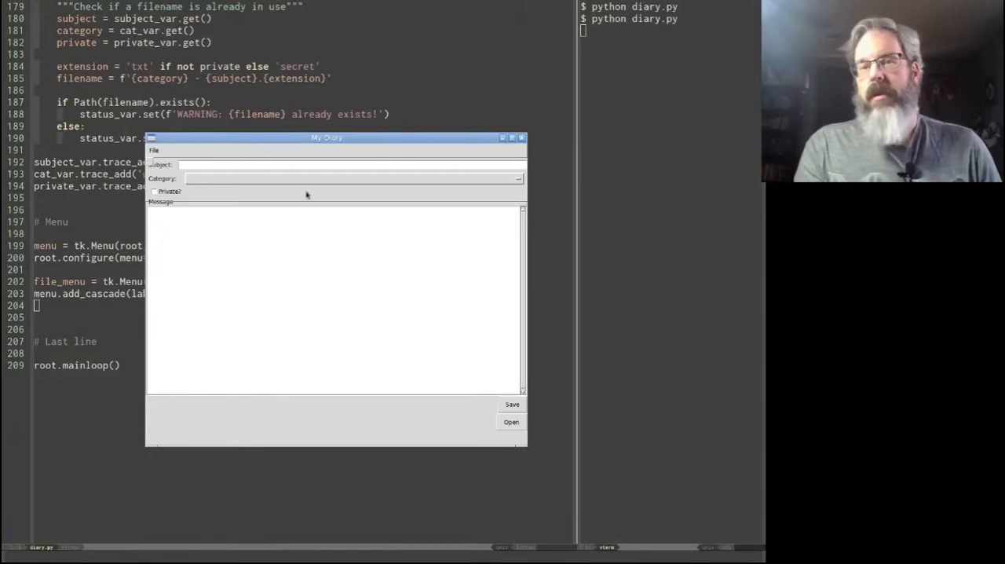
pyautogui.moveTo(290, 201)
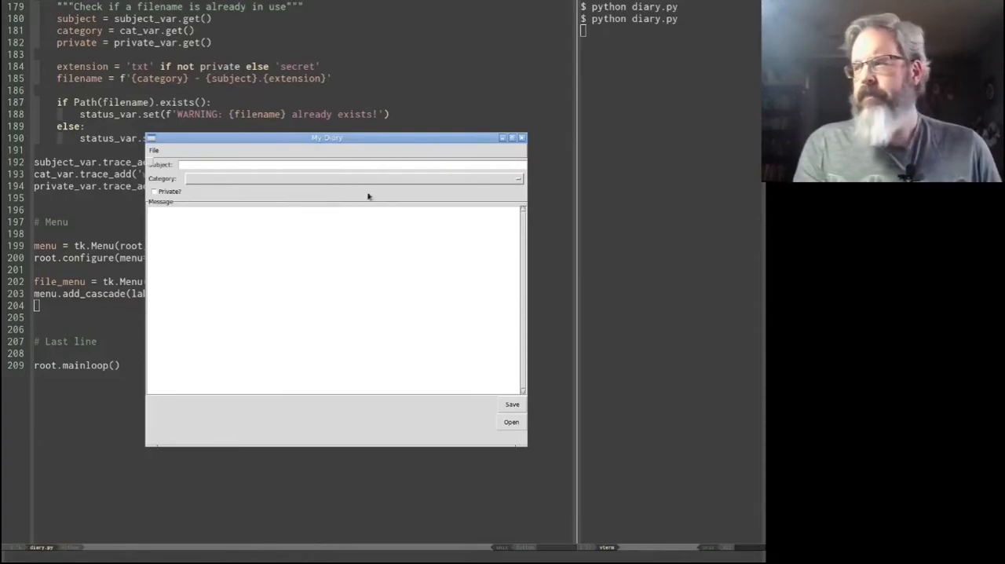
pyautogui.moveTo(446, 267)
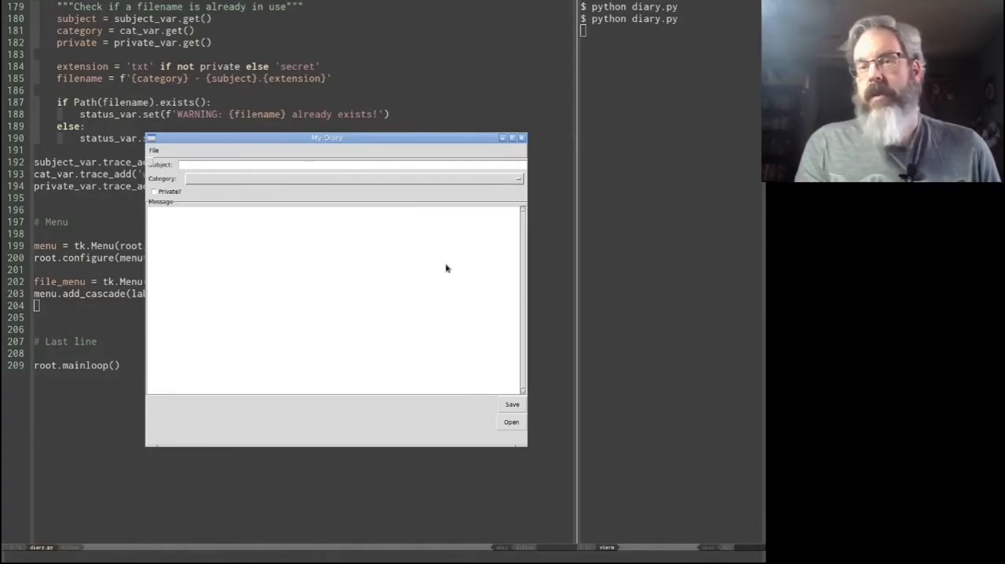
pyautogui.moveTo(532, 234)
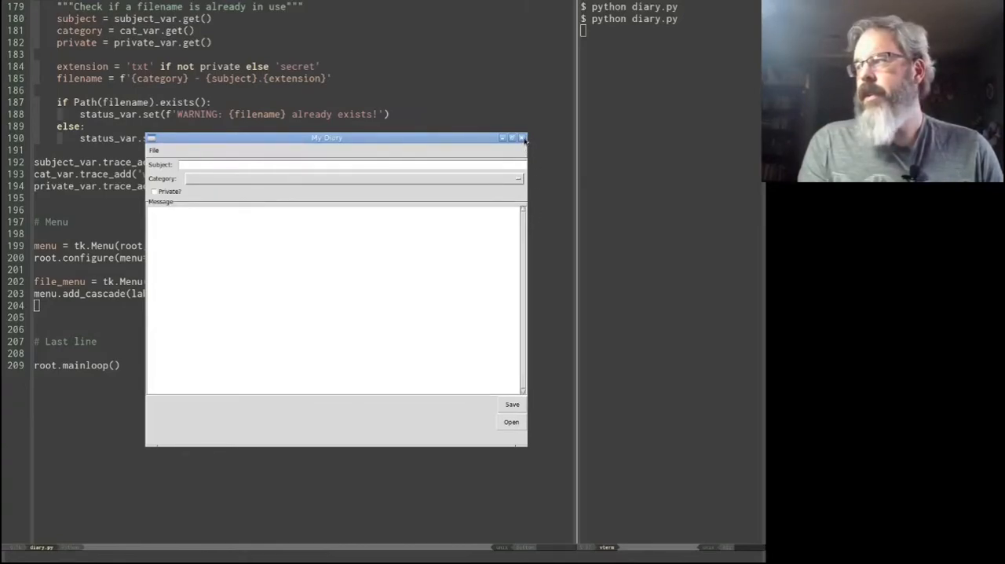
pyautogui.click(522, 137)
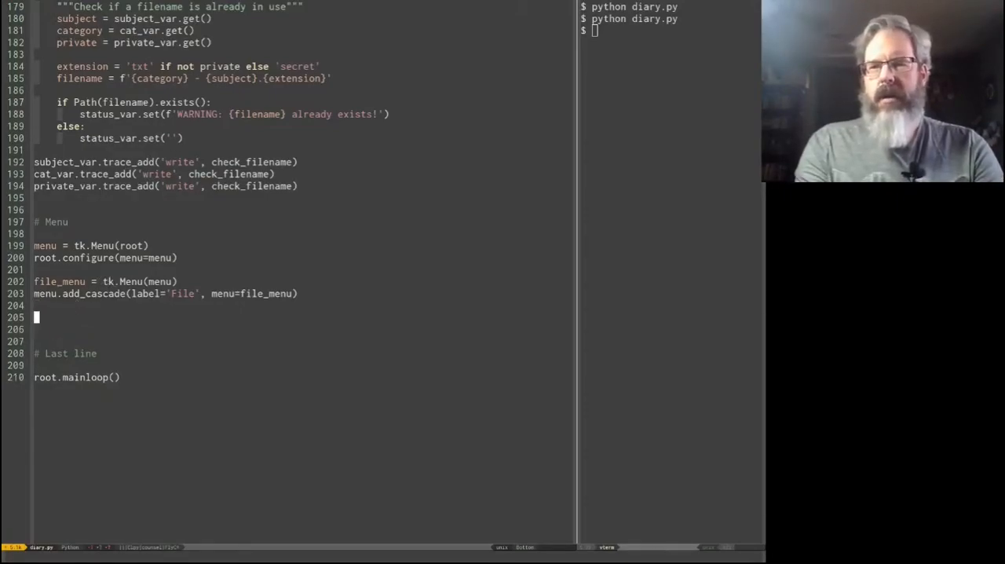
# Add file_menu.add_command(label='Quit', command=root.destroy) to the File menu
pyautogui.write('file_menu.add')
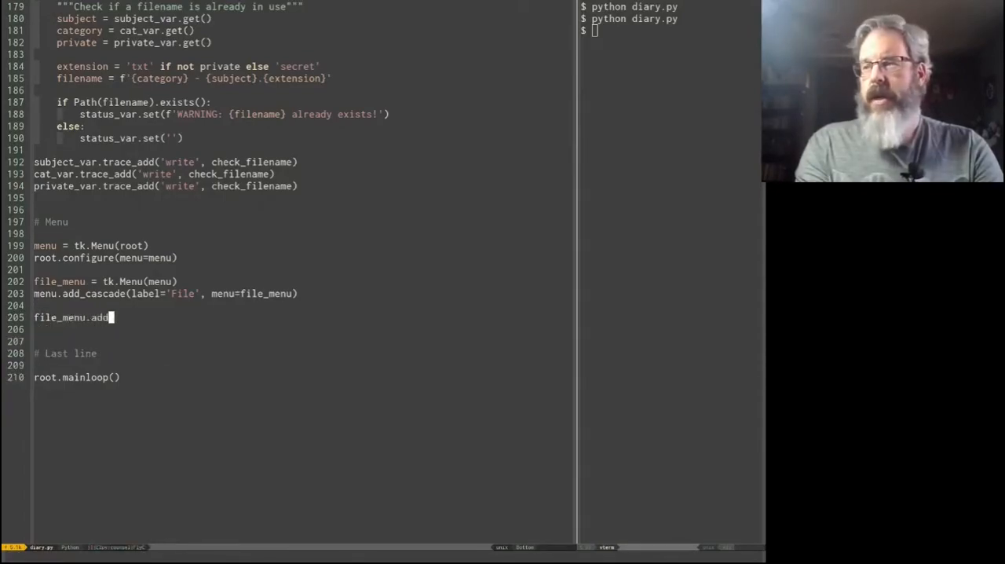
pyautogui.write('comma')
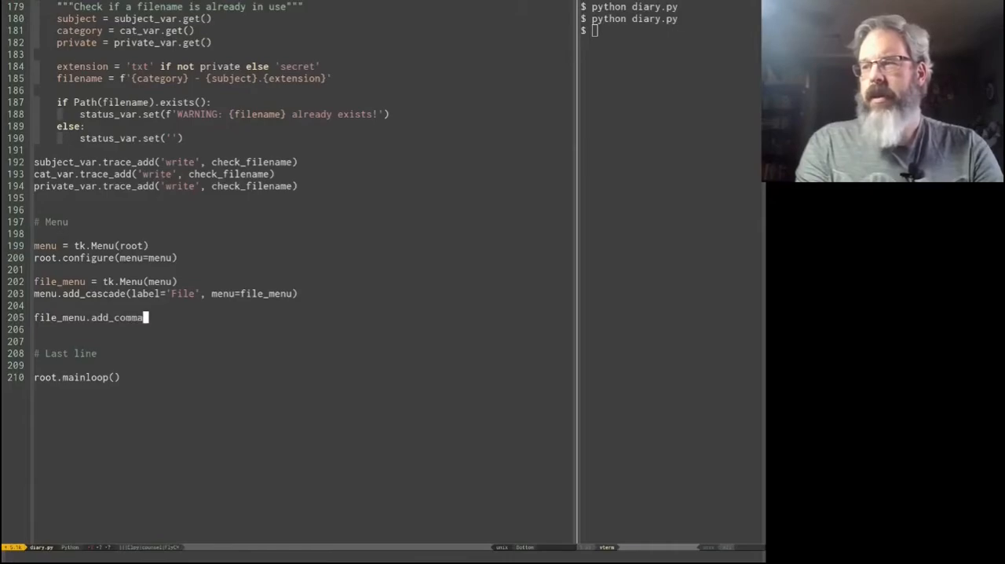
pyautogui.write('nd()')
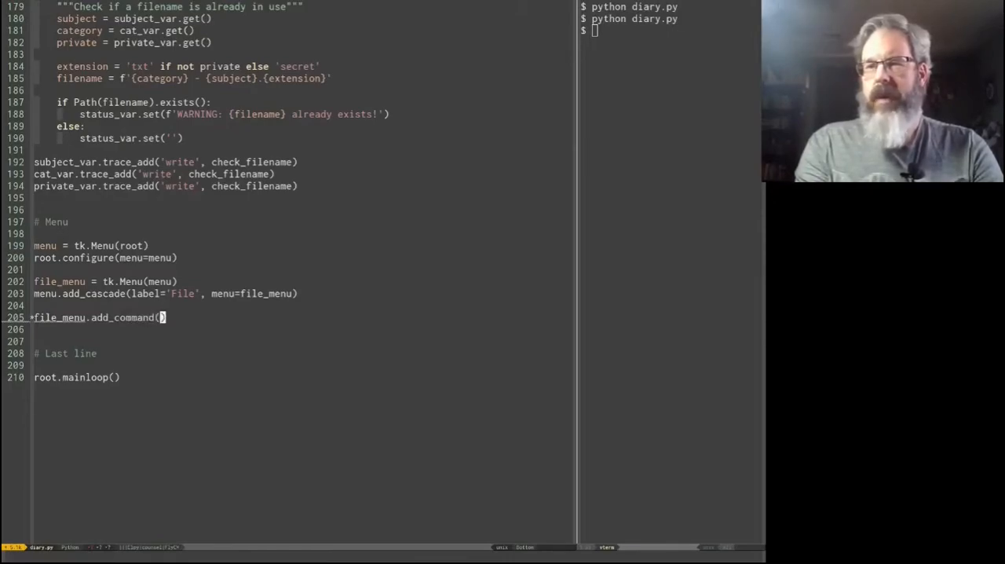
pyautogui.write('lab')
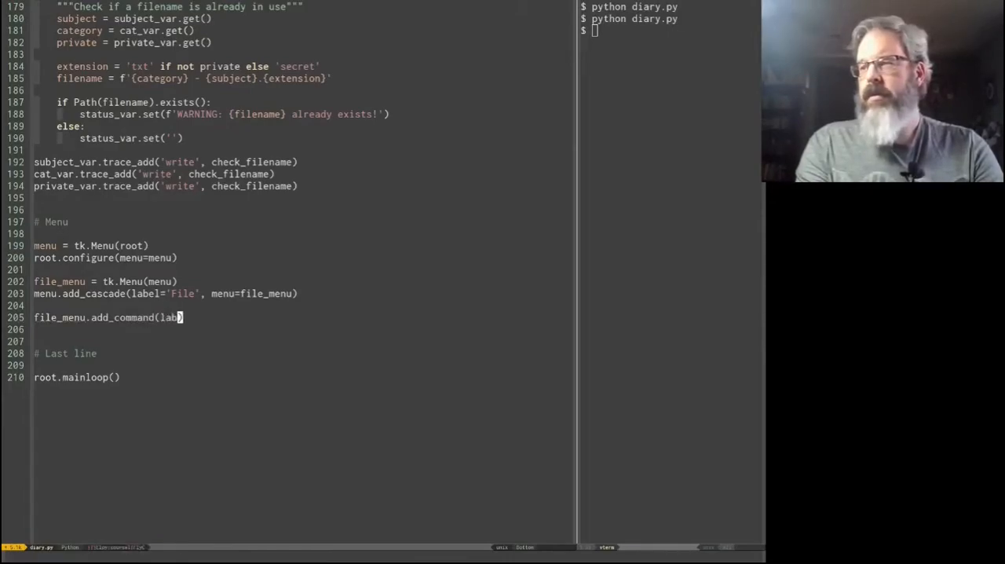
pyautogui.write("el='Quit',")
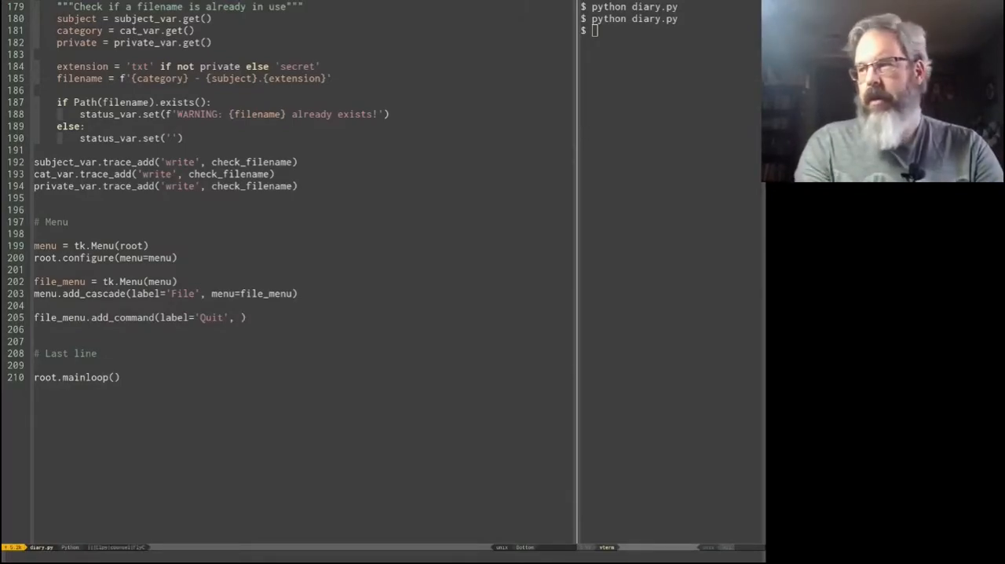
pyautogui.write('command=')
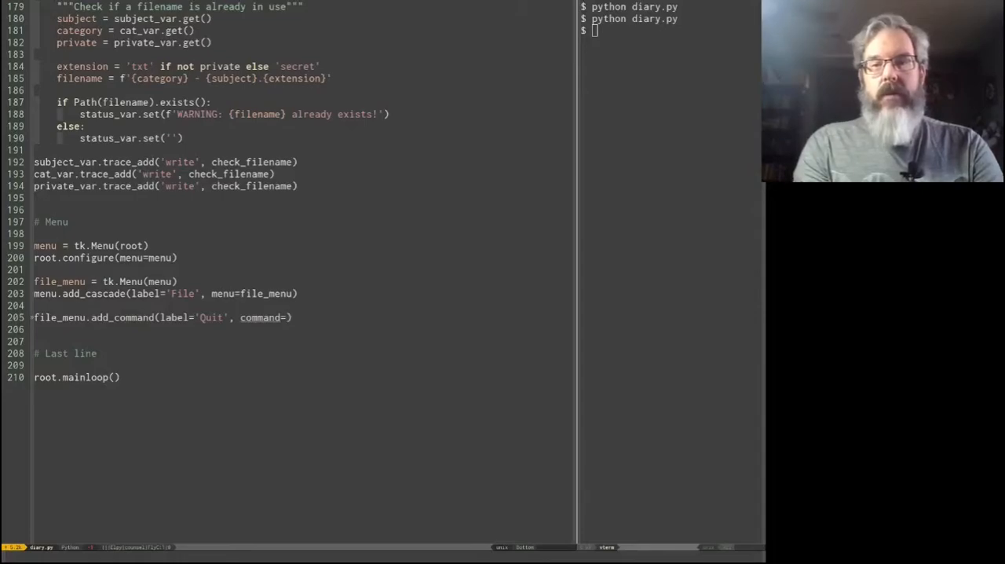
pyautogui.write('root.destroy')
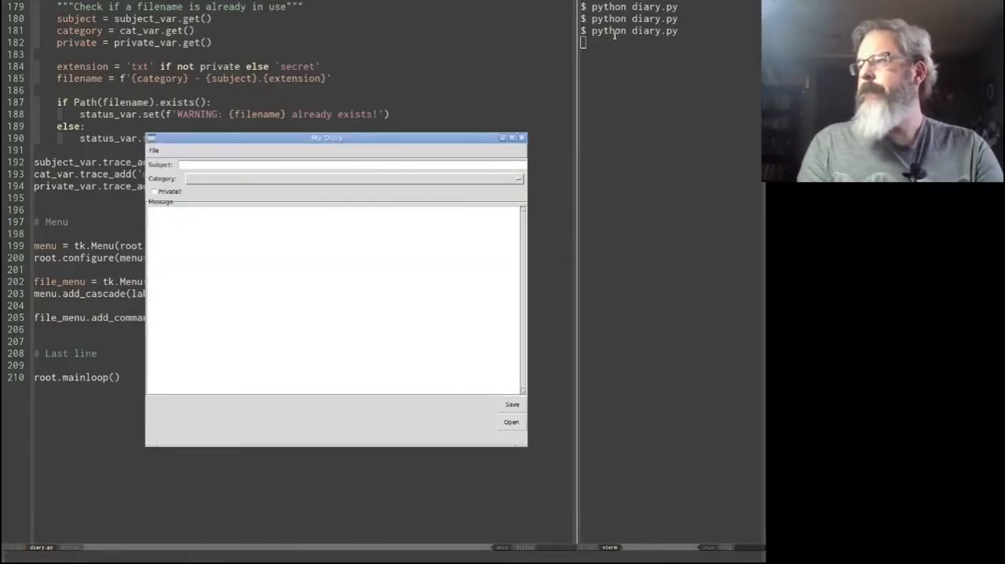
pyautogui.click(153, 150)
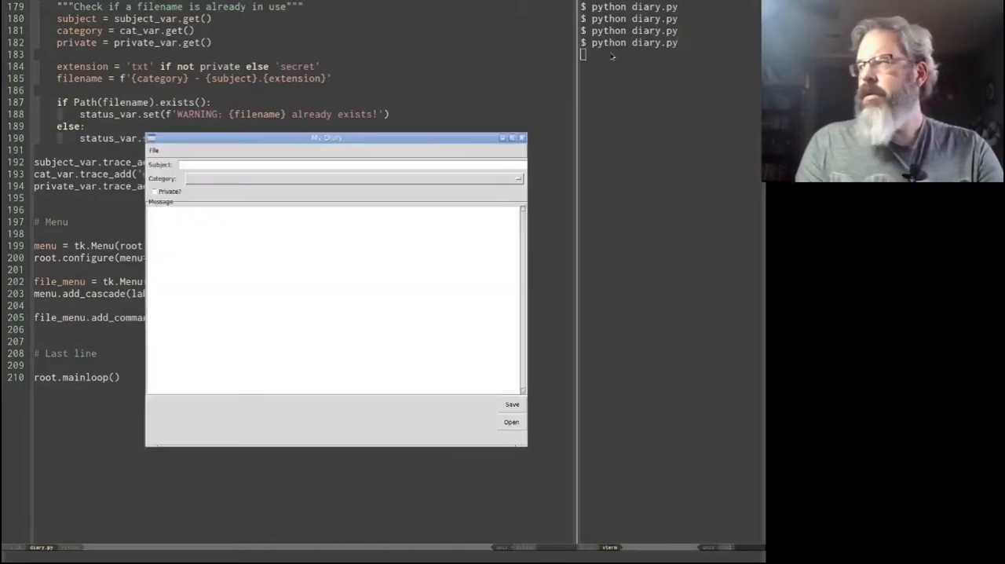
pyautogui.click(154, 150)
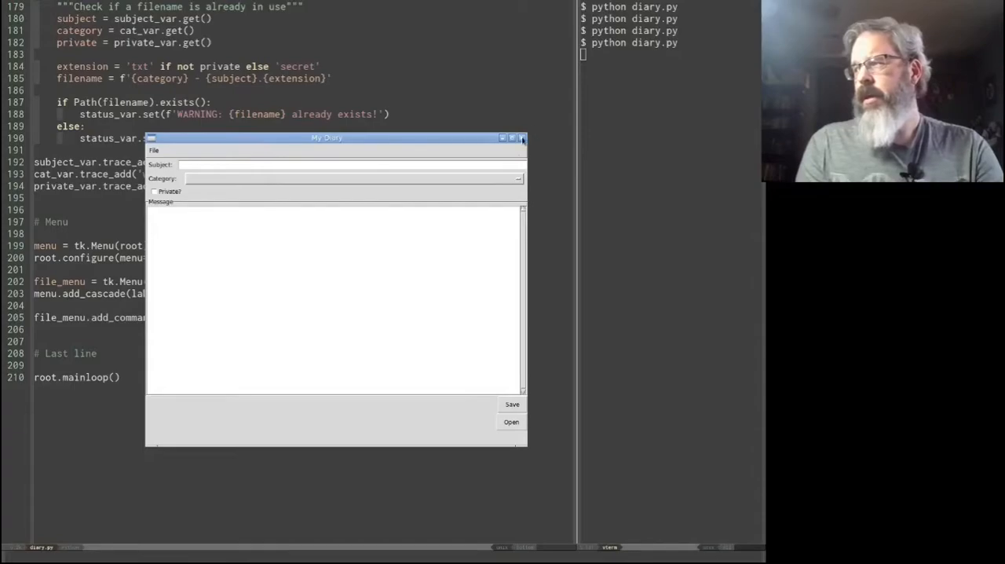
# Close the running diary, add tearoff=0 to the file_menu tk.Menu call, and recheck the File menu
pyautogui.click(521, 137)
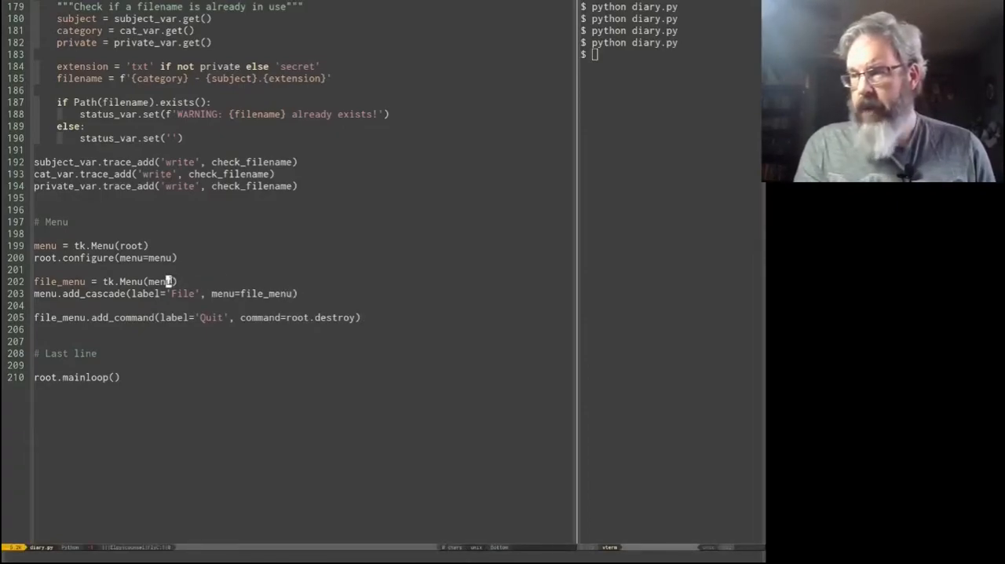
pyautogui.write(',')
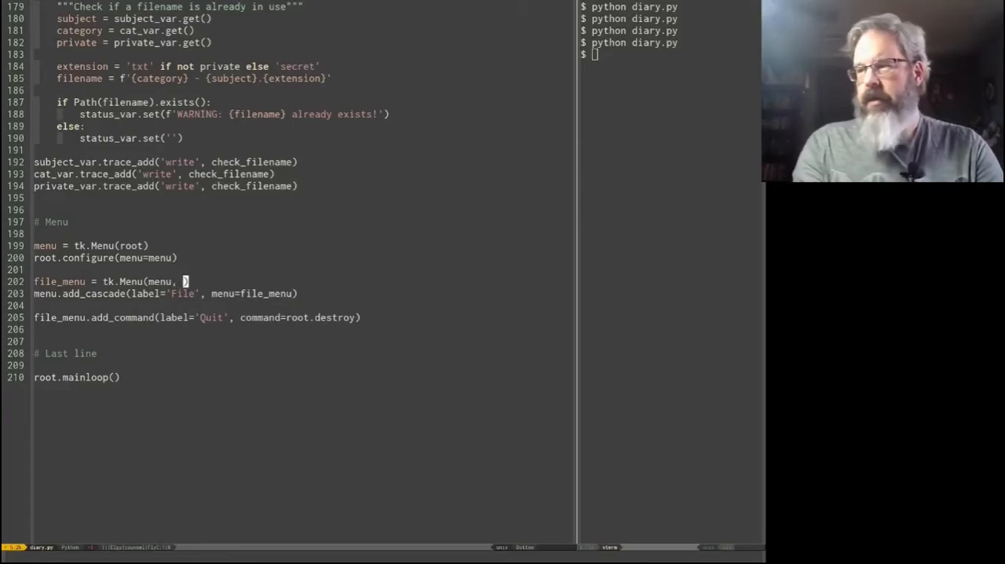
pyautogui.write('tearoff=')
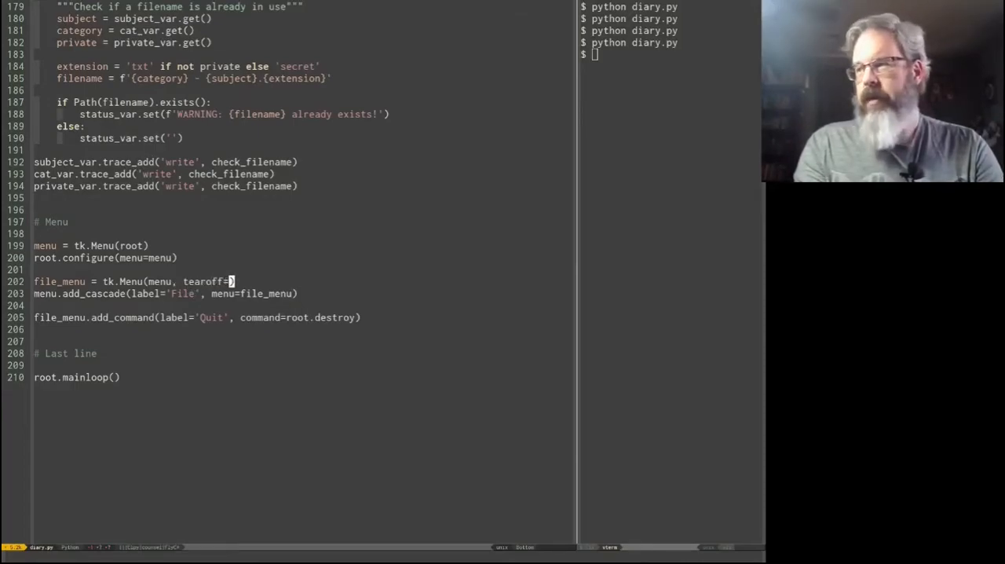
pyautogui.write('0')
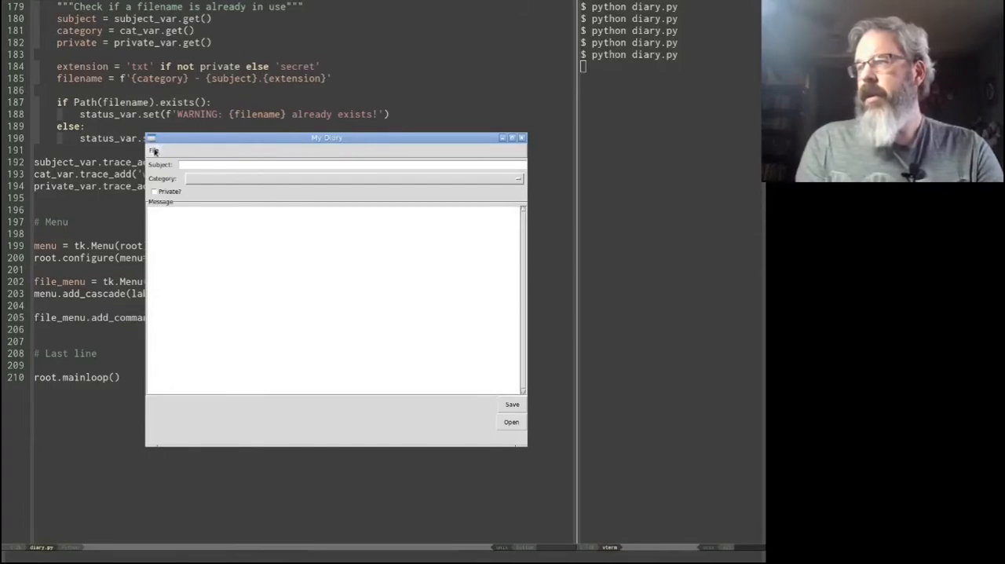
pyautogui.click(154, 150)
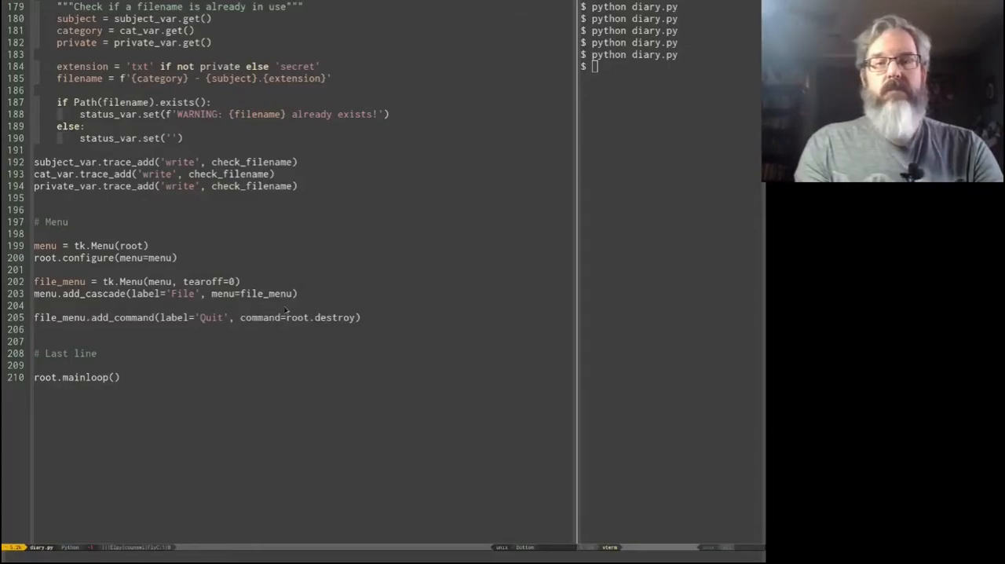
# Add File menu commands Open (command=open_file) and Save (command=save)
pyautogui.write('file_menu.add_command(la')
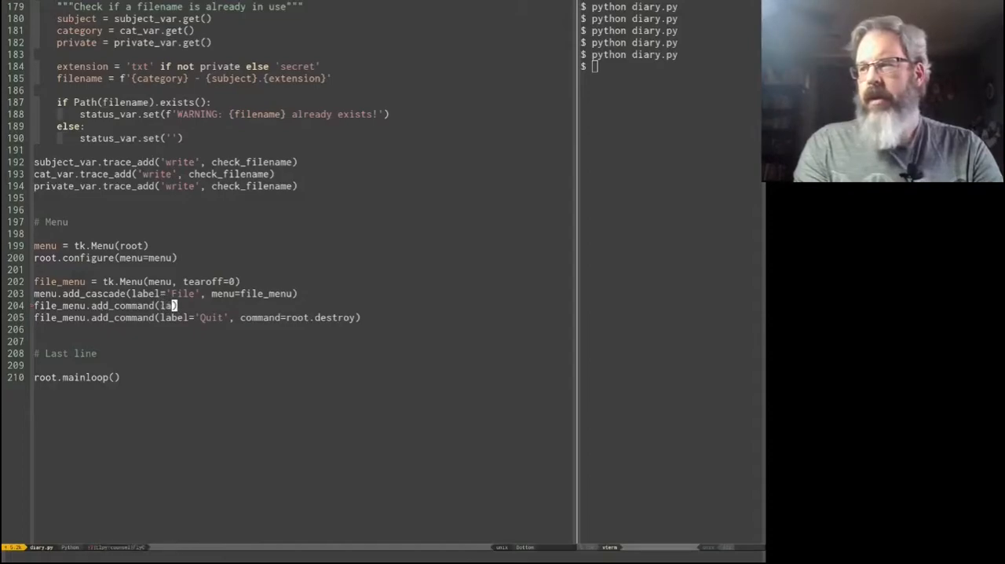
pyautogui.write('Open')
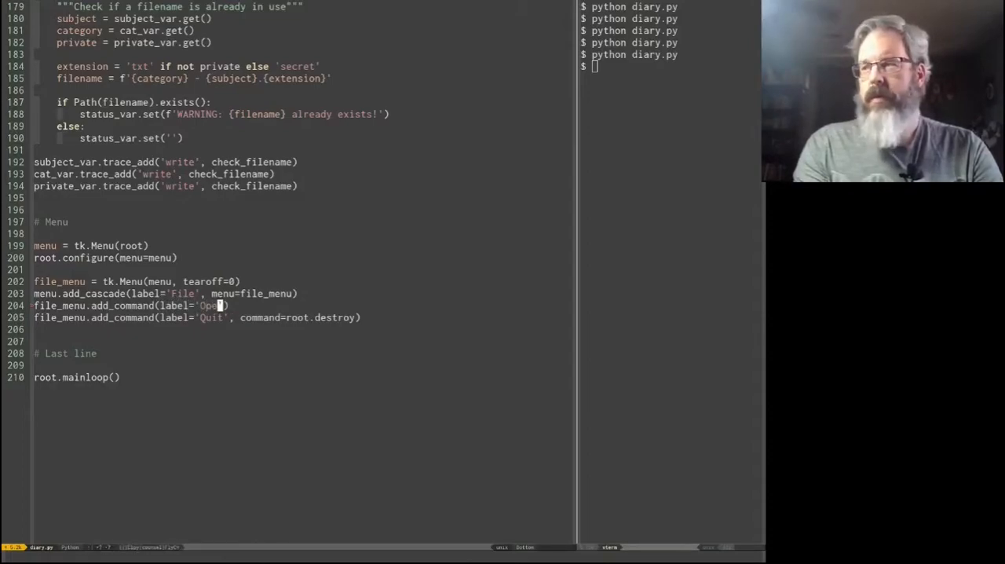
pyautogui.write("', command")
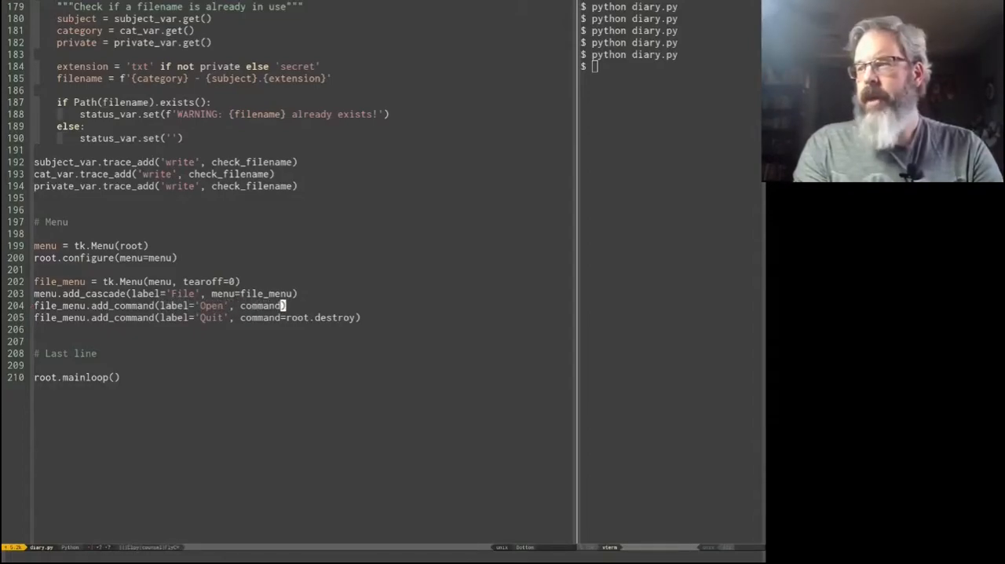
pyautogui.write('open_file')
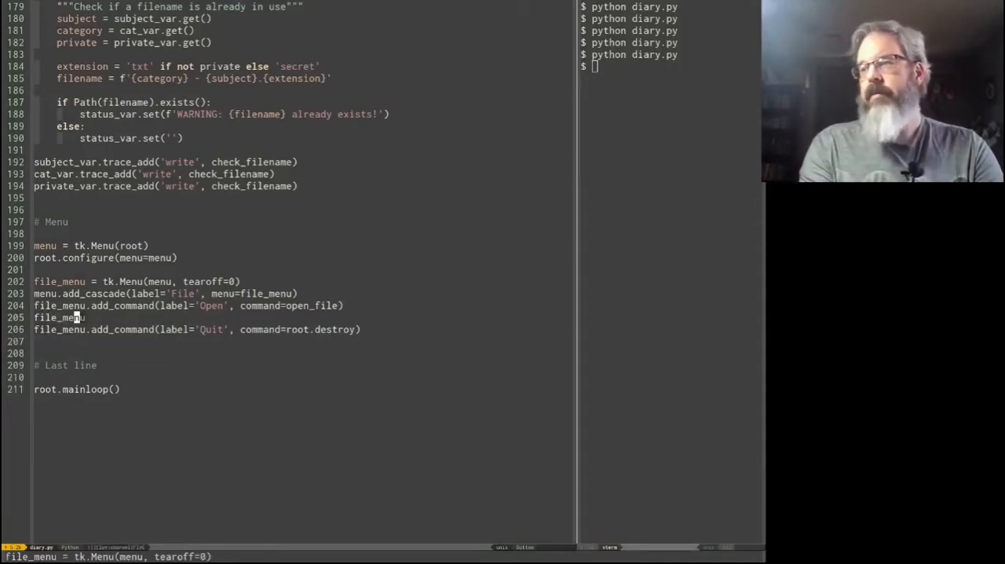
pyautogui.write('.add')
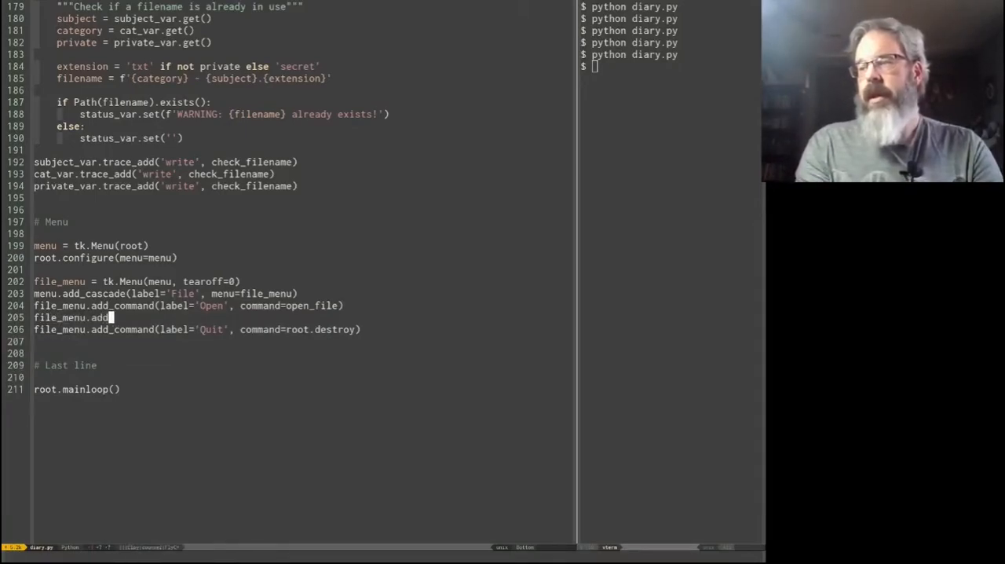
pyautogui.write('_command')
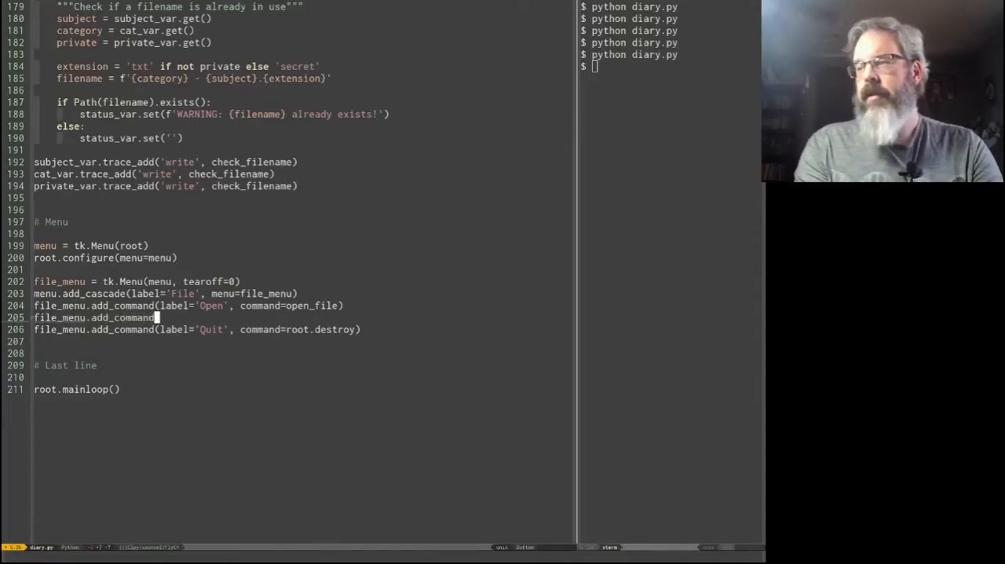
pyautogui.write("label='Save', comma")
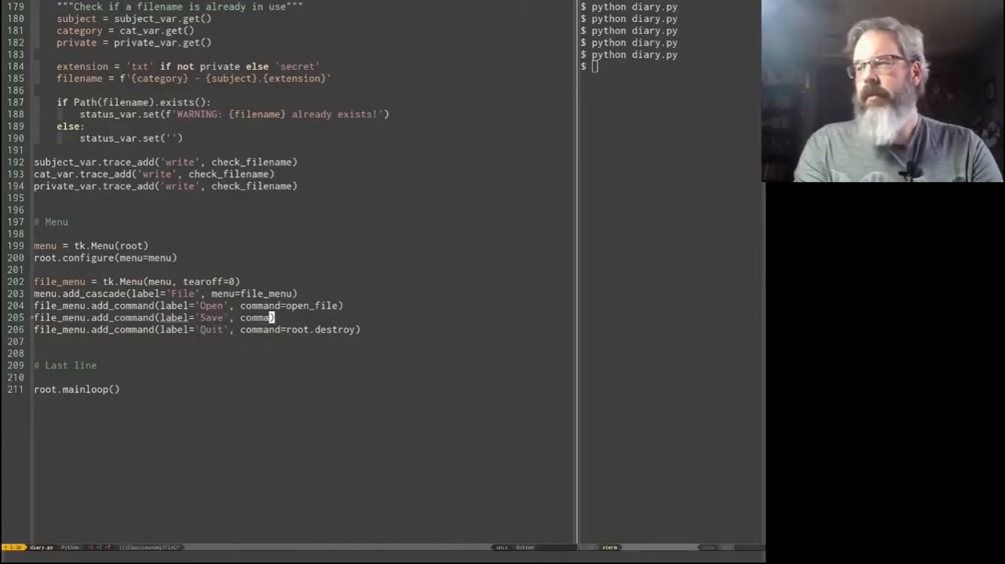
pyautogui.write('save')
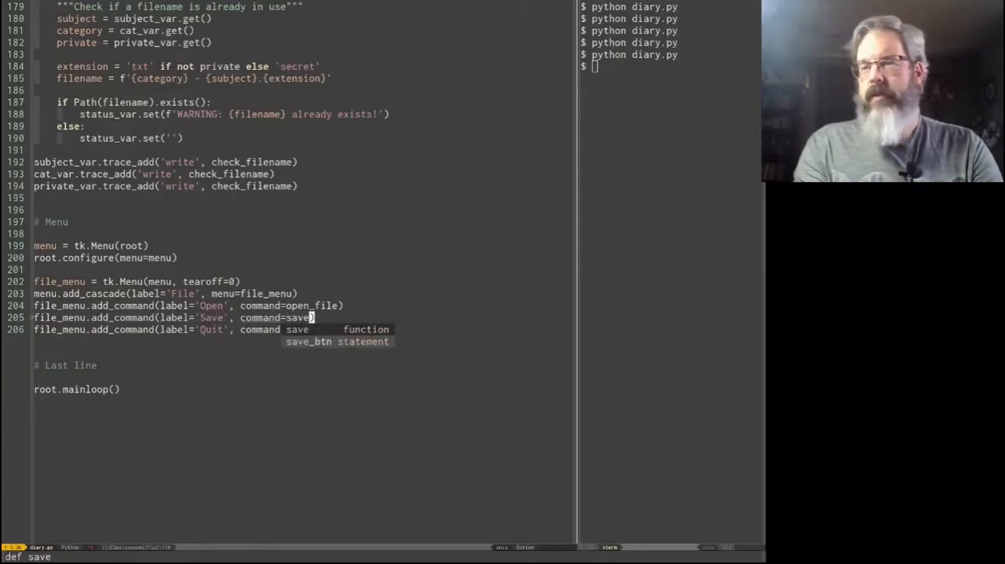
pyautogui.write('root.destroy)')
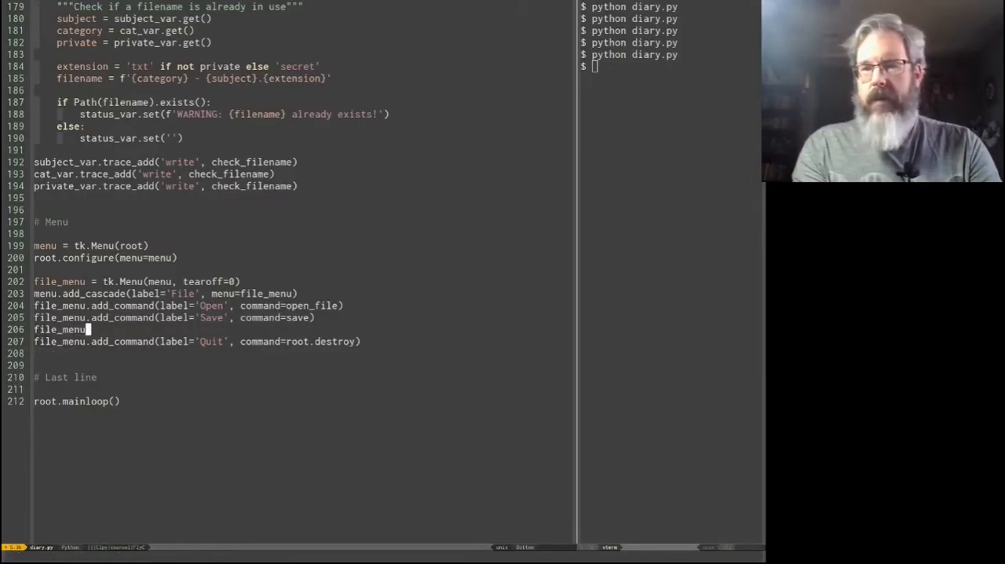
# Add file_menu.add_separator() before the Quit command
pyautogui.write('.add_s')
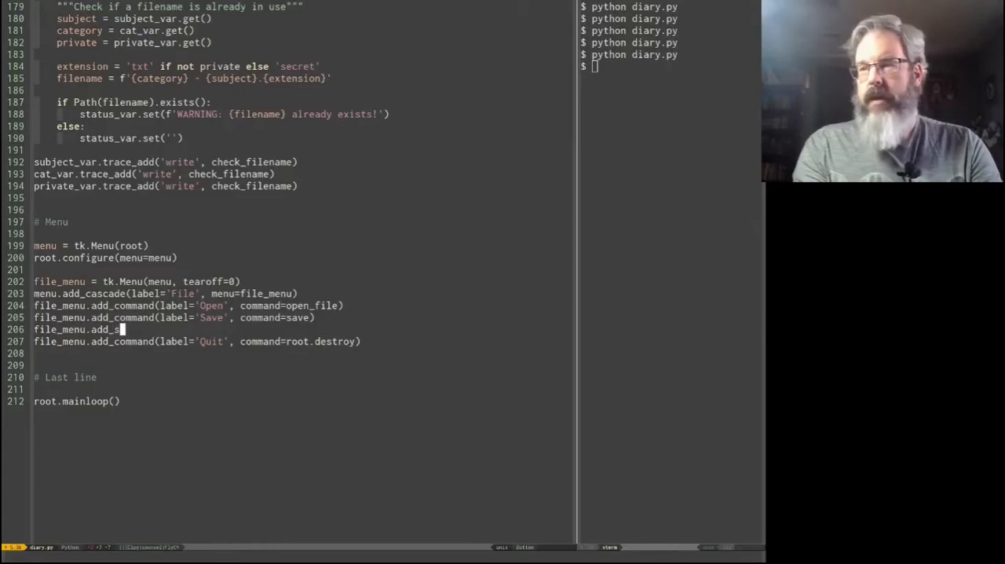
pyautogui.write('eparator()')
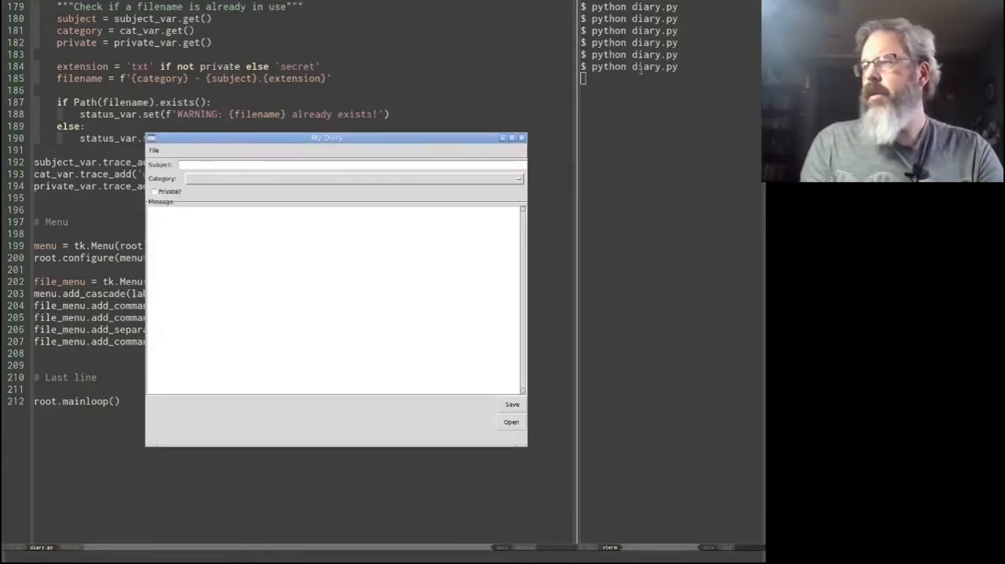
pyautogui.click(154, 150)
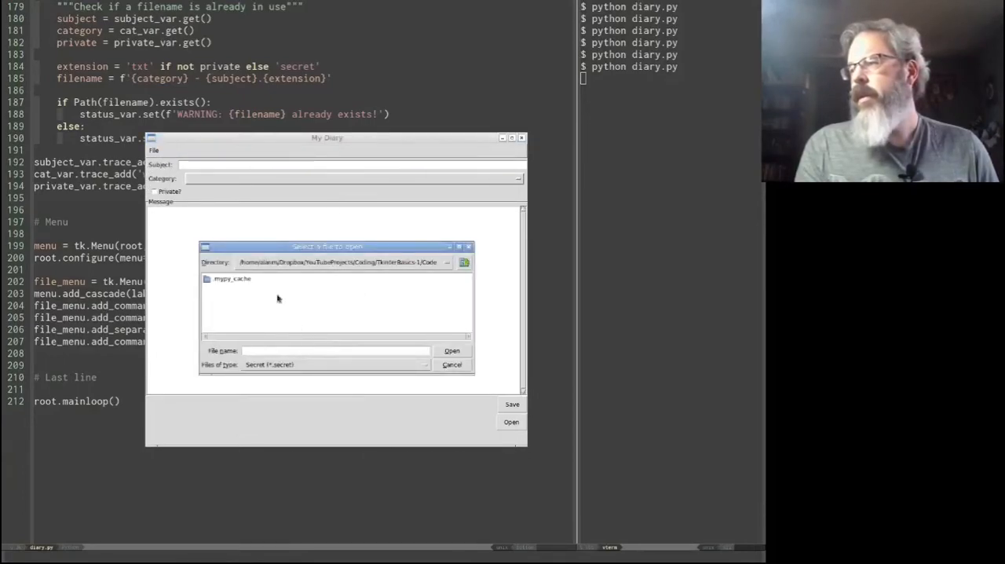
pyautogui.moveTo(327, 245); pyautogui.dragTo(377, 137)
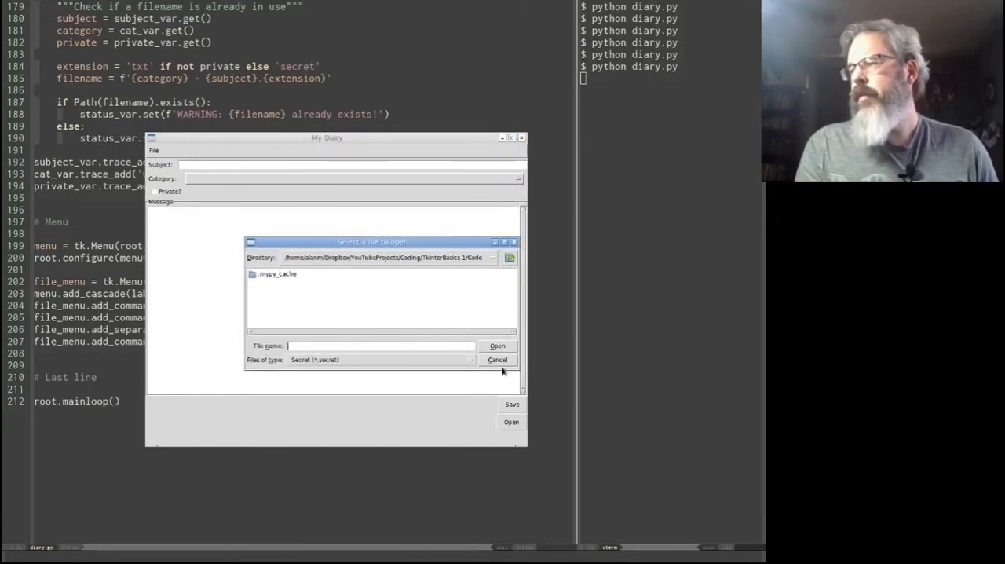
pyautogui.click(497, 360)
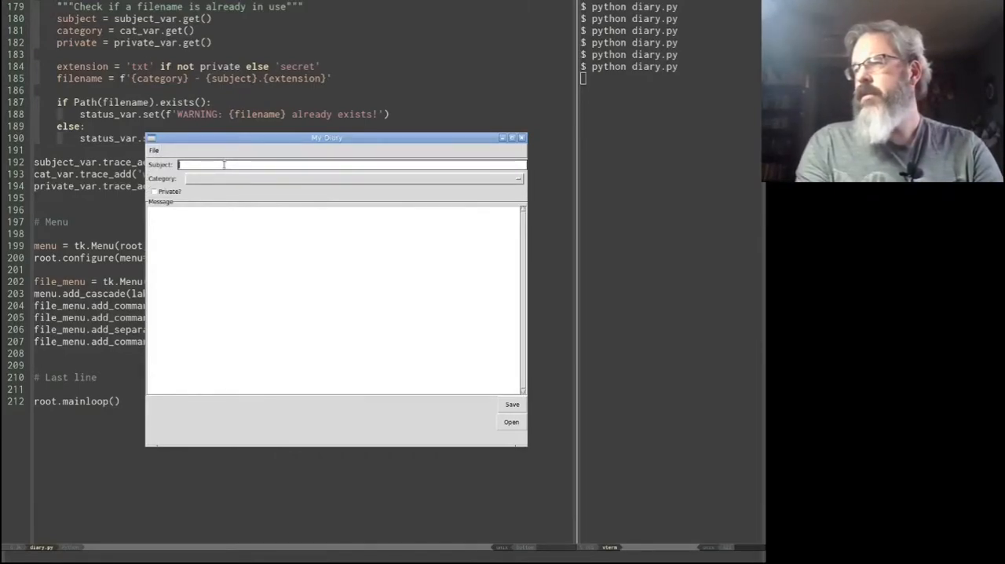
pyautogui.write('Today is great')
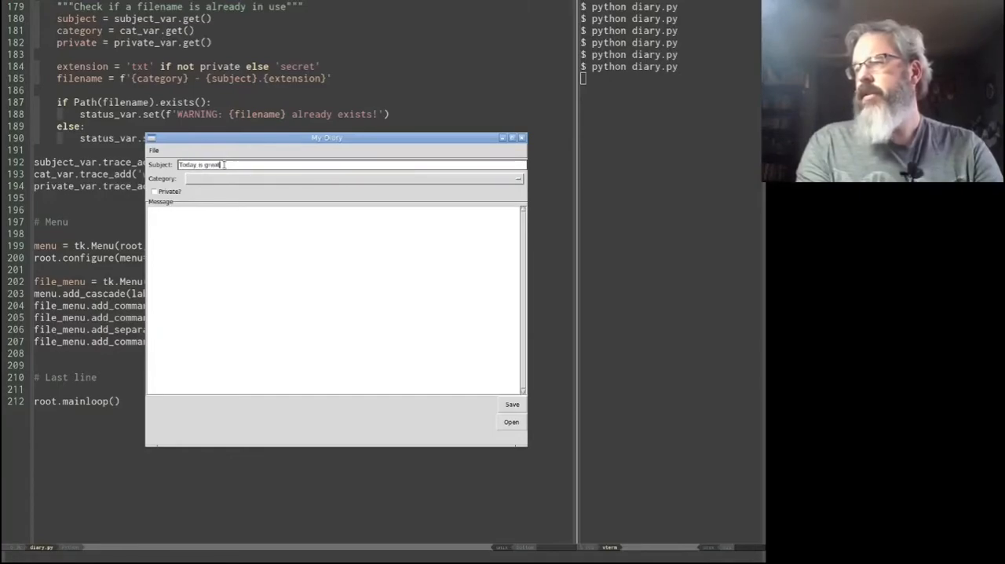
pyautogui.click(348, 178)
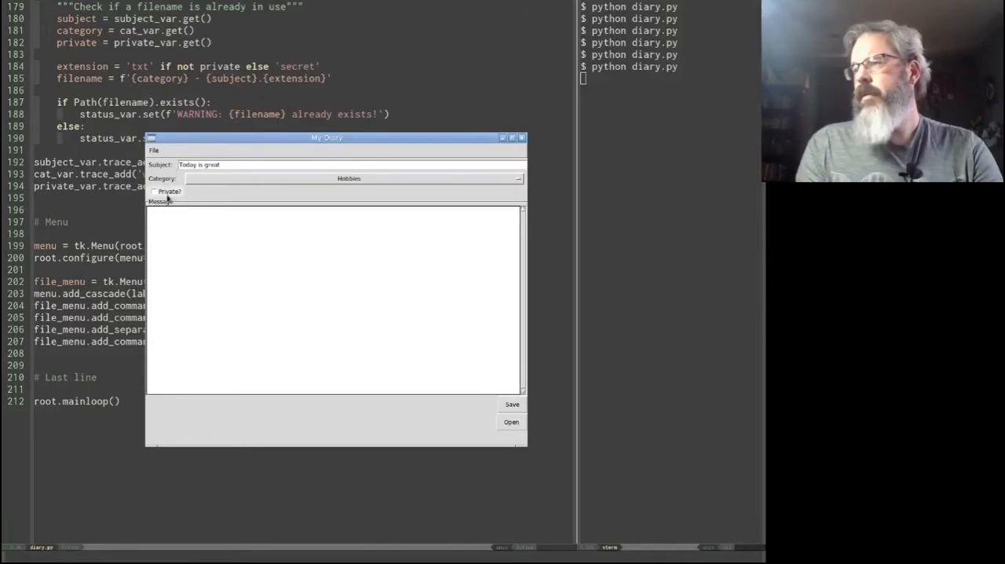
pyautogui.click(154, 191)
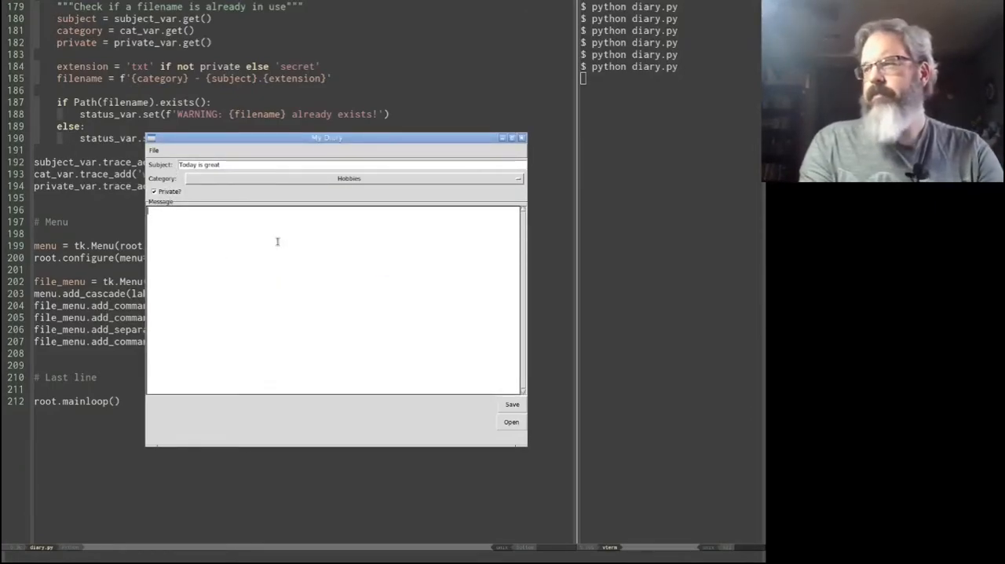
pyautogui.write('Great day for making videos.')
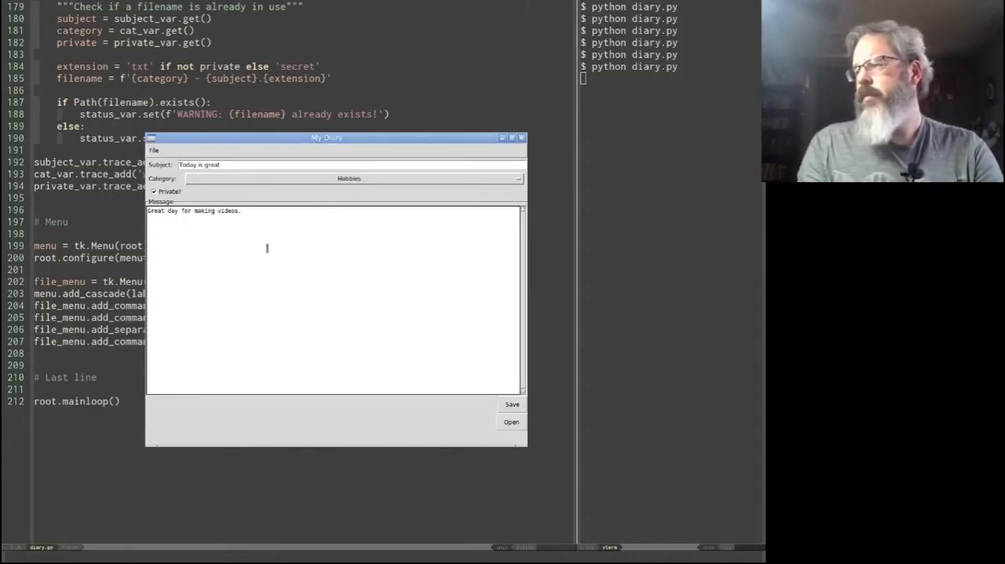
pyautogui.click(154, 150)
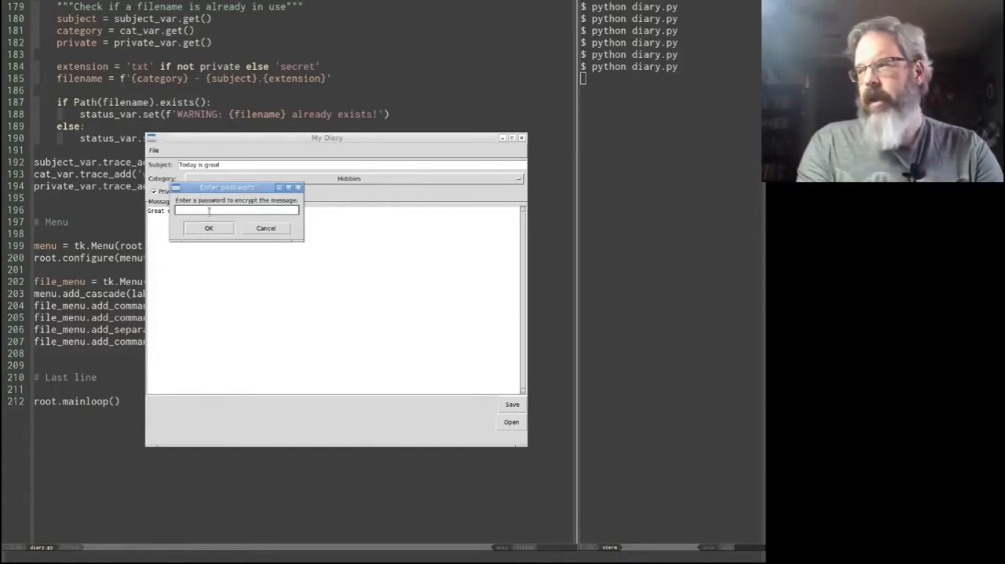
pyautogui.write('pass')
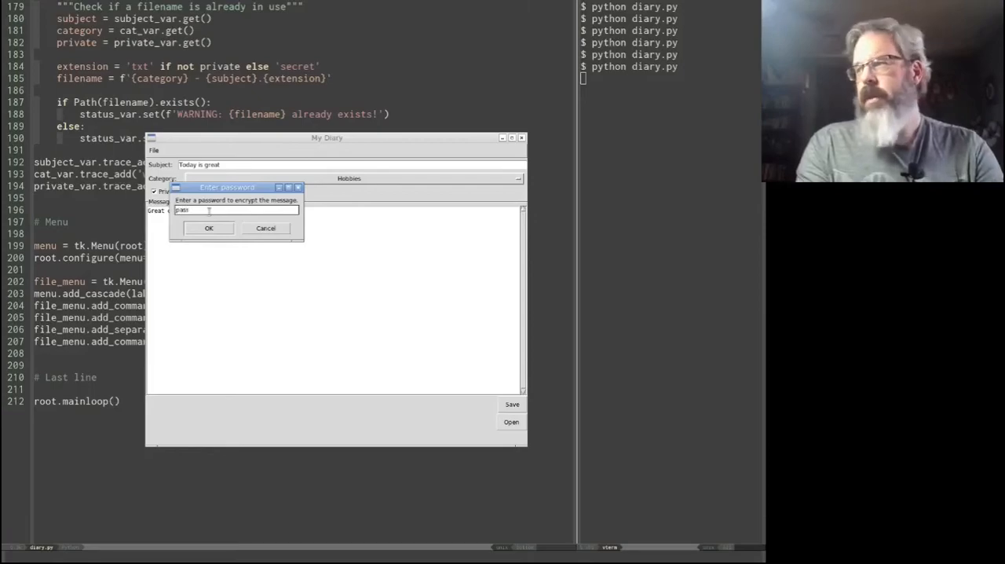
pyautogui.click(208, 228)
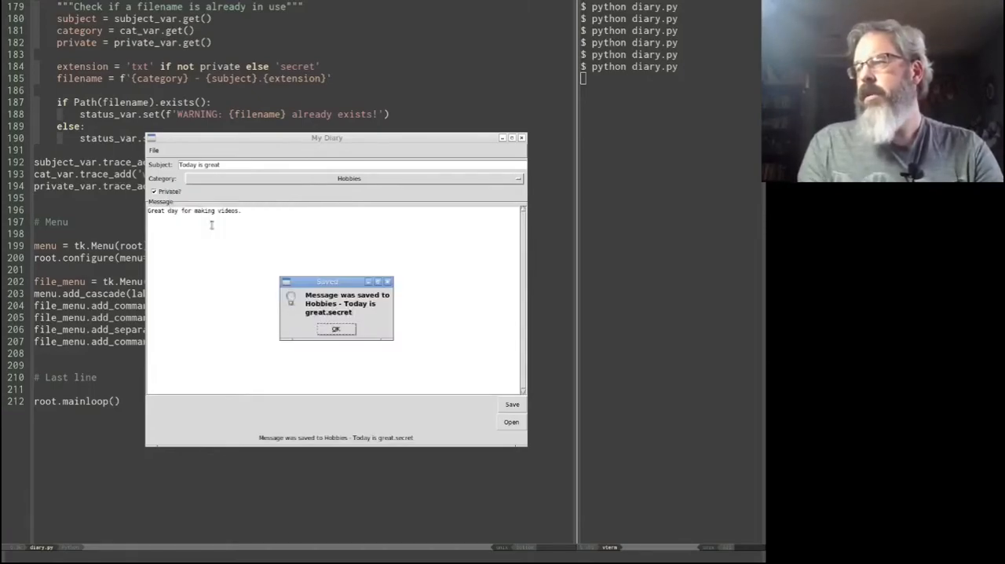
pyautogui.click(335, 328)
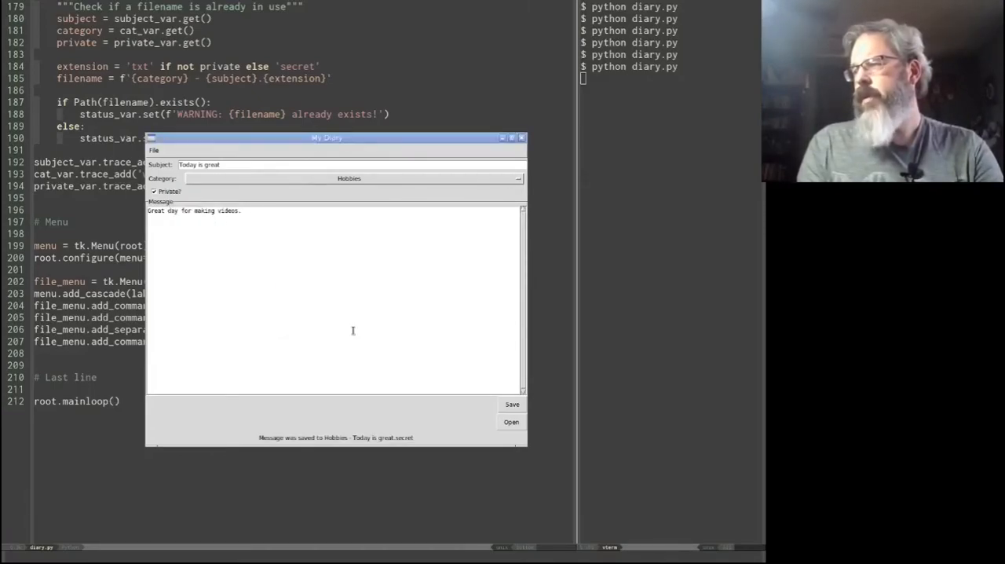
# Start File > Open, see the saved .secret entry, and cancel the file chooser
pyautogui.click(154, 150)
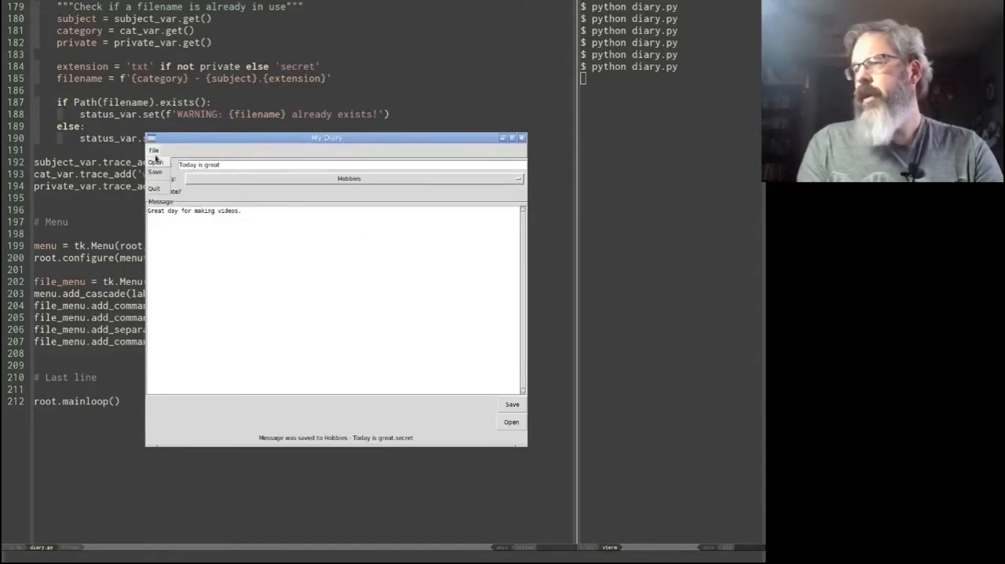
pyautogui.click(511, 422)
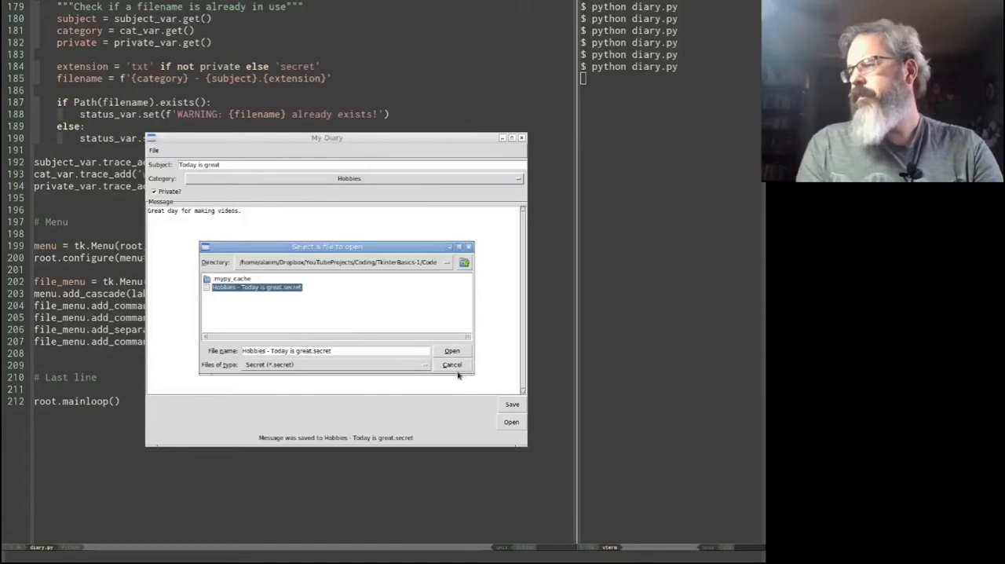
pyautogui.click(452, 364)
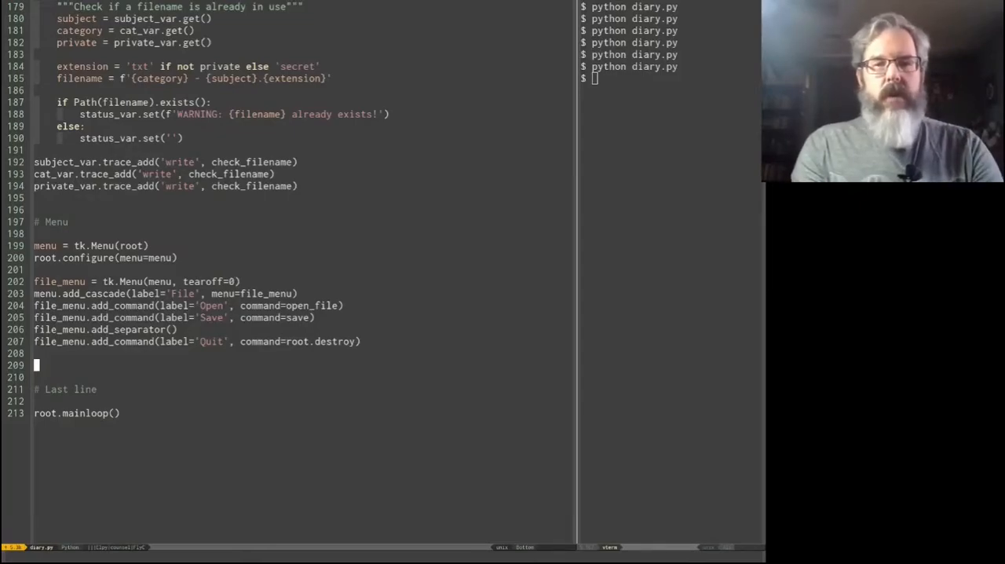
# Create options_menu = tk.Menu(menu, tearoff=0) and add it as an 'Options' cascade
pyautogui.write('op')
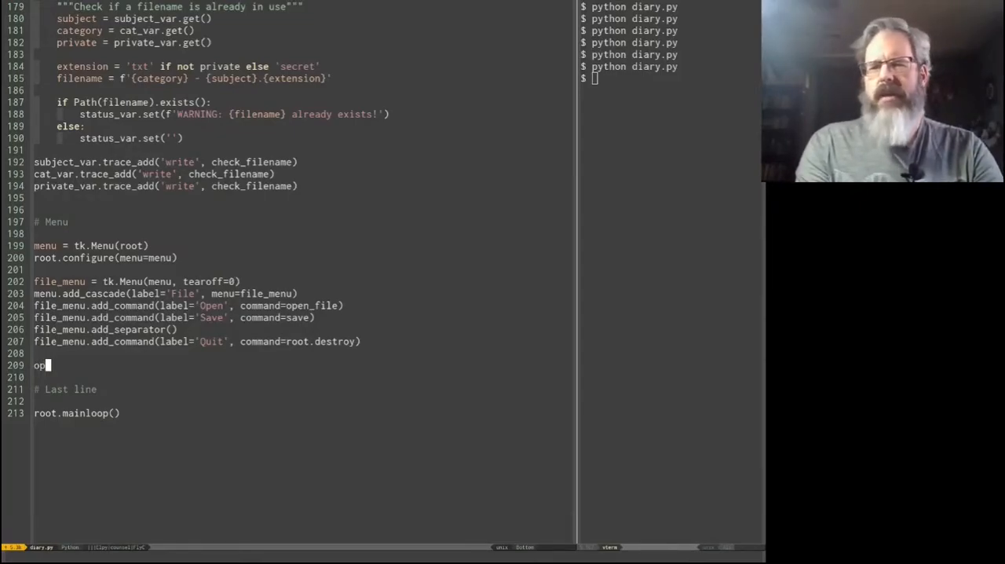
pyautogui.write('tions_menu =')
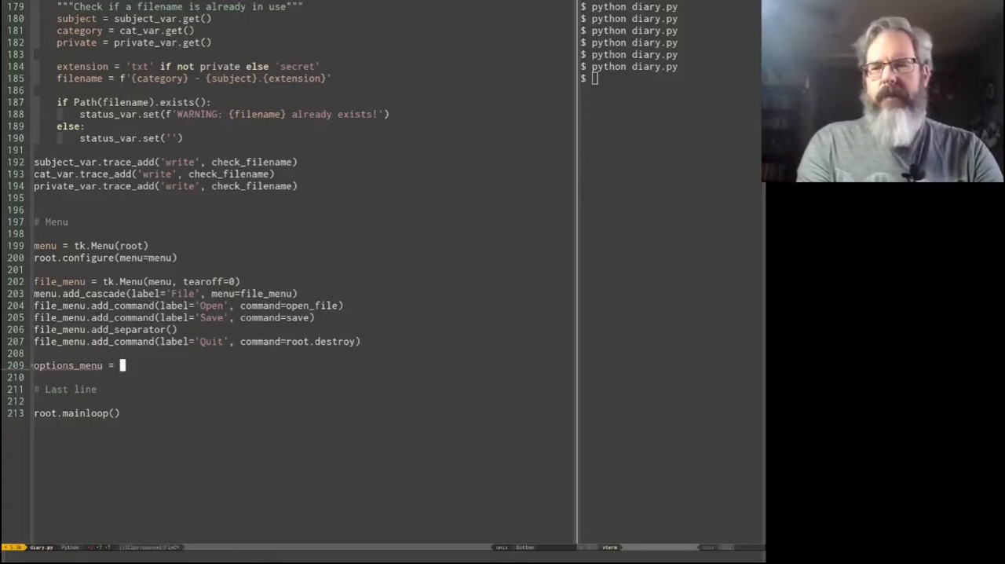
pyautogui.write('tk.Menu')
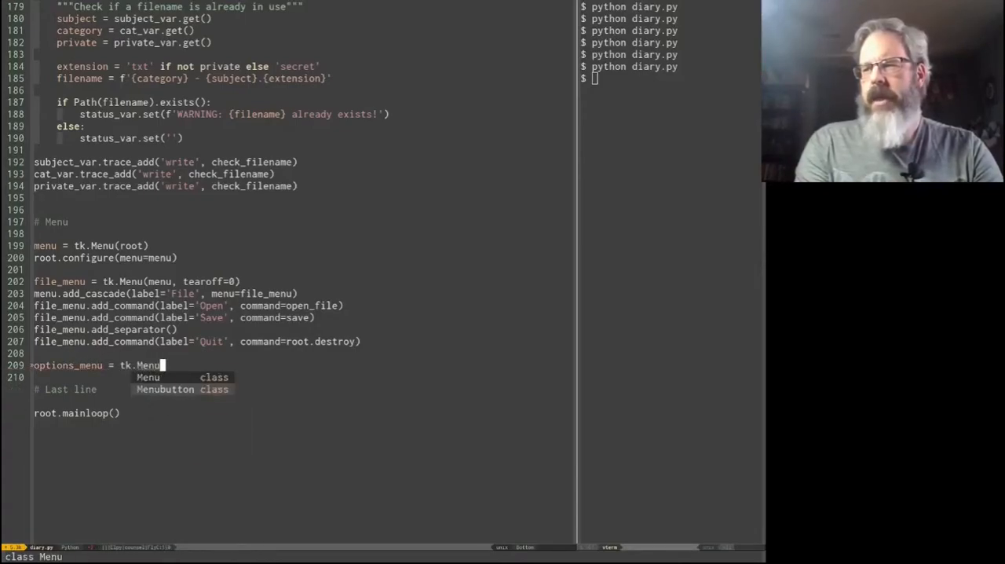
pyautogui.write('(menu, tearoff')
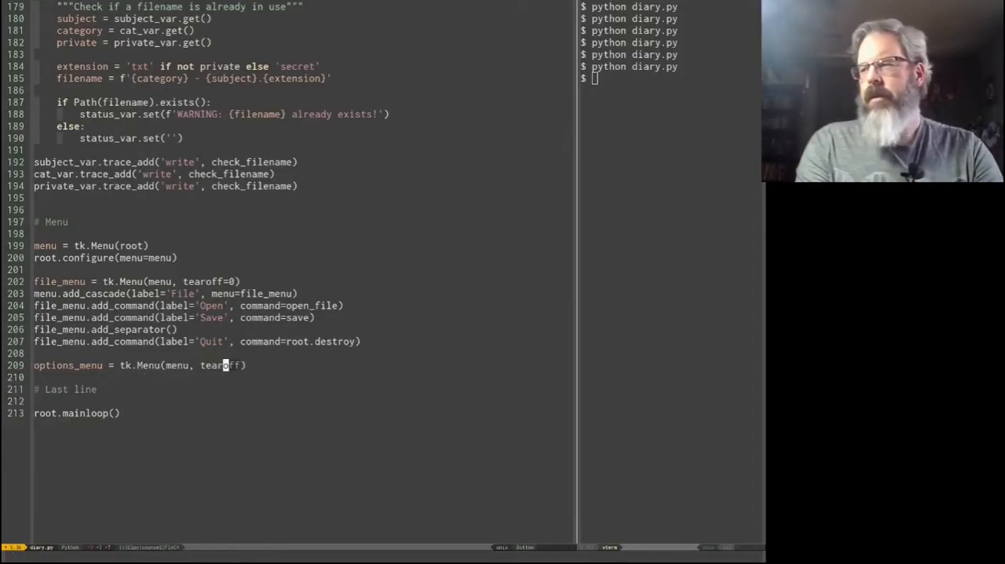
pyautogui.write('=0)')
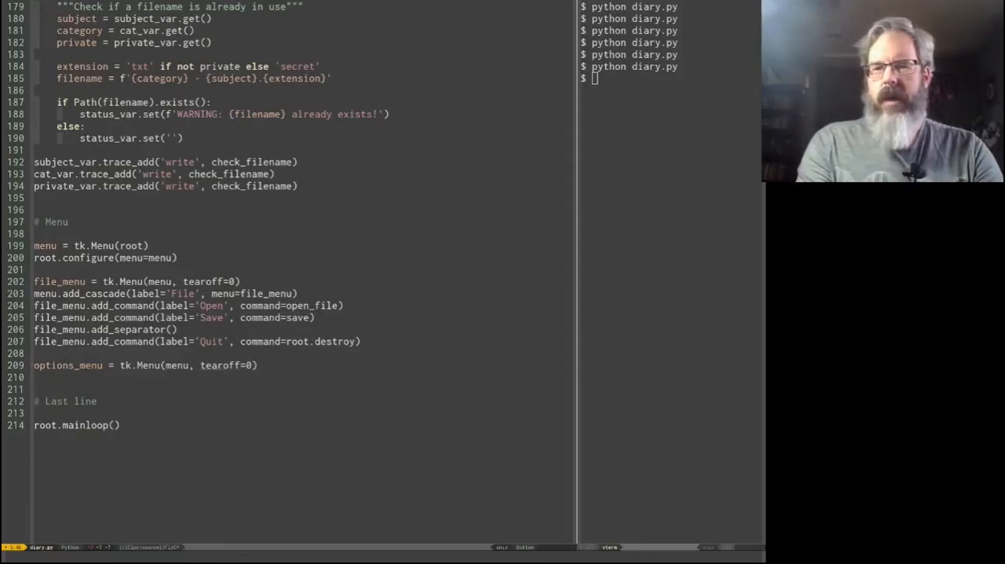
pyautogui.write('menu.')
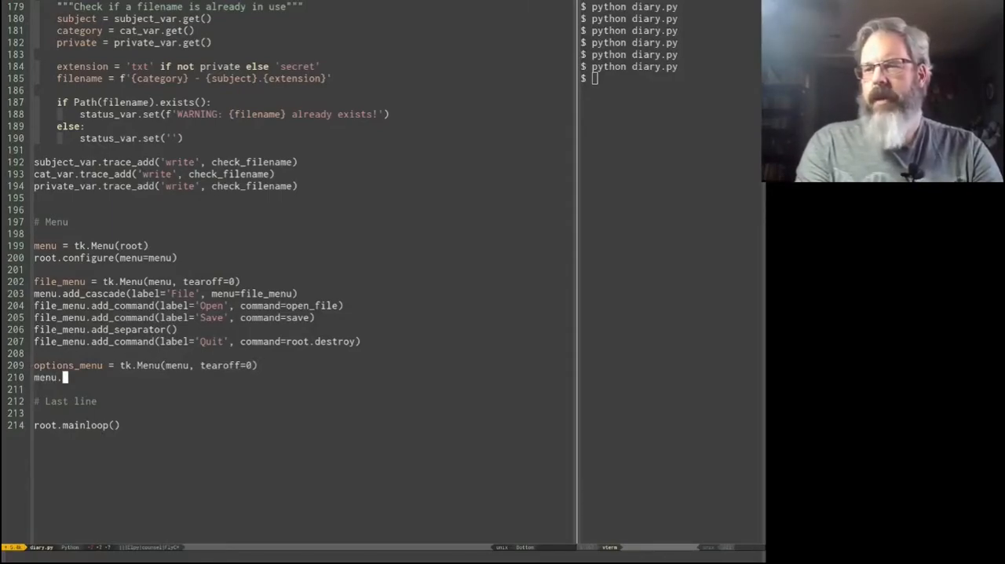
pyautogui.write('add_cascade')
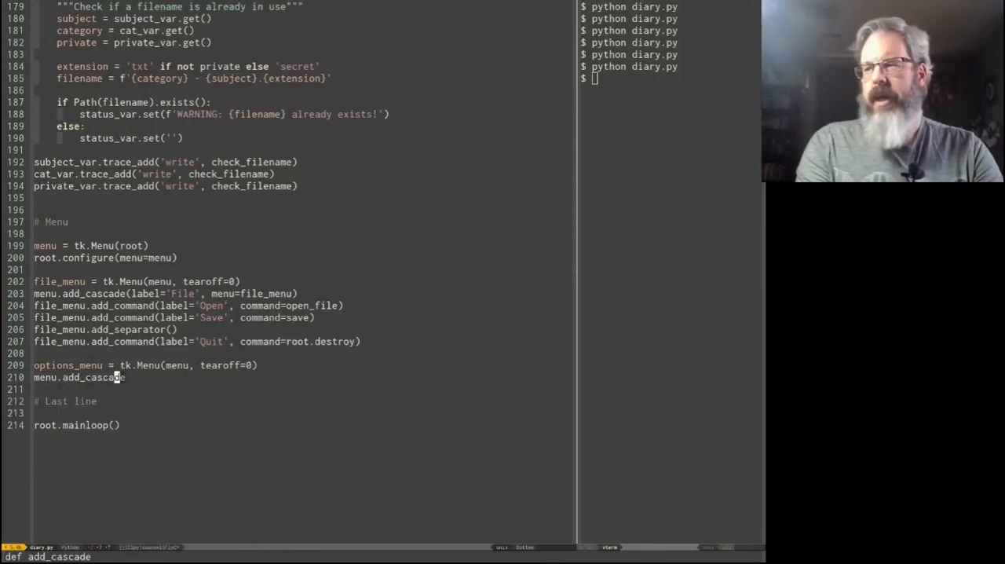
pyautogui.write('(label')
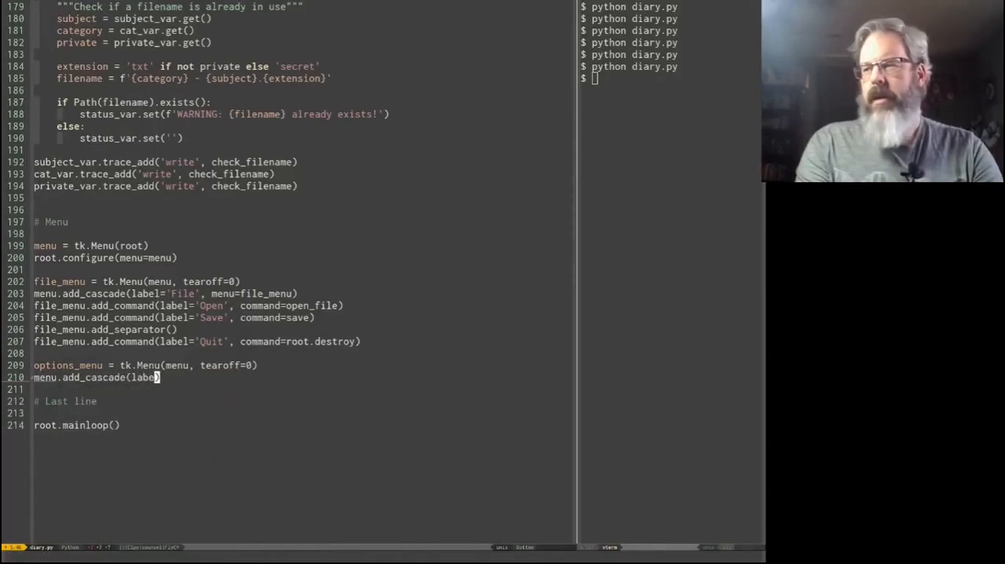
pyautogui.write("='Options'")
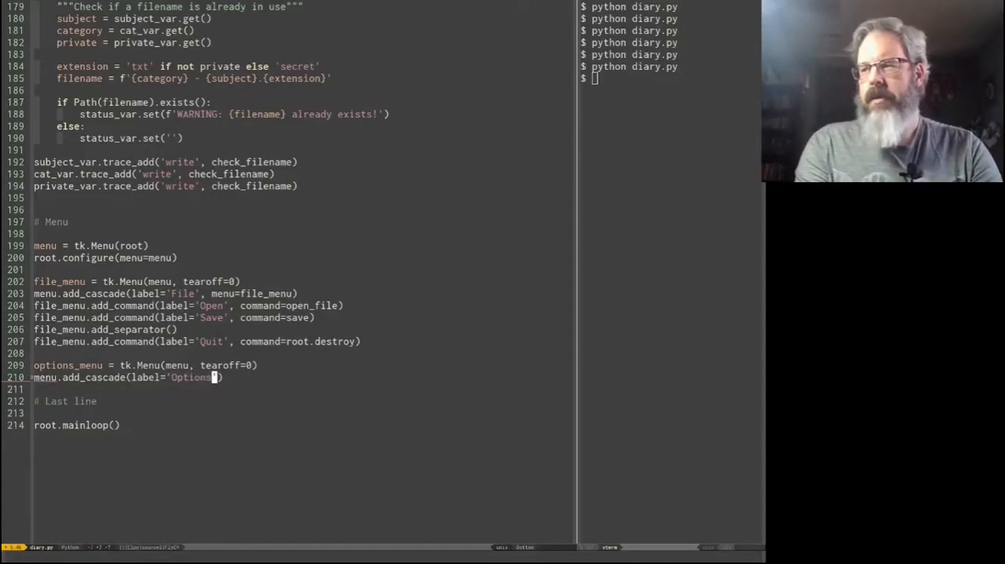
pyautogui.write(', menu=')
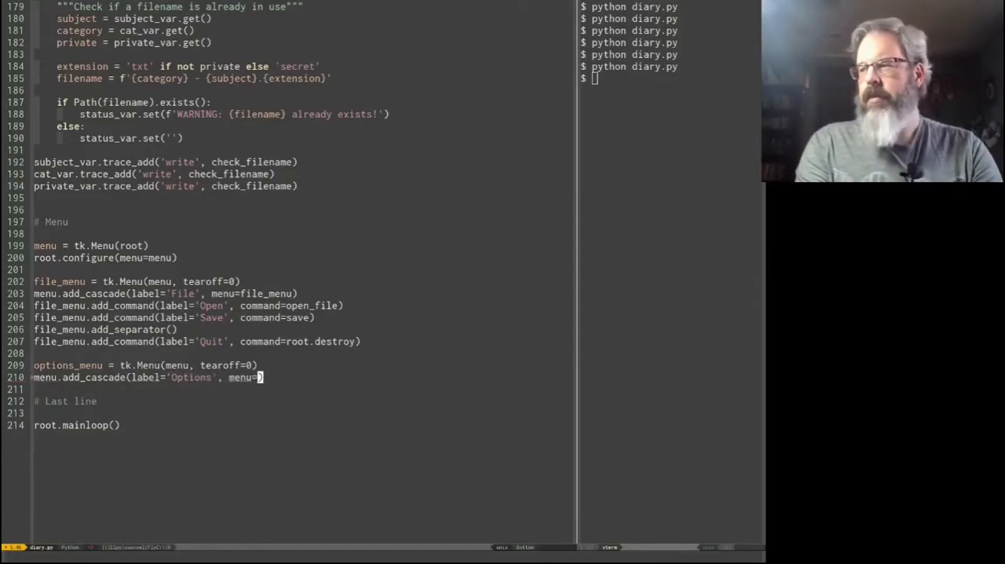
pyautogui.write('options_menu)')
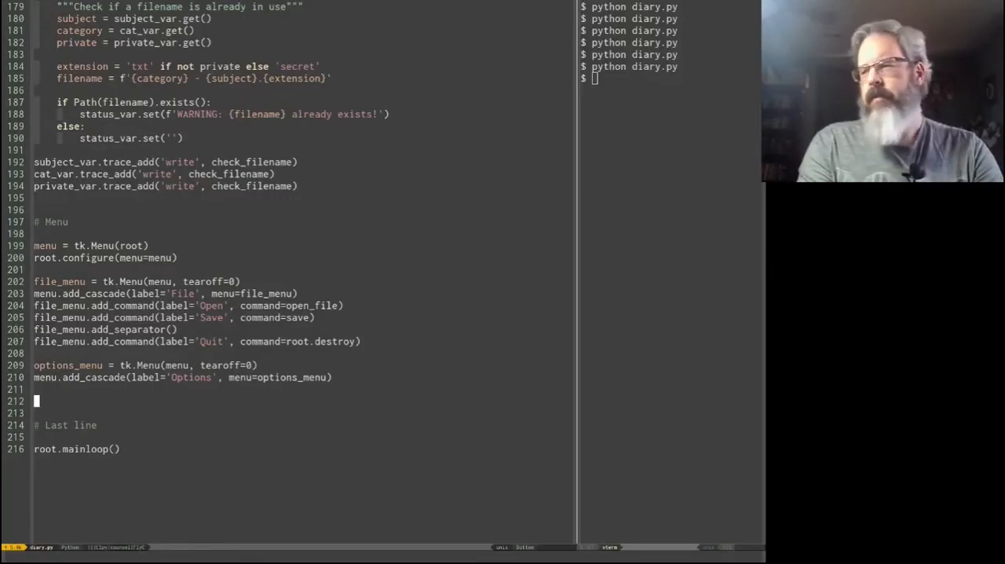
# Begin options_menu.add_checkbutton(label='Private', variable=priv…) for the Private check item
pyautogui.write('open')
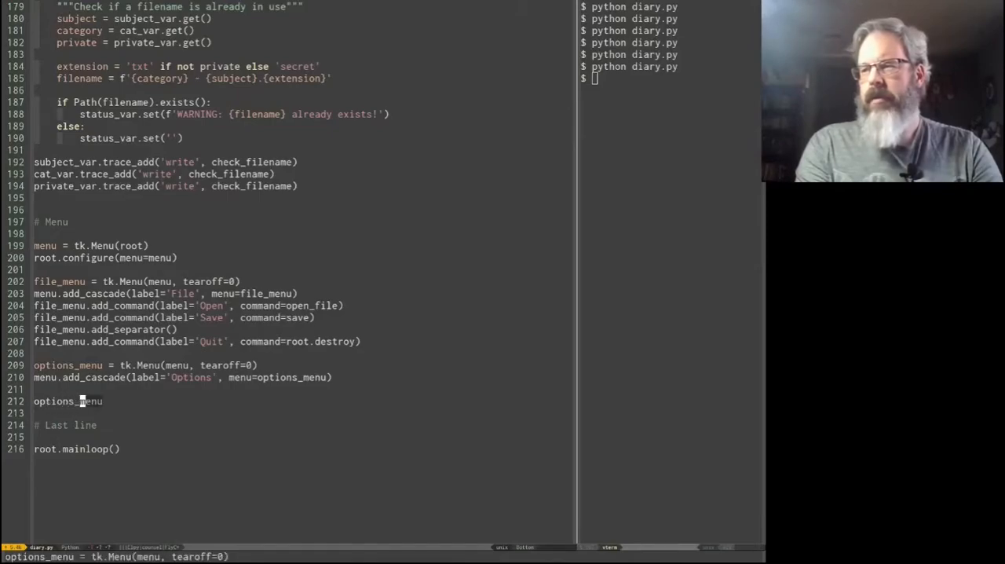
pyautogui.write('.add')
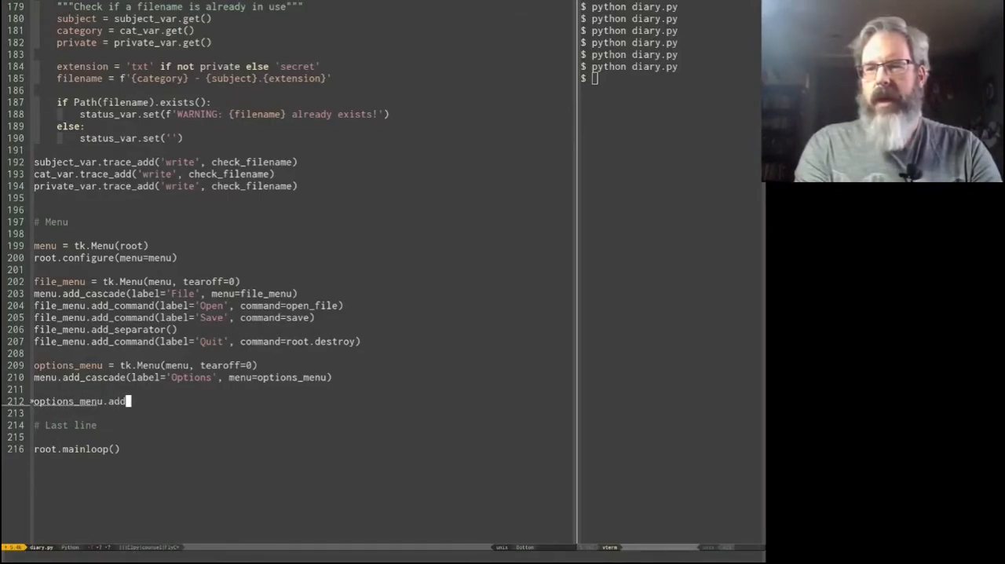
pyautogui.write('_checkbutton')
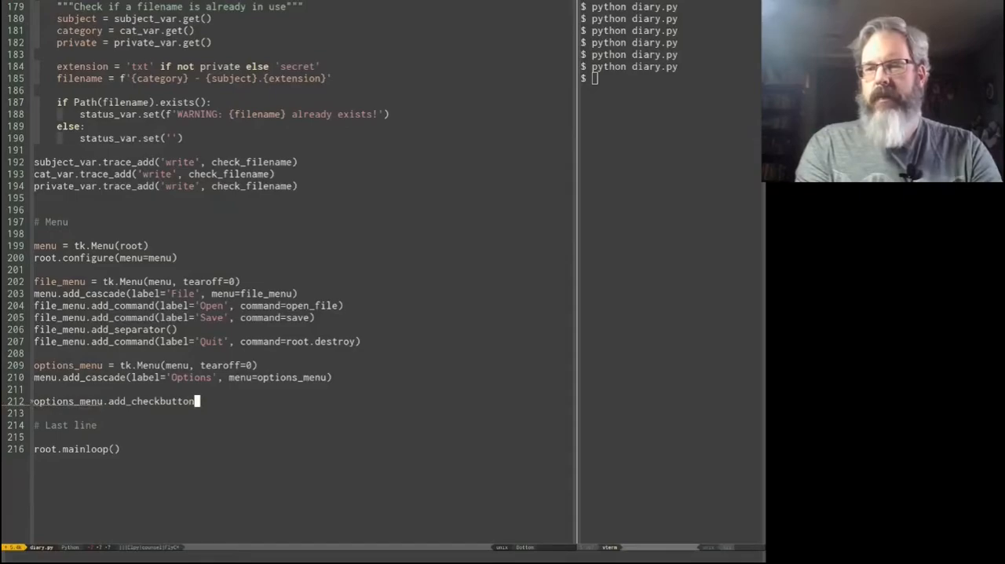
pyautogui.write('()')
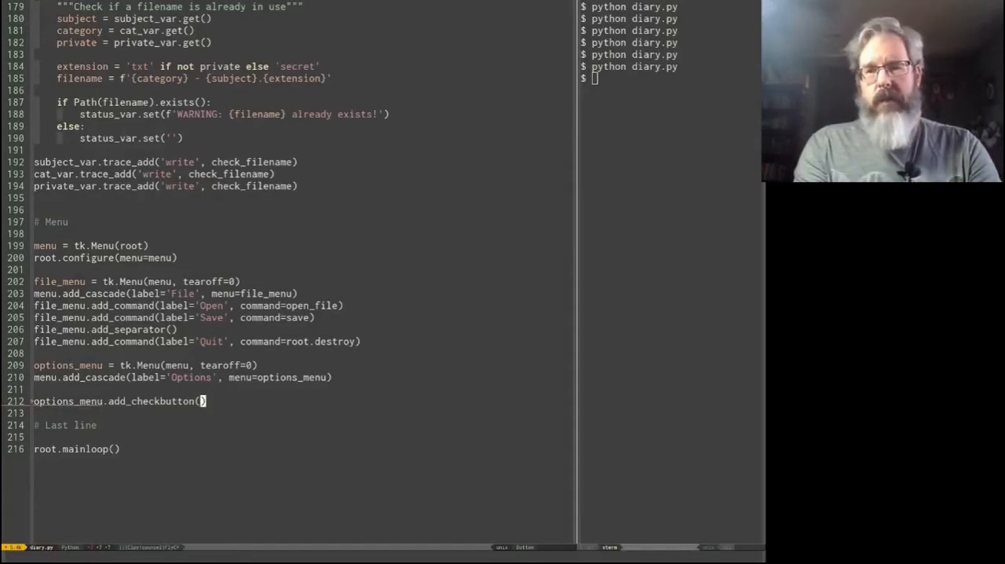
pyautogui.write("label='")
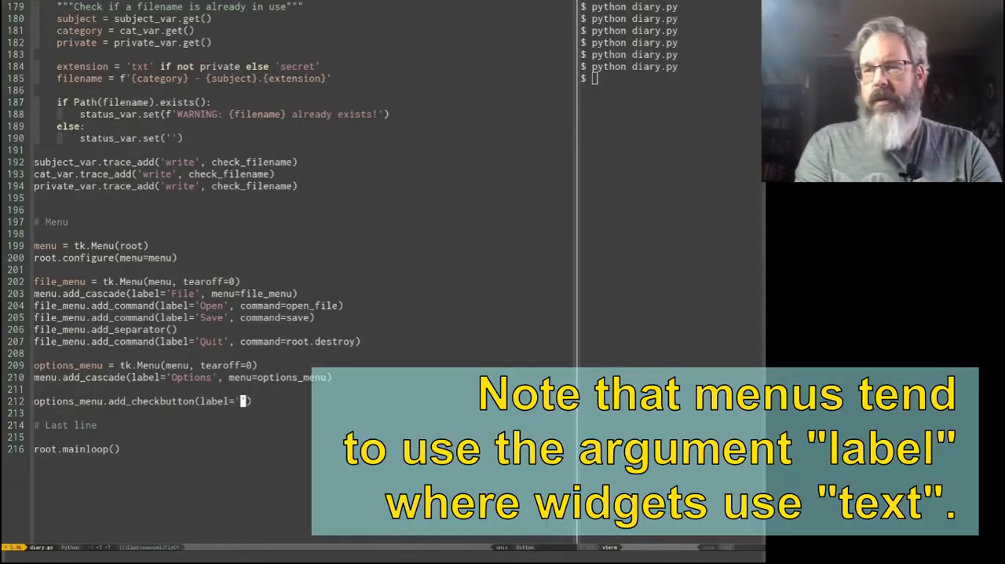
pyautogui.write('Private')
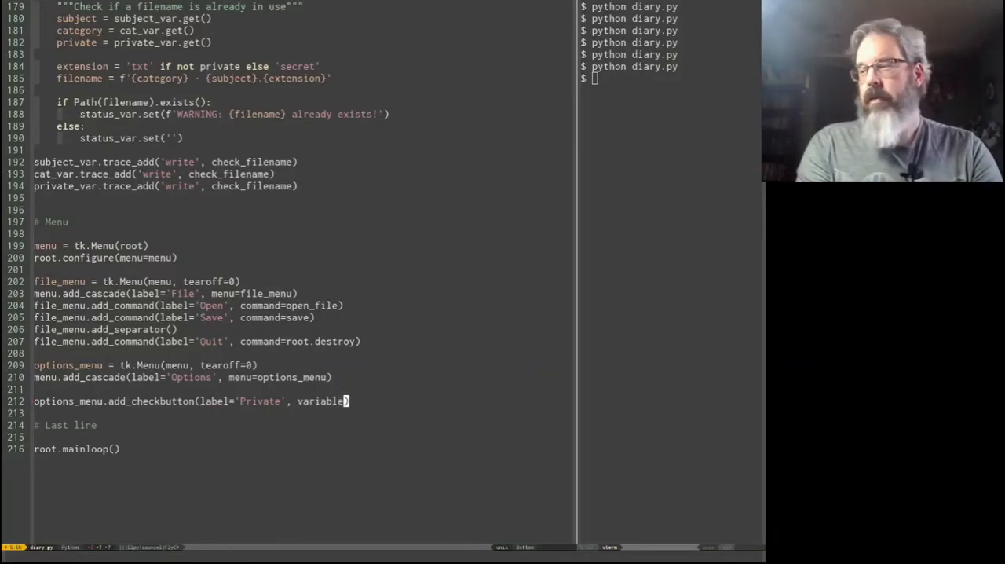
pyautogui.write('=')
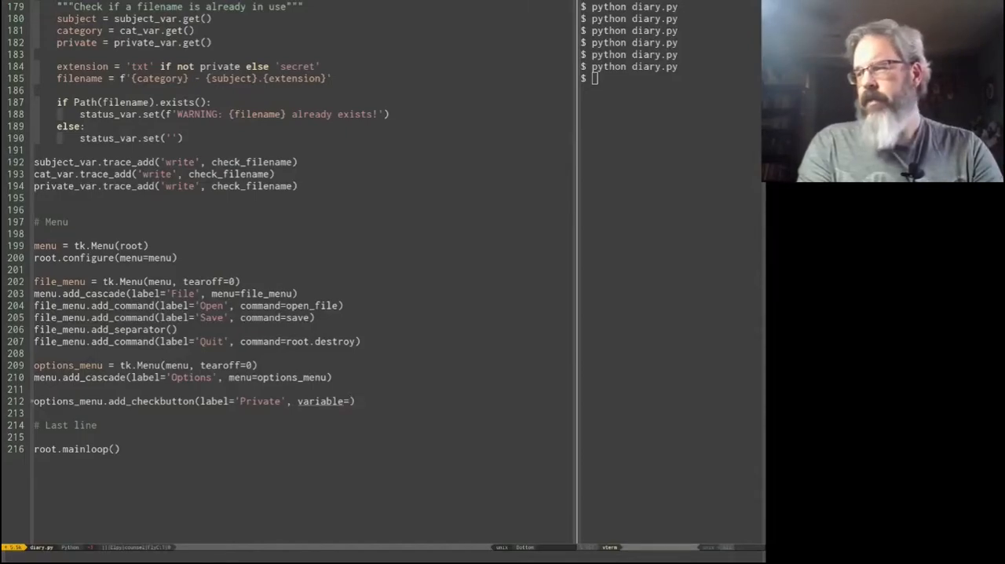
pyautogui.write('priv')
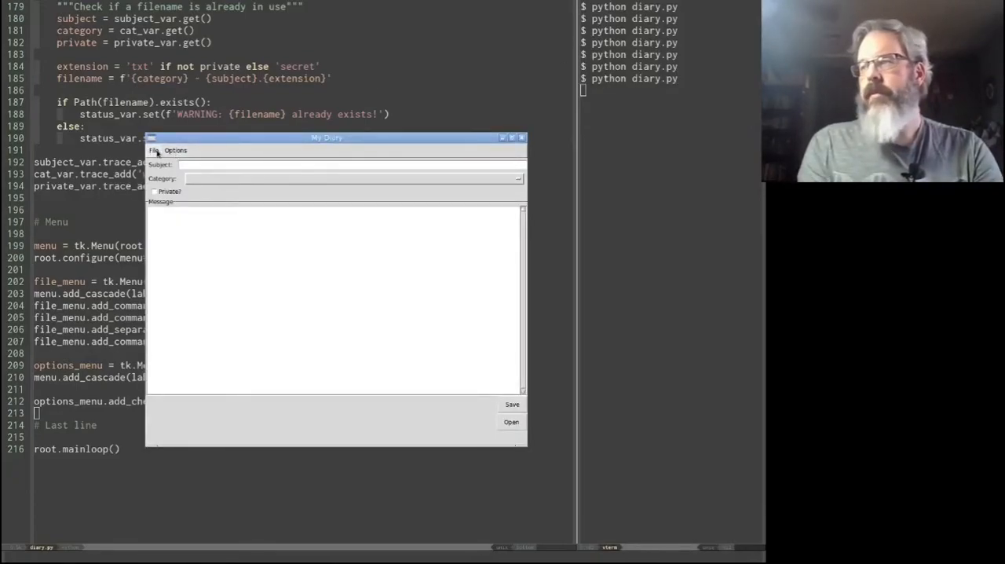
pyautogui.click(175, 150)
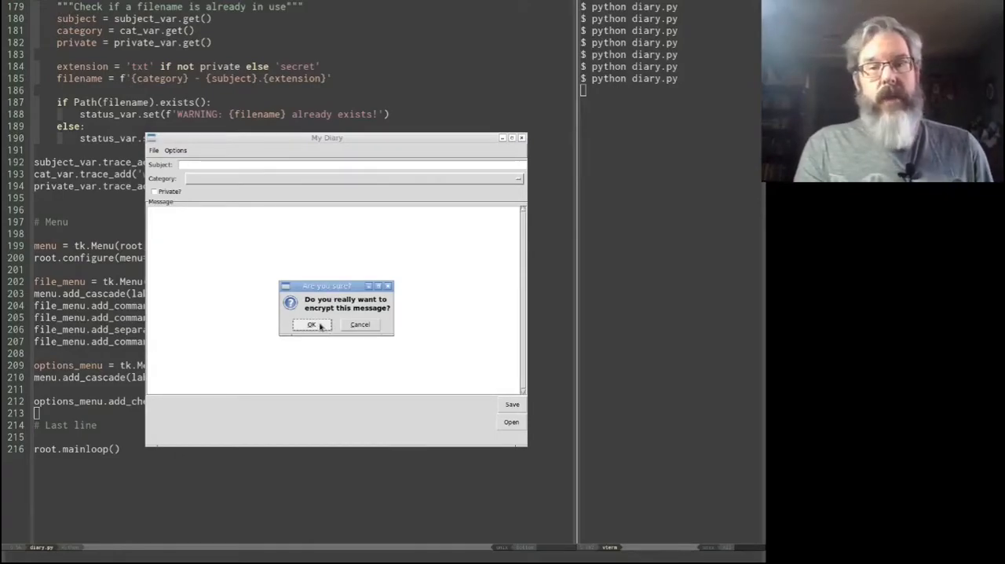
pyautogui.click(311, 325)
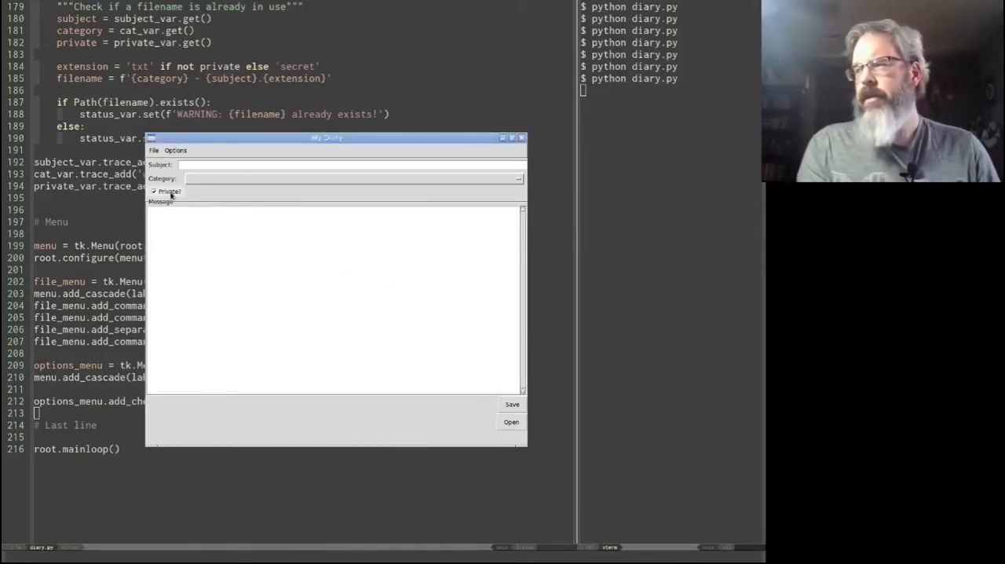
pyautogui.click(154, 192)
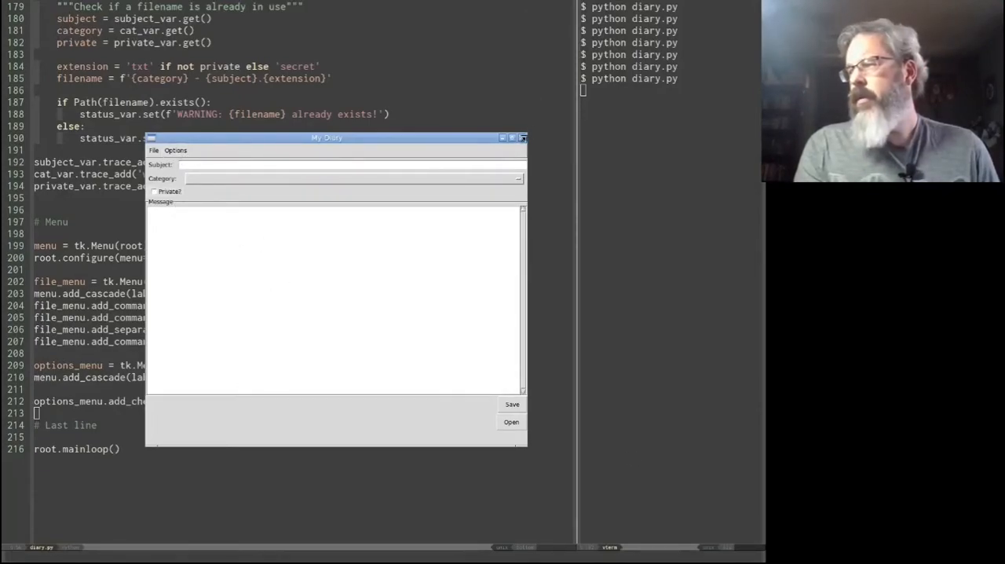
pyautogui.click(523, 138)
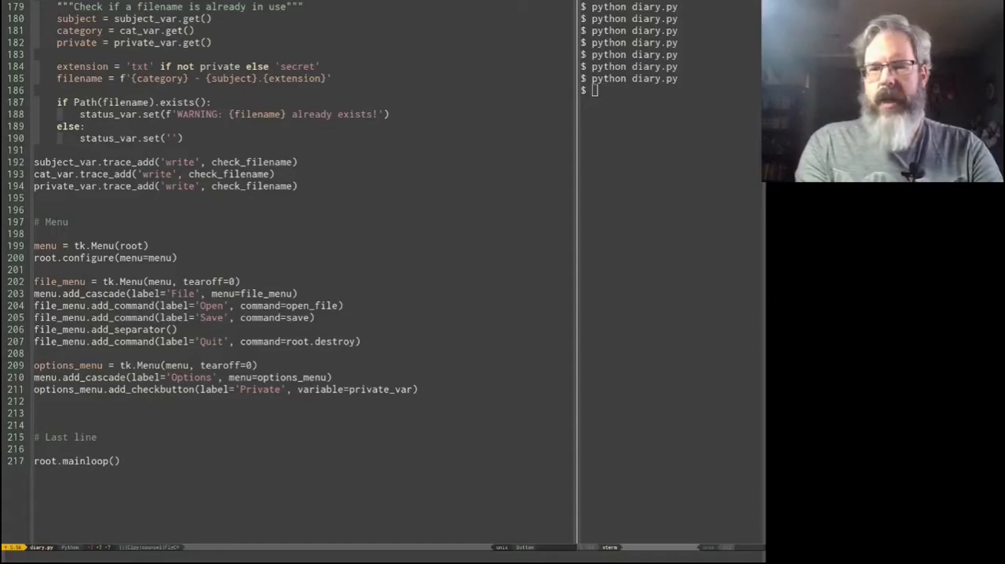
# Create help_menu = tk.Menu(menu, tearoff=0)
pyautogui.write('h')
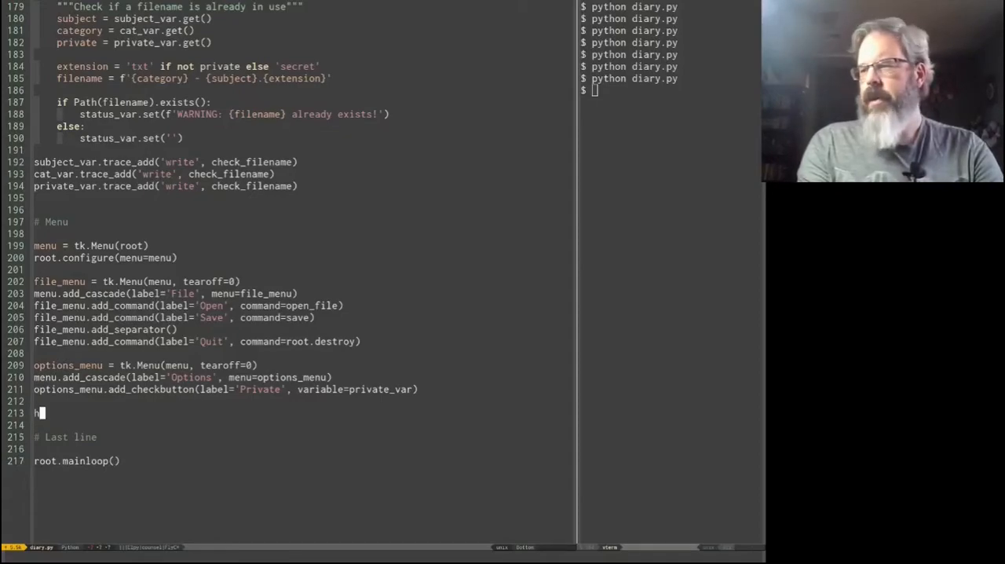
pyautogui.write('help_menu')
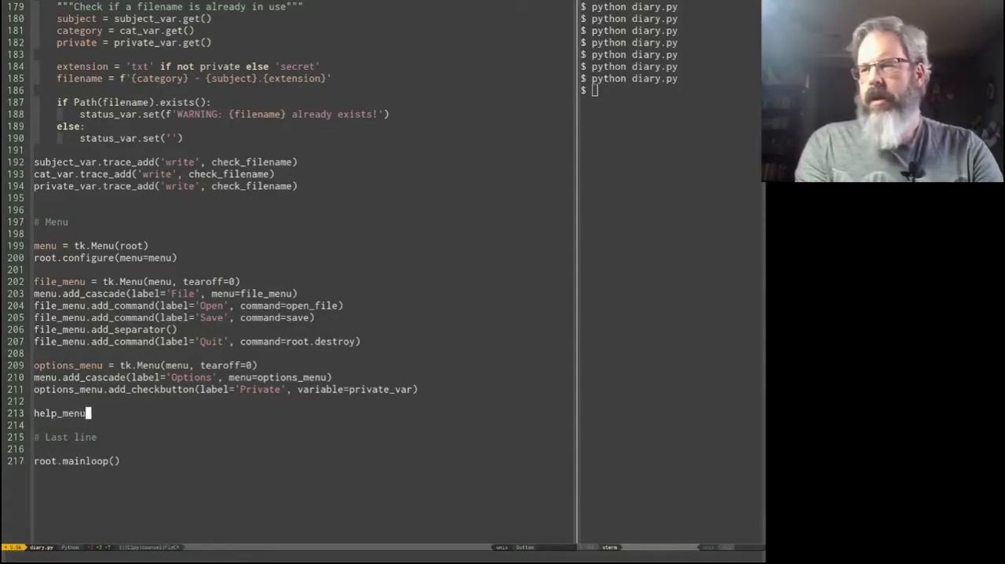
pyautogui.write('= tk.')
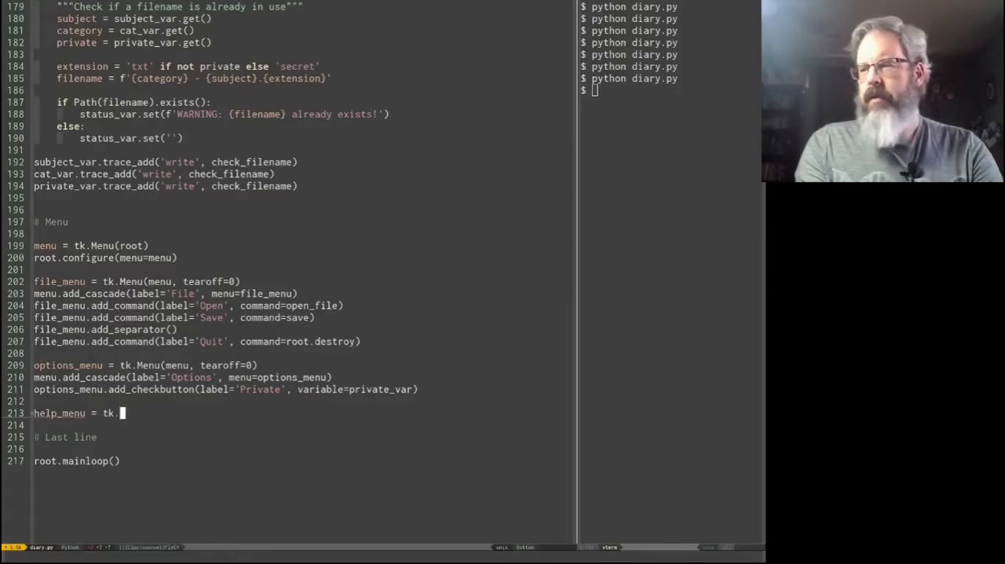
pyautogui.write('Menu()')
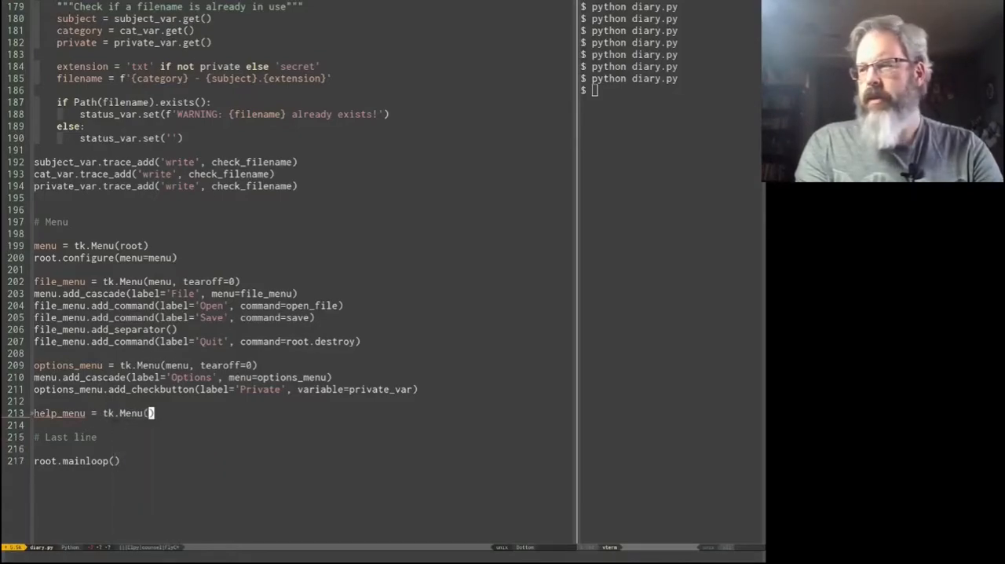
pyautogui.write('menu, tearoff')
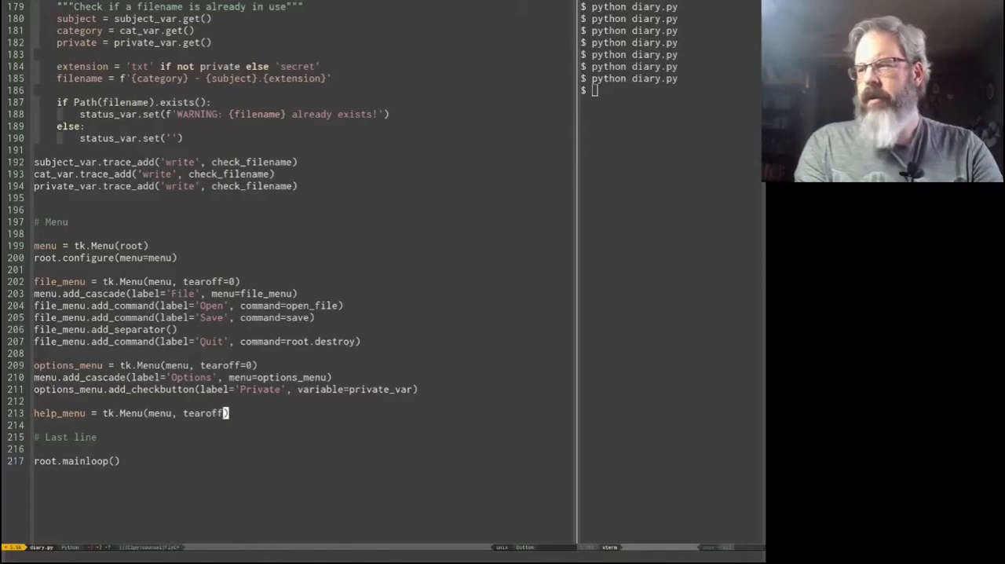
pyautogui.write('=0')
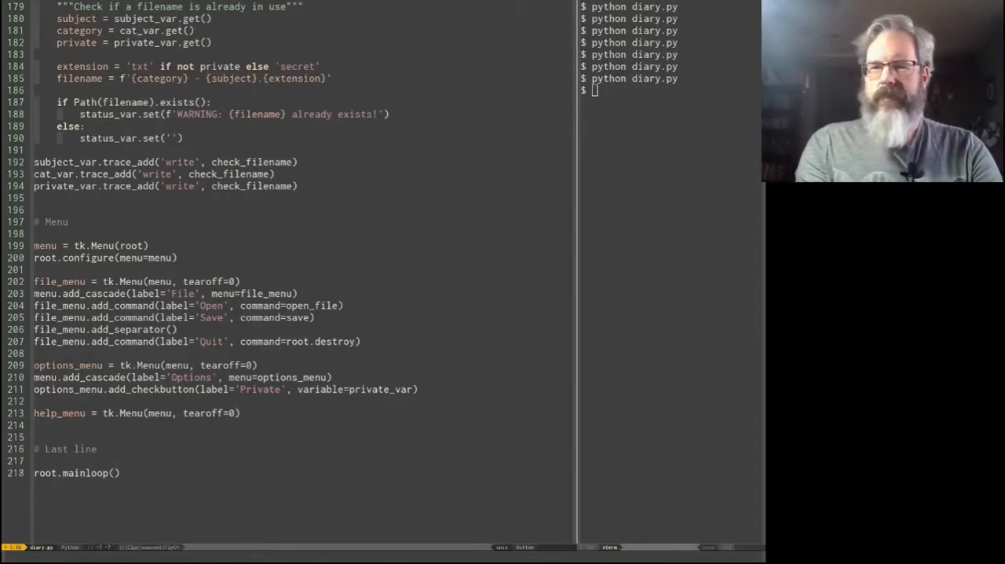
# Add an About command whose lambda calls tkmb.showinfo('About', 'My Tkinter Diary')
pyautogui.write('help_menu')
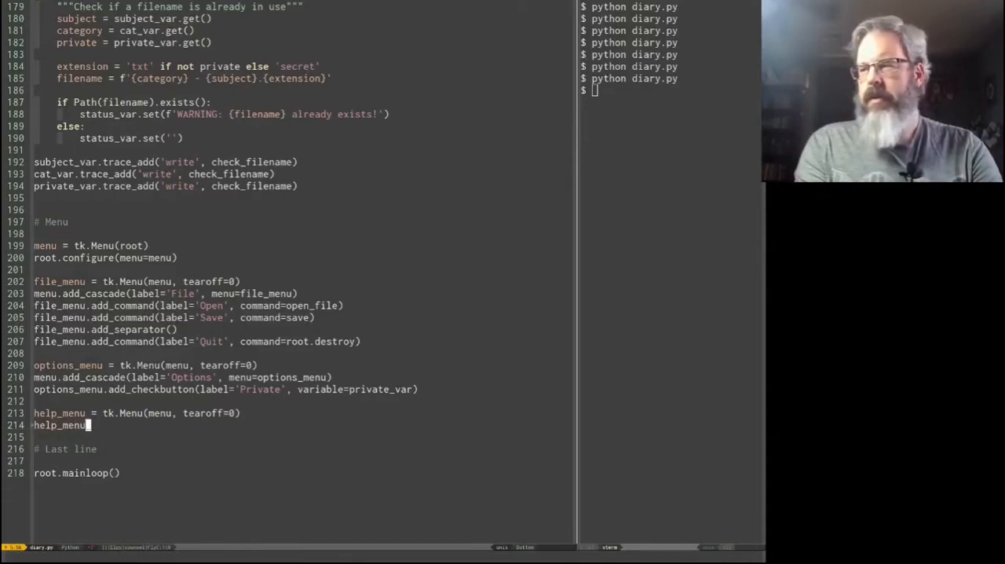
pyautogui.write('.add_comman')
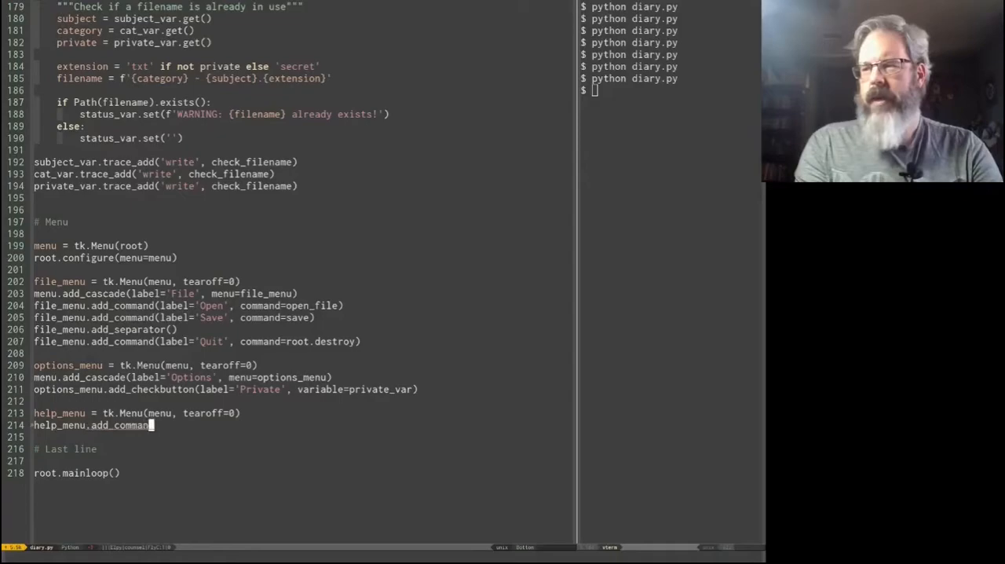
pyautogui.write('(label')
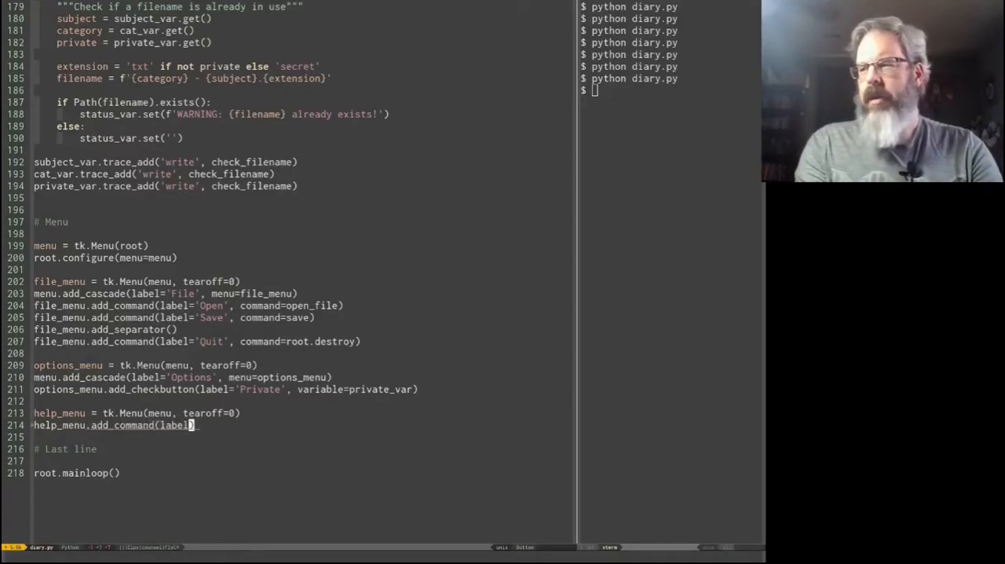
pyautogui.write("'About',")
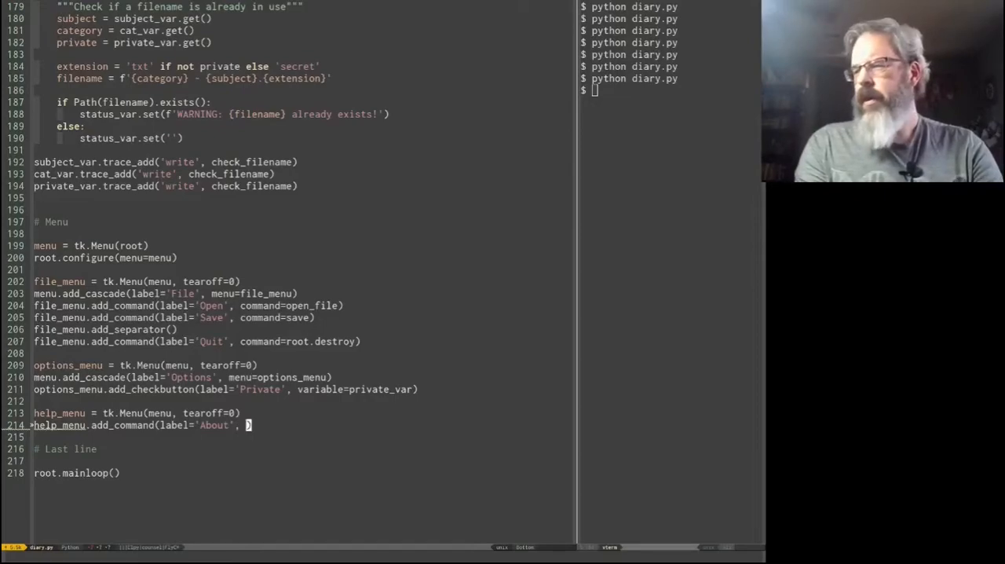
pyautogui.write('command')
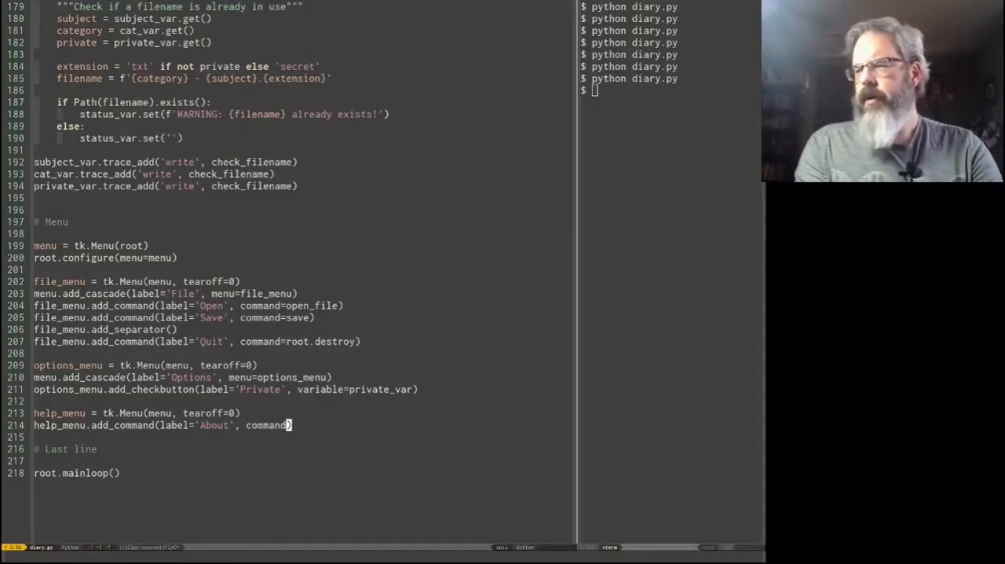
pyautogui.write('=')
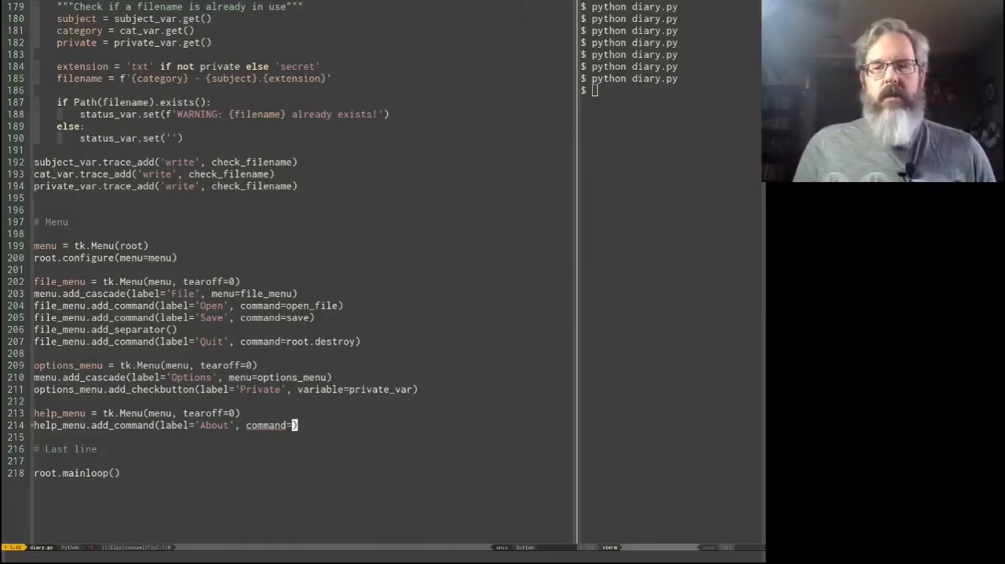
pyautogui.write('l')
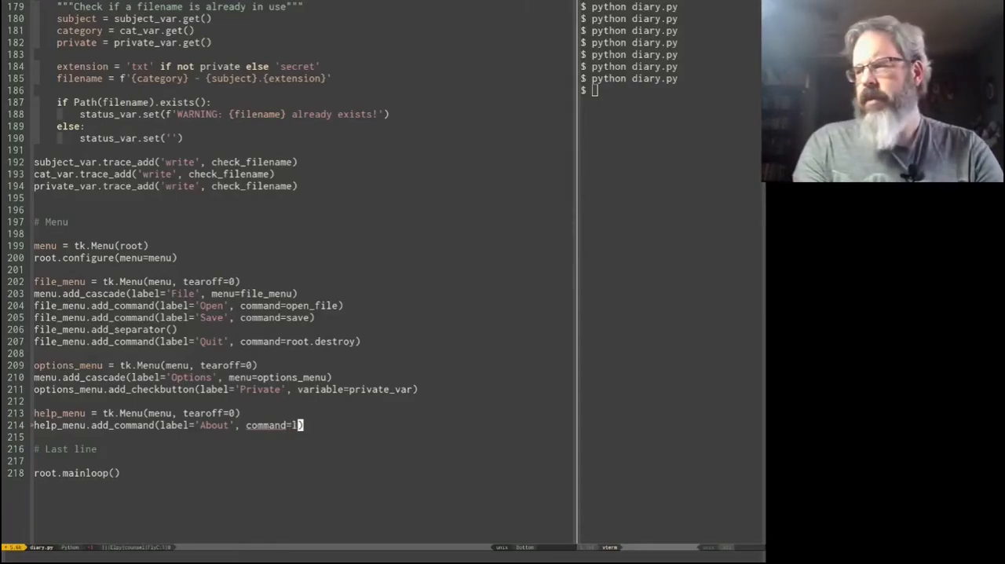
pyautogui.write('ambda:')
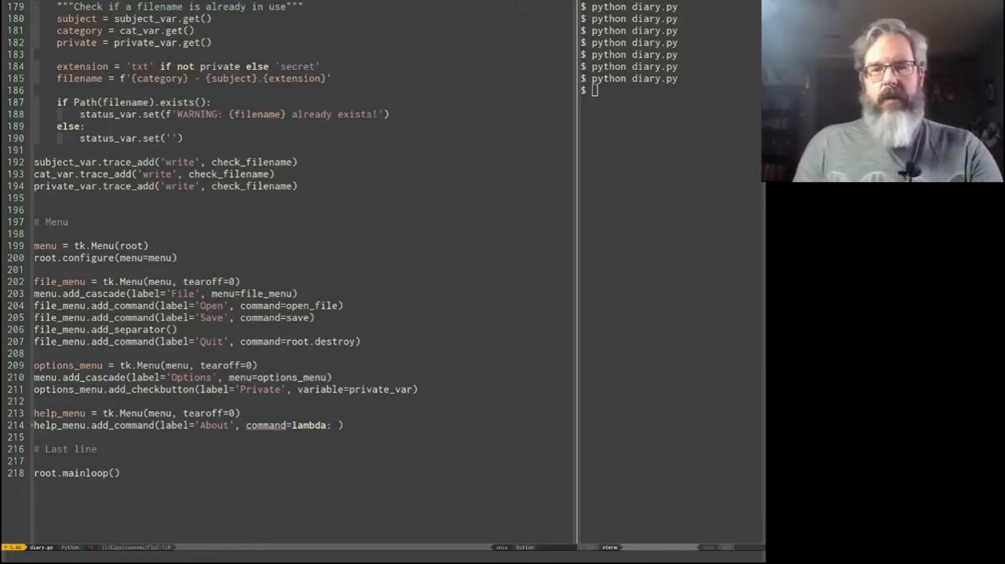
pyautogui.write('tkmb')
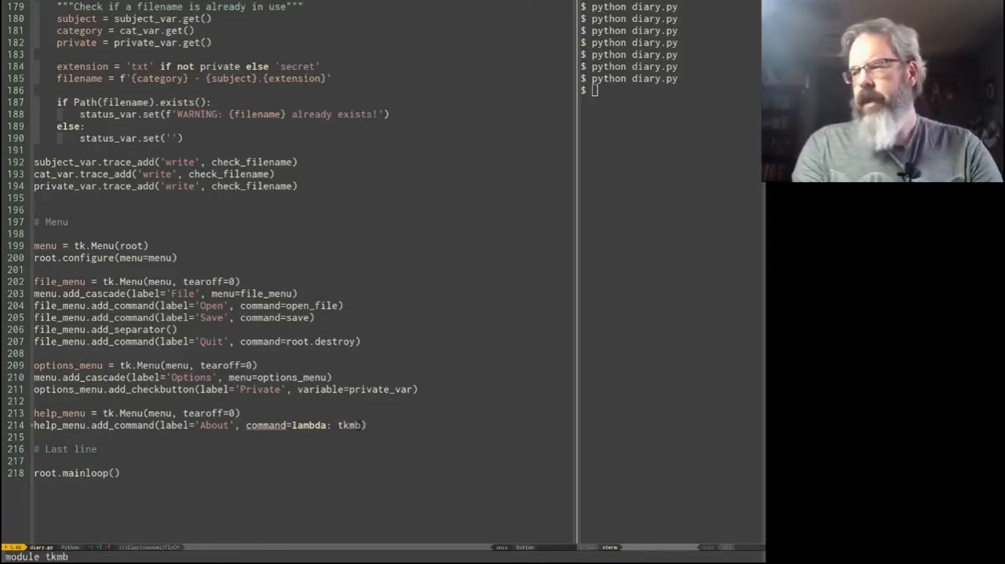
pyautogui.write('show')
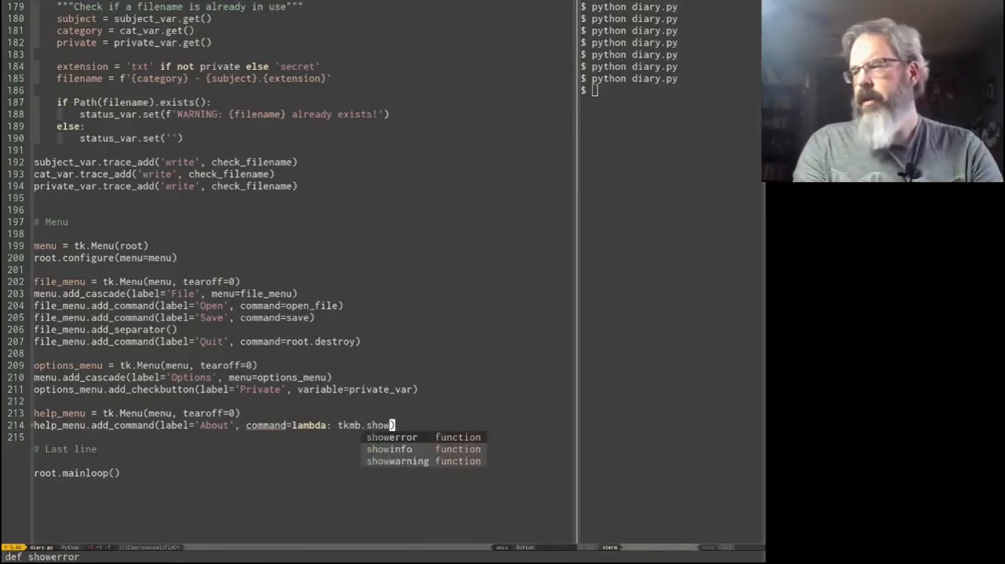
pyautogui.write('info')
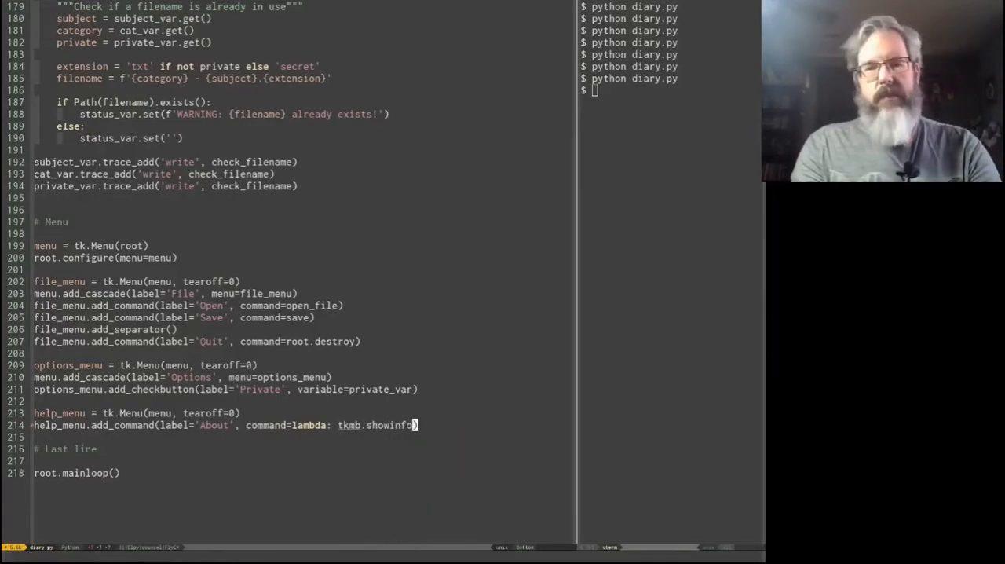
pyautogui.write('()')
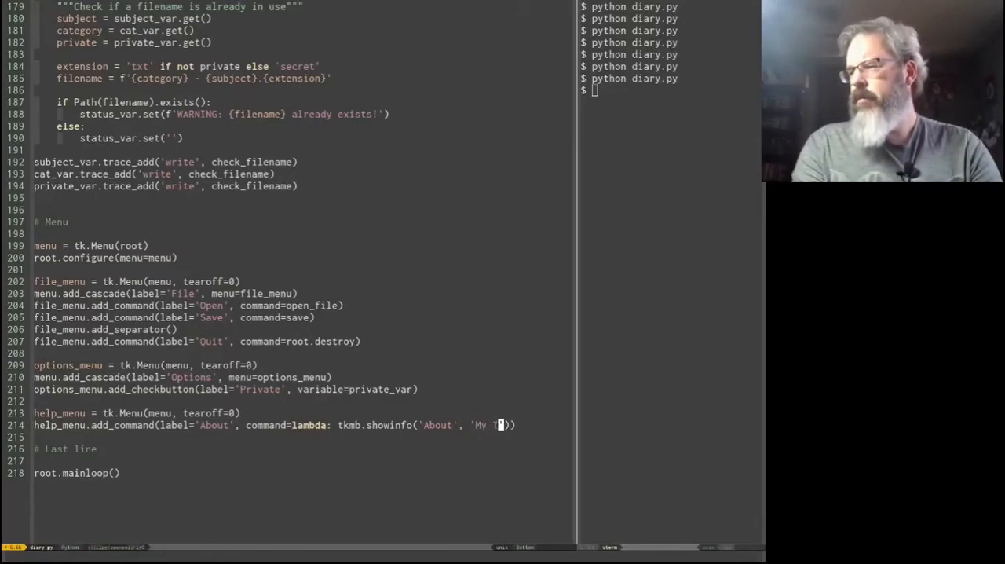
pyautogui.write('kinter Diary')
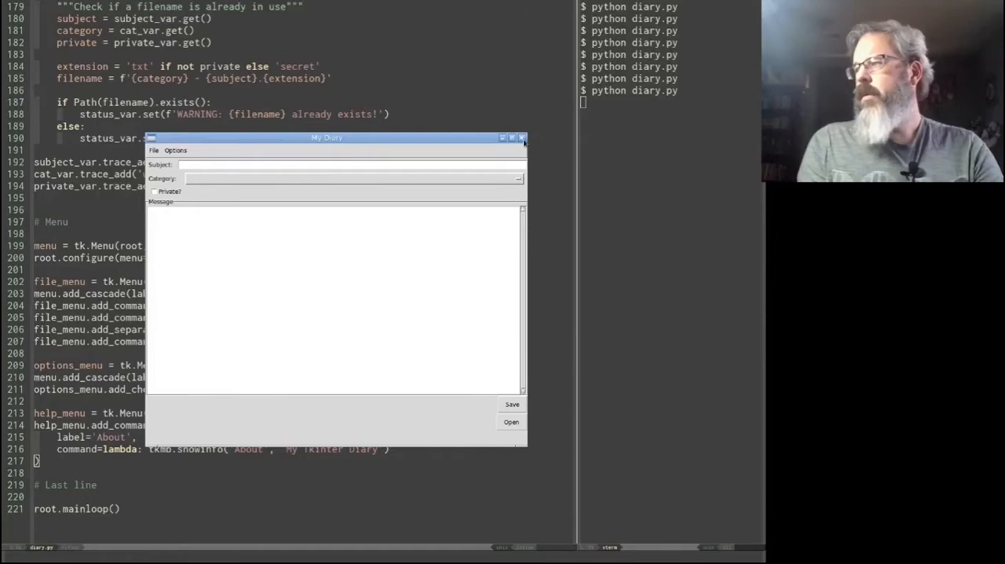
# Close the test My Diary window after reformatting the About command over several lines
pyautogui.click(522, 137)
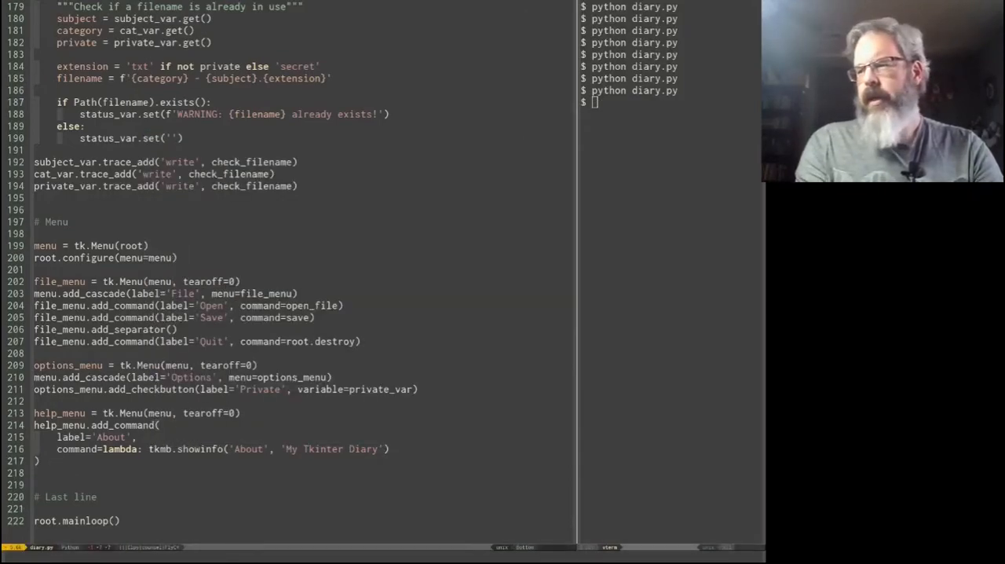
# Attach the Help menu with menu.add_cascade(label='Help', menu=help_menu)
pyautogui.write('menu.a')
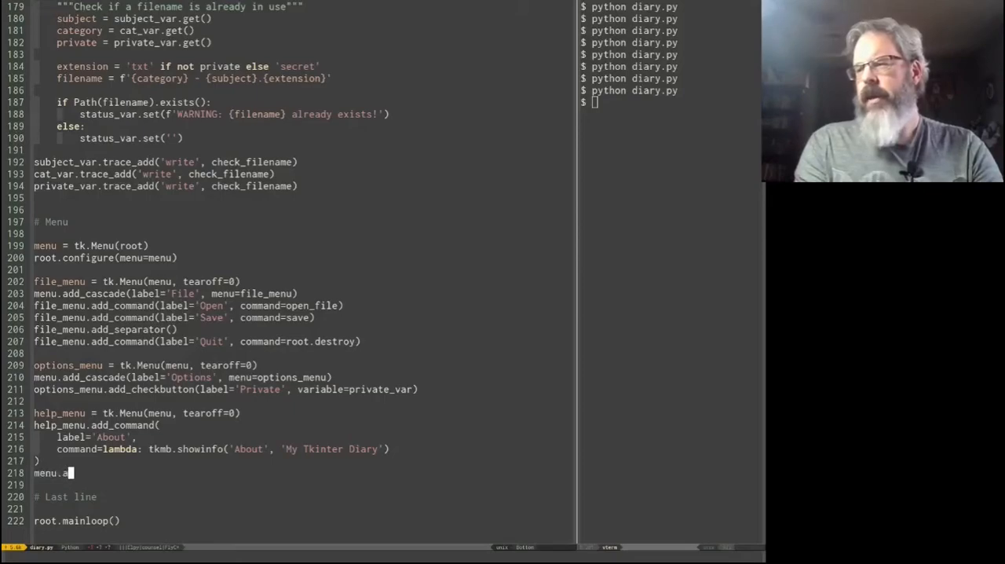
pyautogui.write("dd_cascade(label='H")
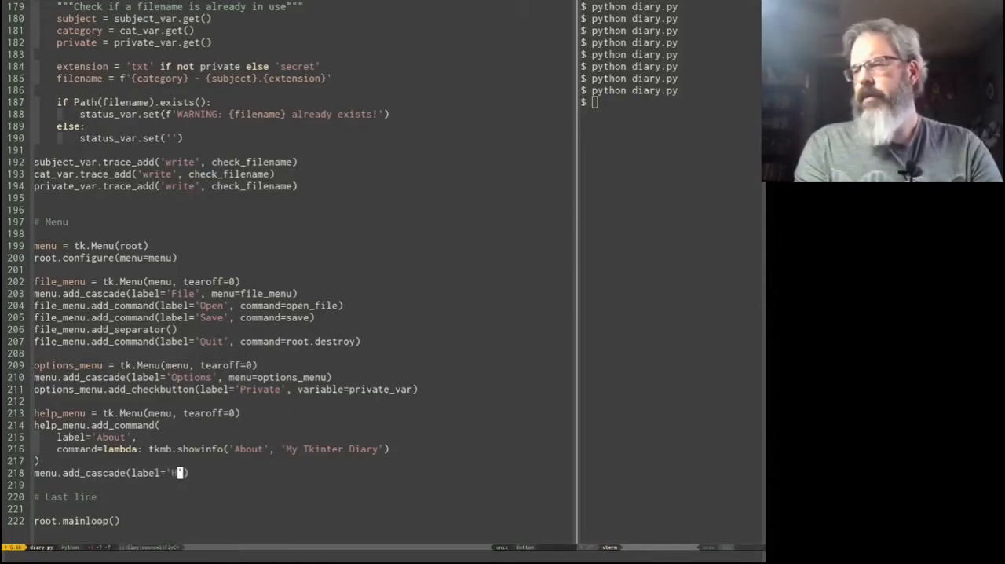
pyautogui.write("elp', menu")
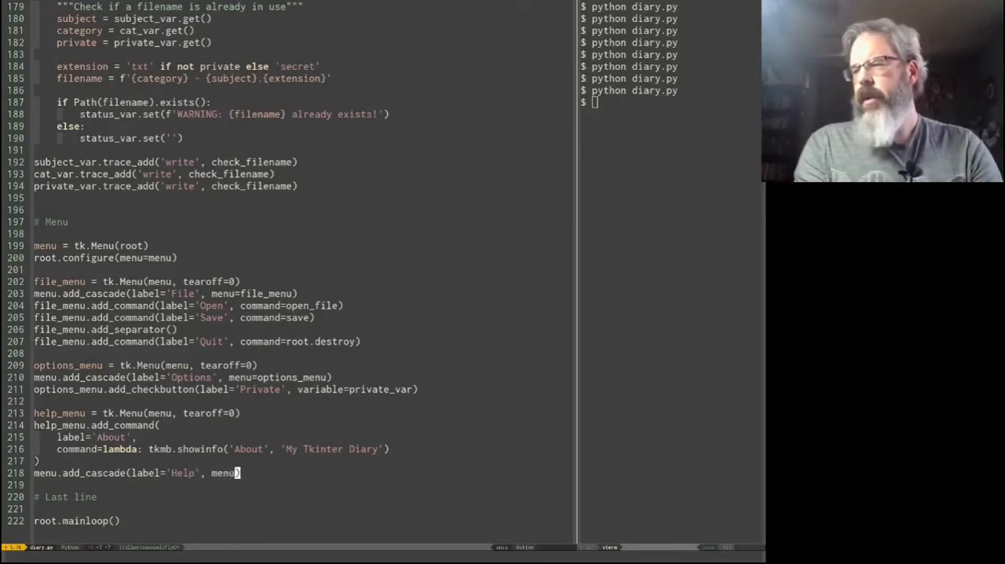
pyautogui.write('help_menu)')
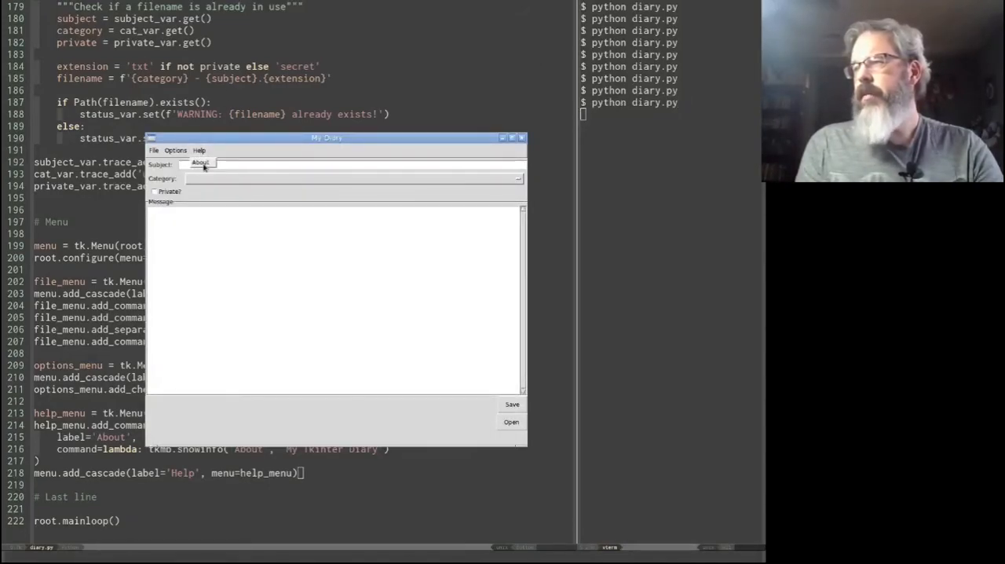
# Test Help > About, dismiss the info box and close the My Diary window
pyautogui.click(200, 162)
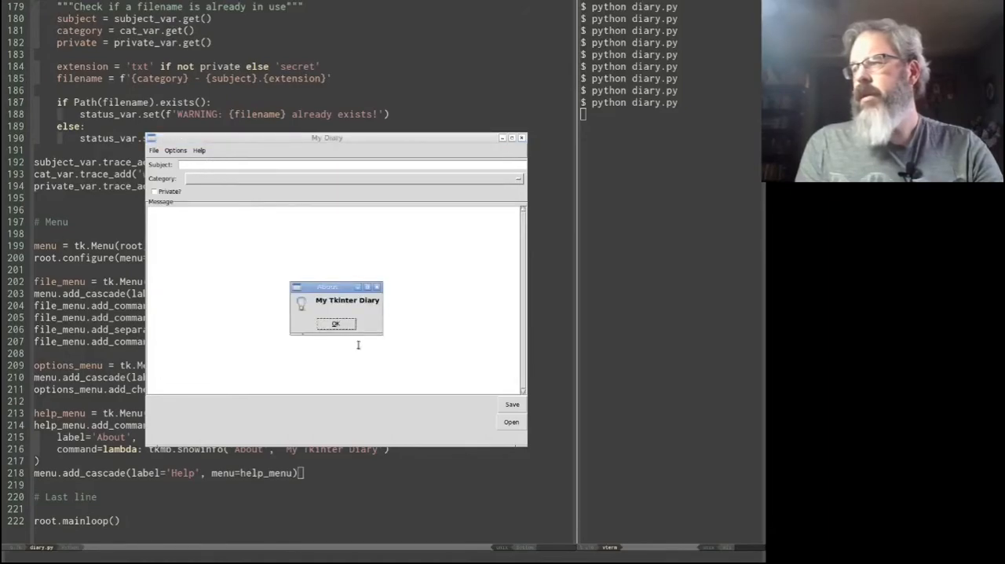
pyautogui.click(335, 323)
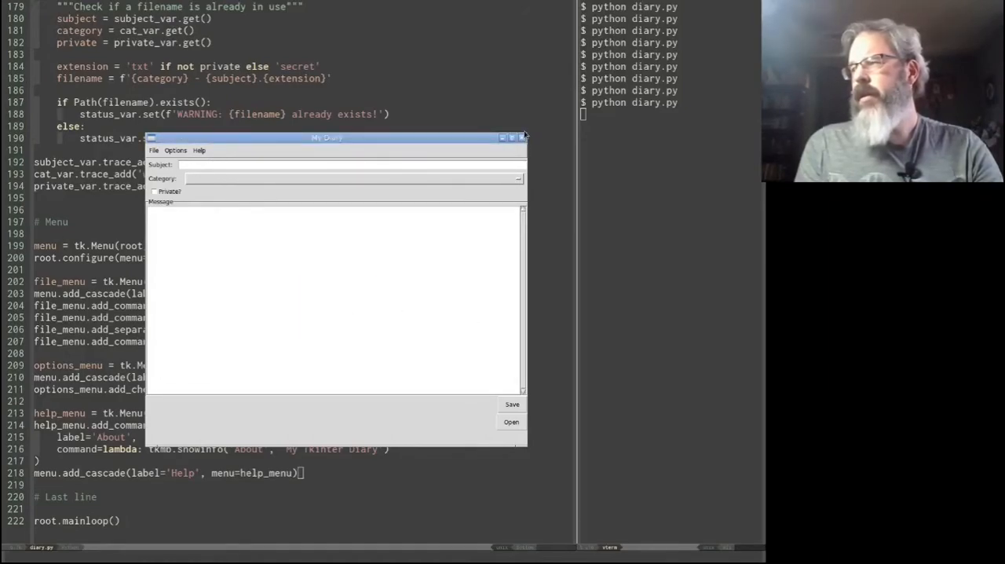
pyautogui.click(522, 137)
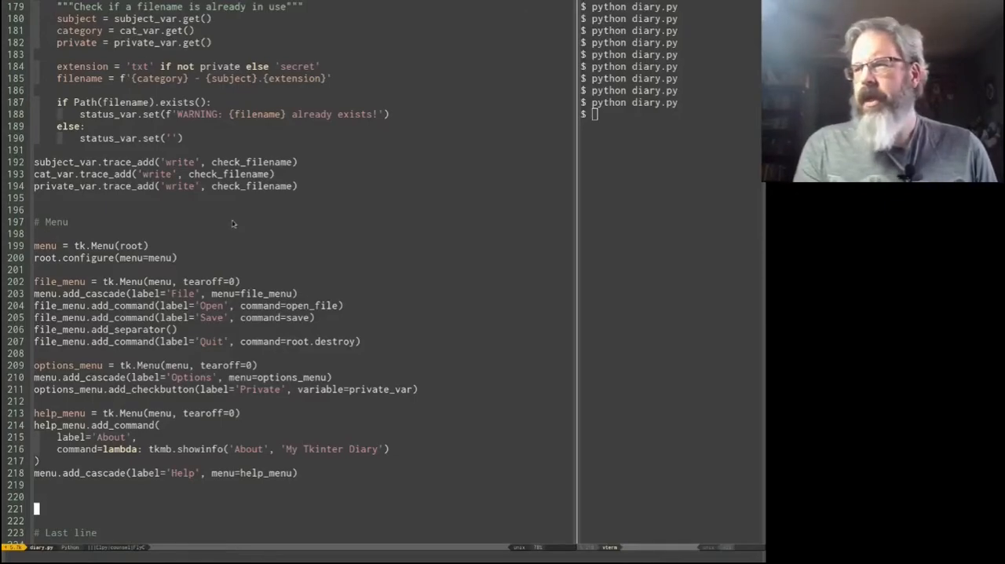
pyautogui.press('gg')
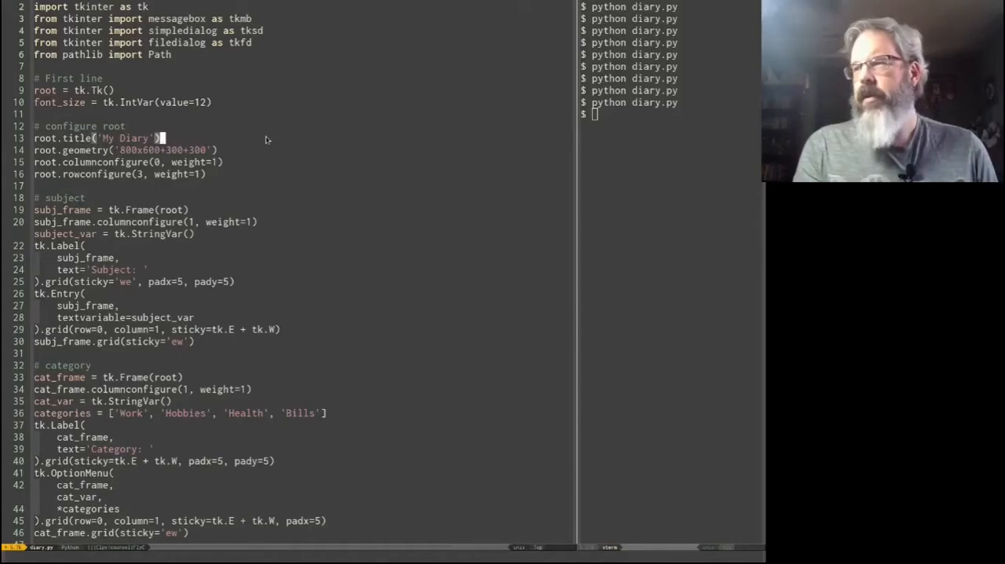
pyautogui.scroll(-3)
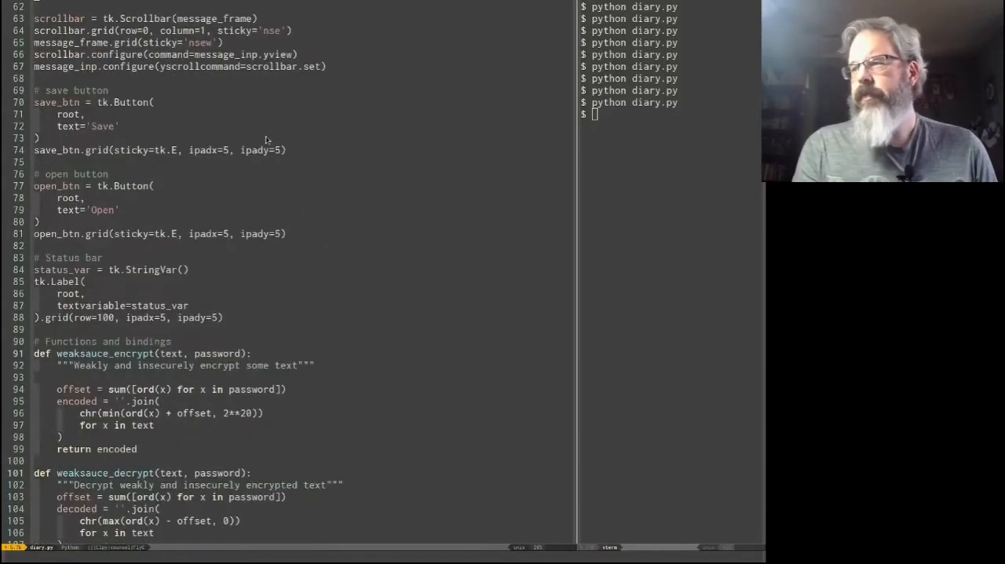
pyautogui.scroll(-3)
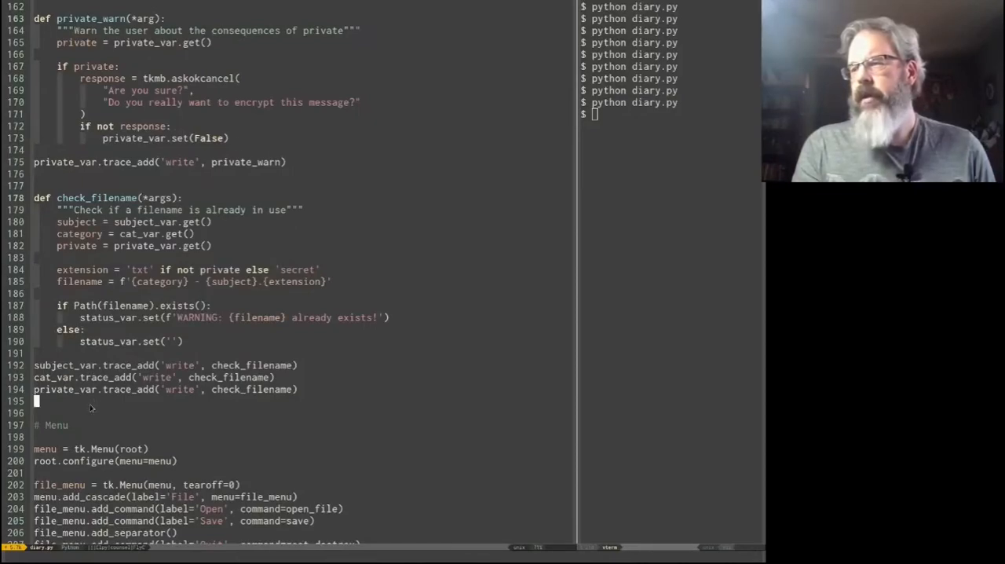
# Define set_font_size(*args) with a comment, reading the size from font_size.get()
pyautogui.write('def')
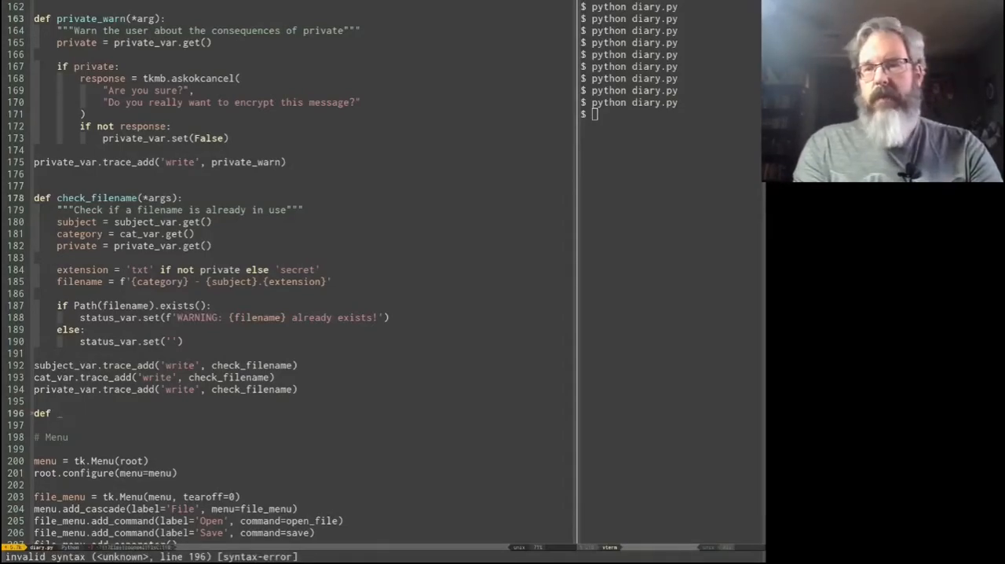
pyautogui.write('set_font')
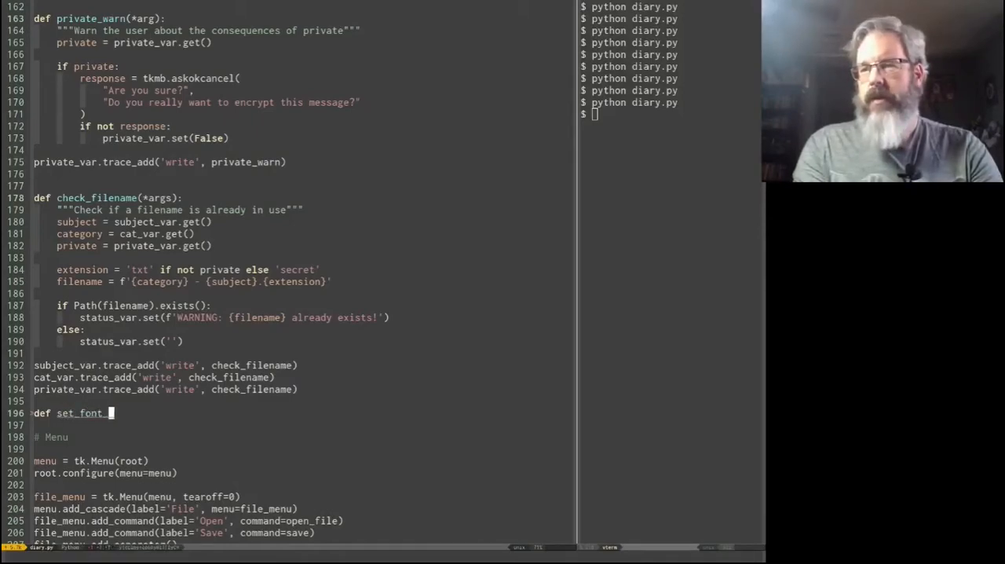
pyautogui.write('_size(*')
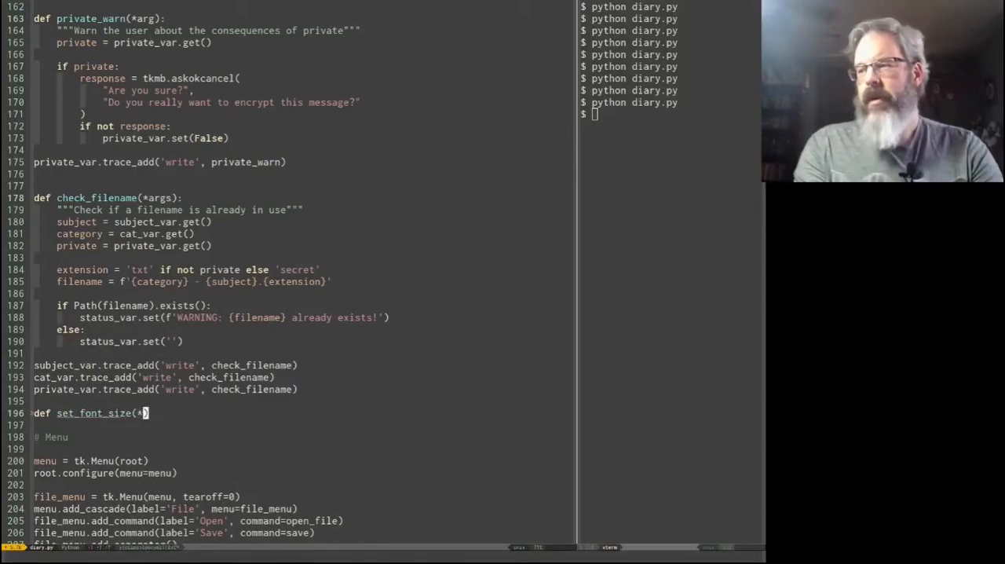
pyautogui.write('args):')
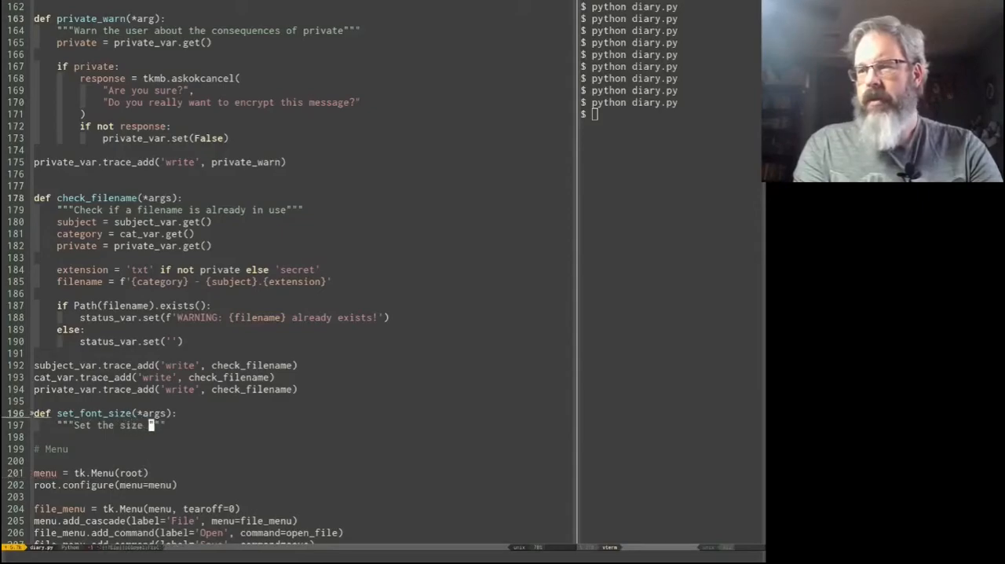
pyautogui.write('of the text widget')
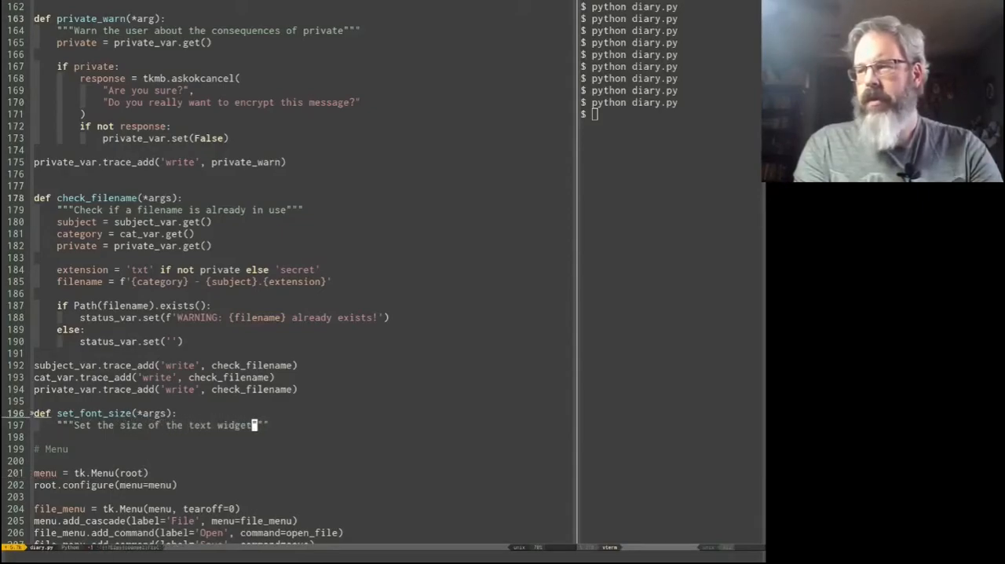
pyautogui.write('font from font_size')
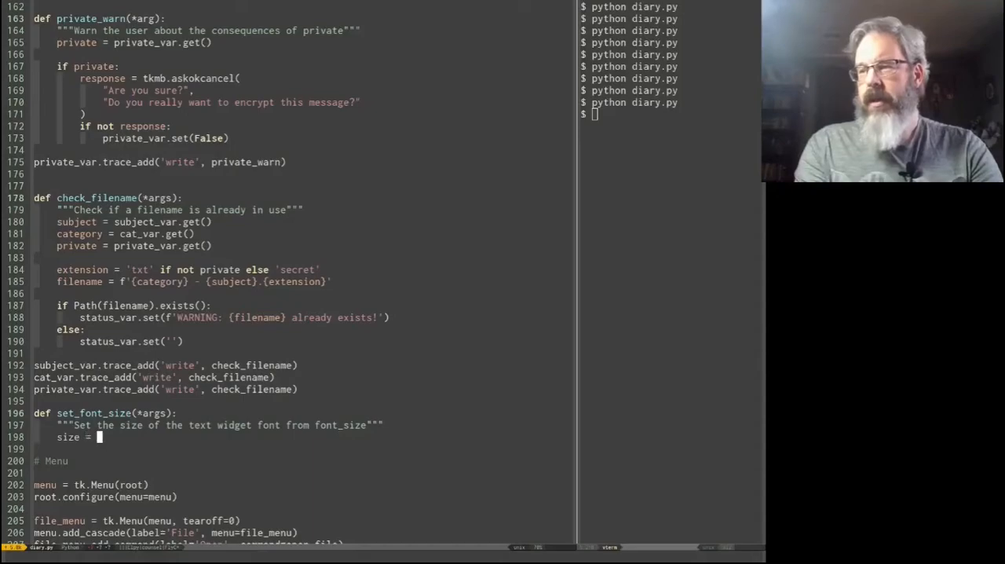
pyautogui.write('font_size')
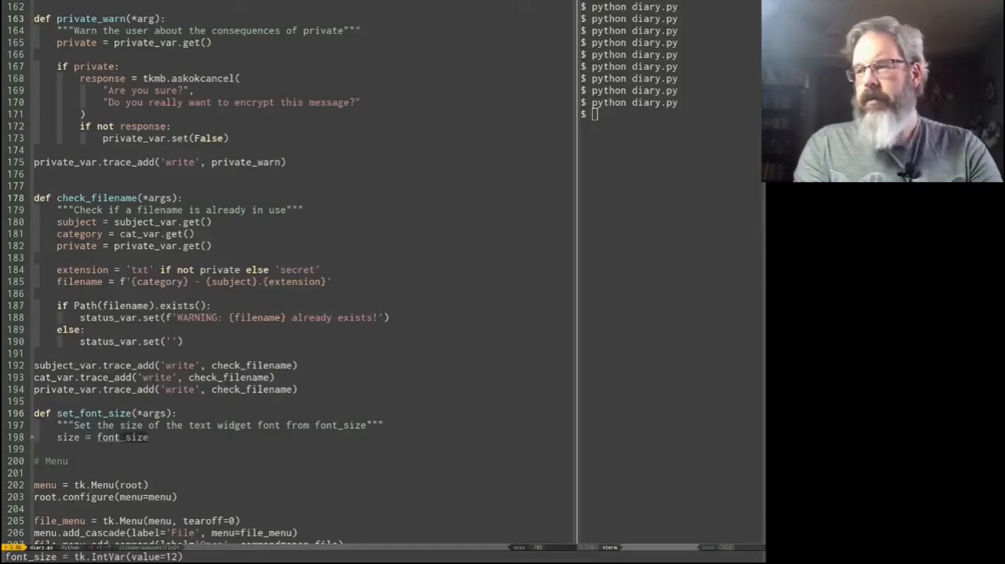
pyautogui.write('.get()')
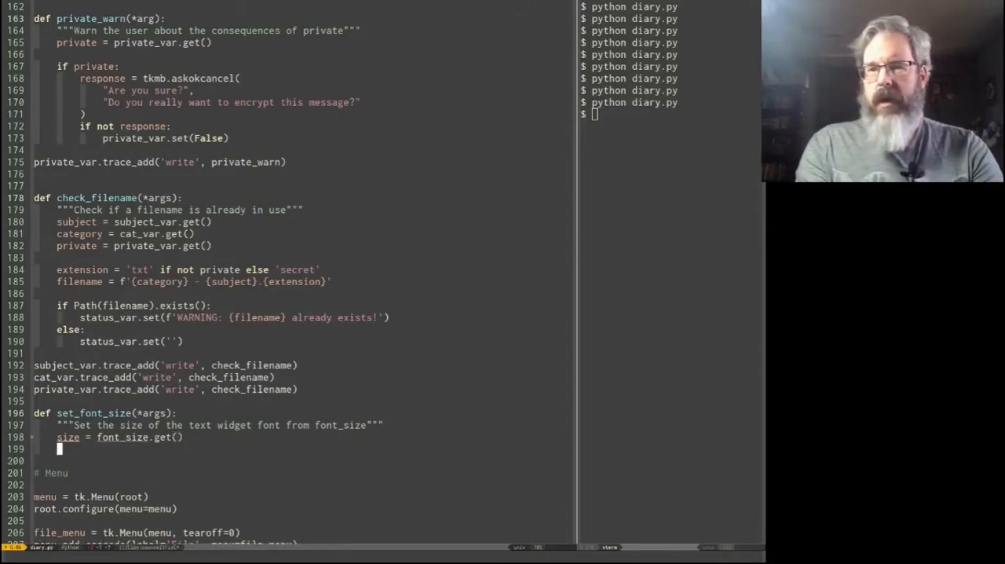
# Configure message_inp with font f'TKDefault {size}' and call set_font_size() once below
pyautogui.write('message_inp')
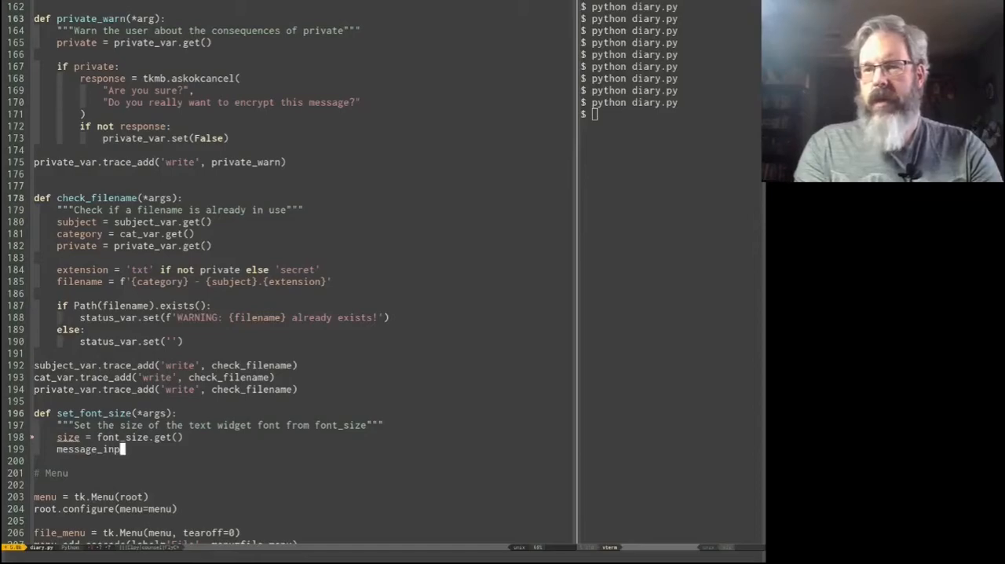
pyautogui.write('.configure')
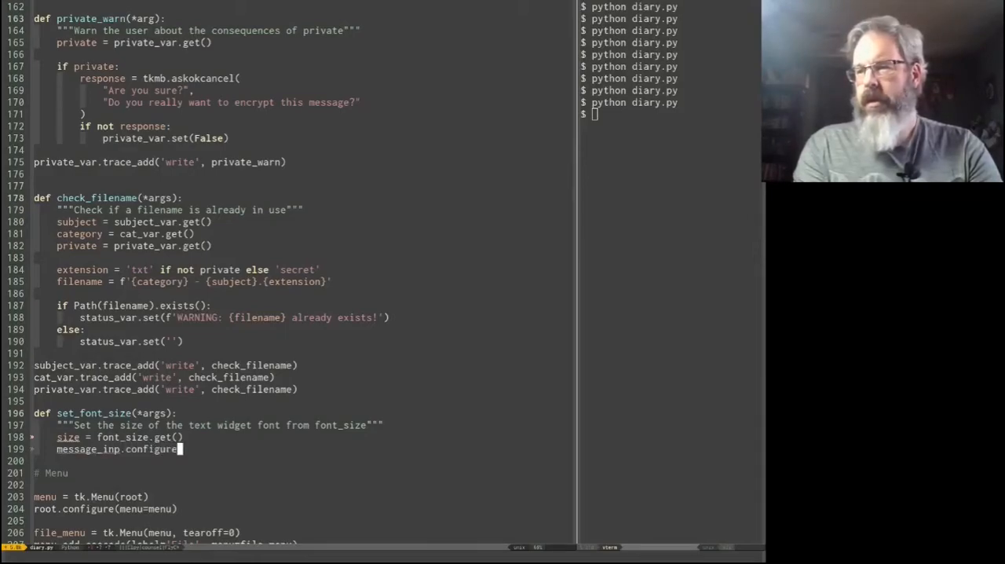
pyautogui.write('(font=')
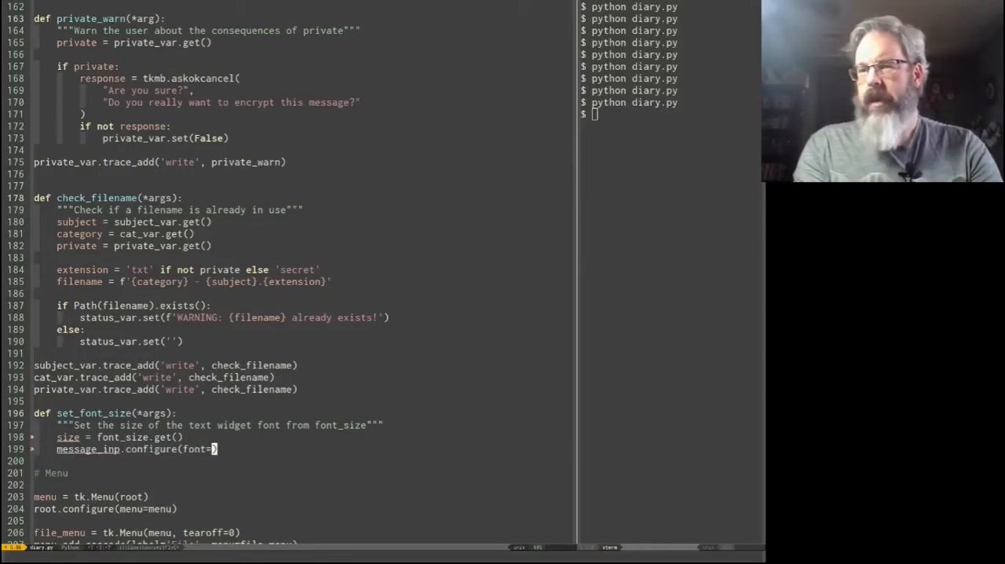
pyautogui.write("f'")
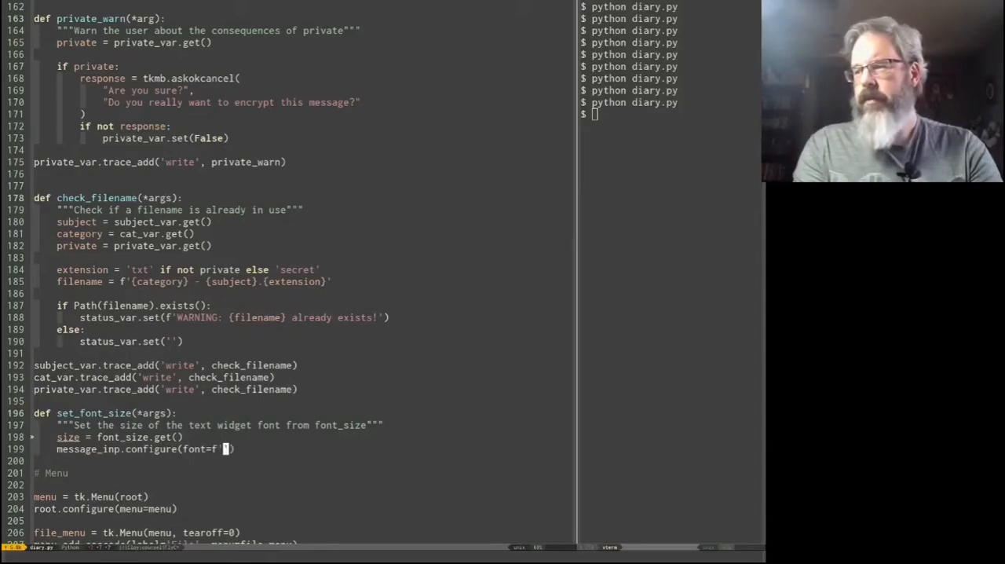
pyautogui.write('Th')
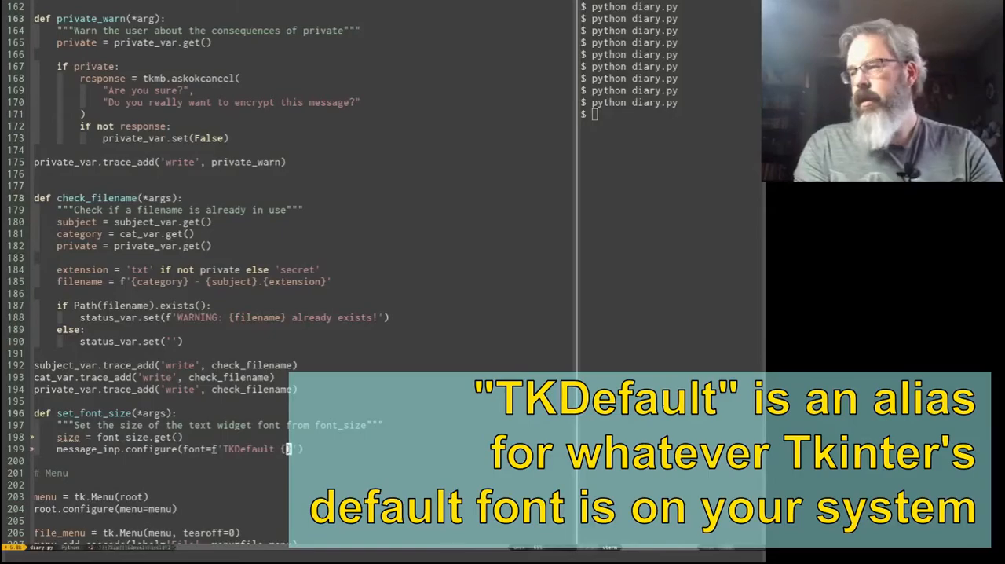
pyautogui.write('size}')
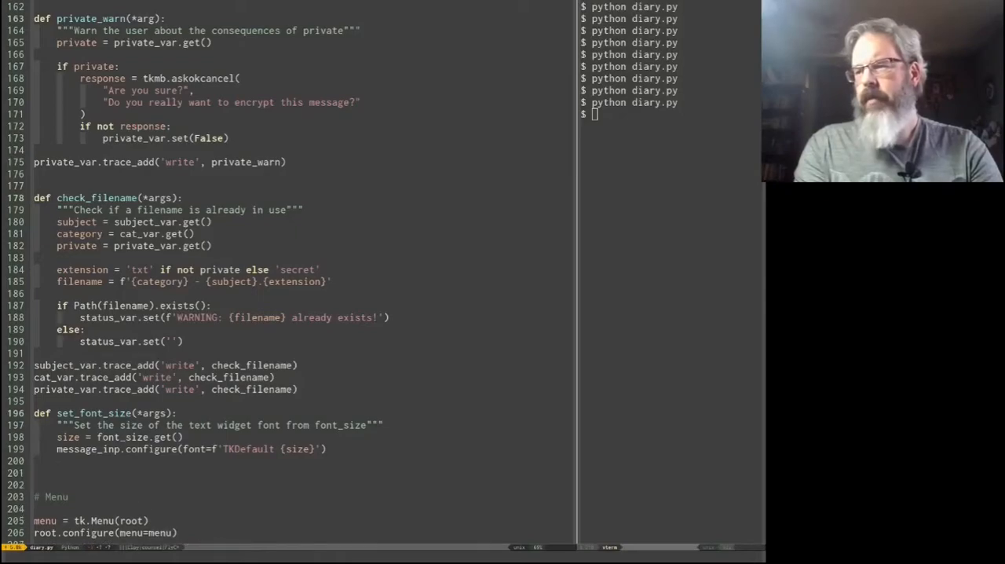
pyautogui.write('set_font_size(')
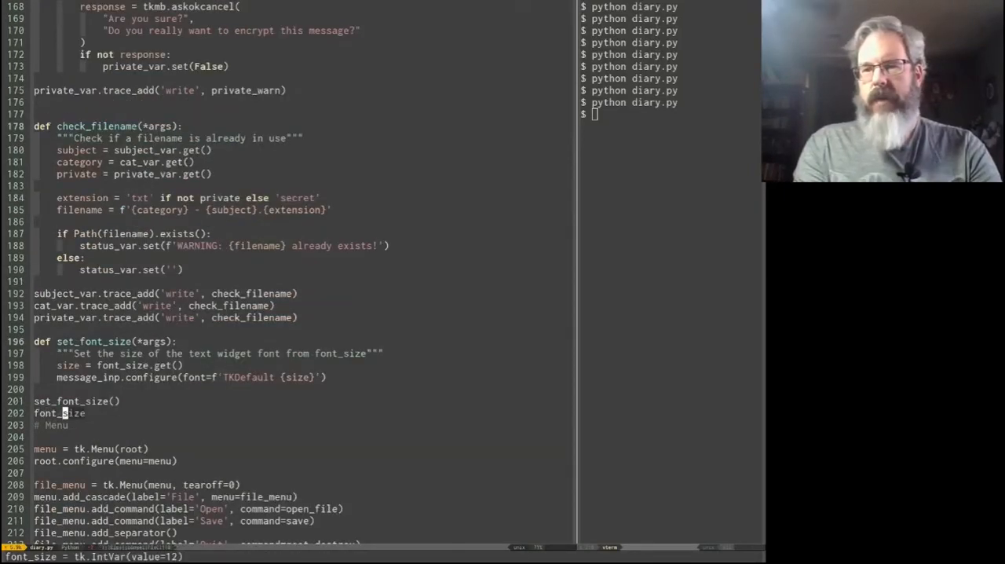
# Register font_size.trace_add('write', set_font_size), then test-run the diary app with a dummy message and close it
pyautogui.write(".trace_add('wri")
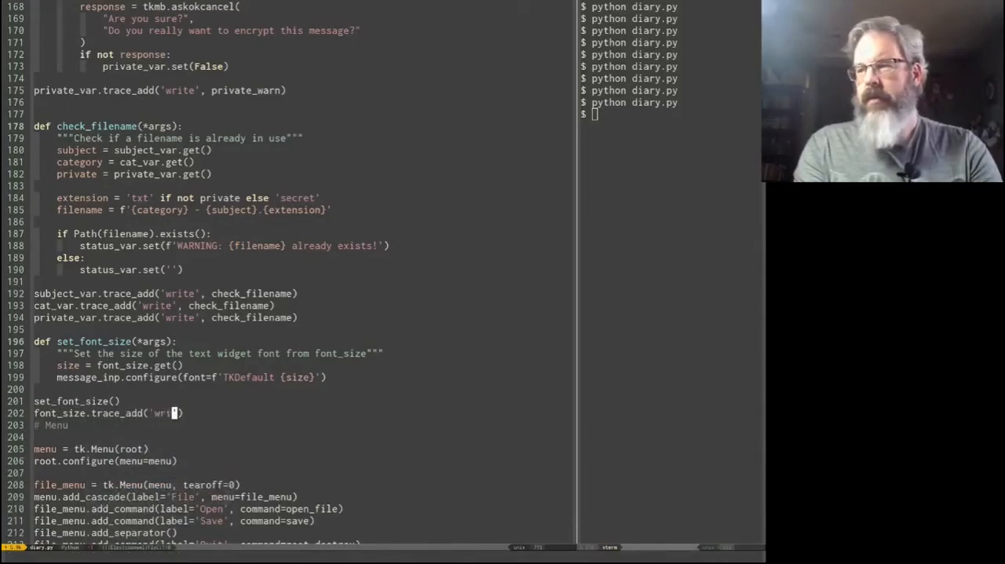
pyautogui.write("write',")
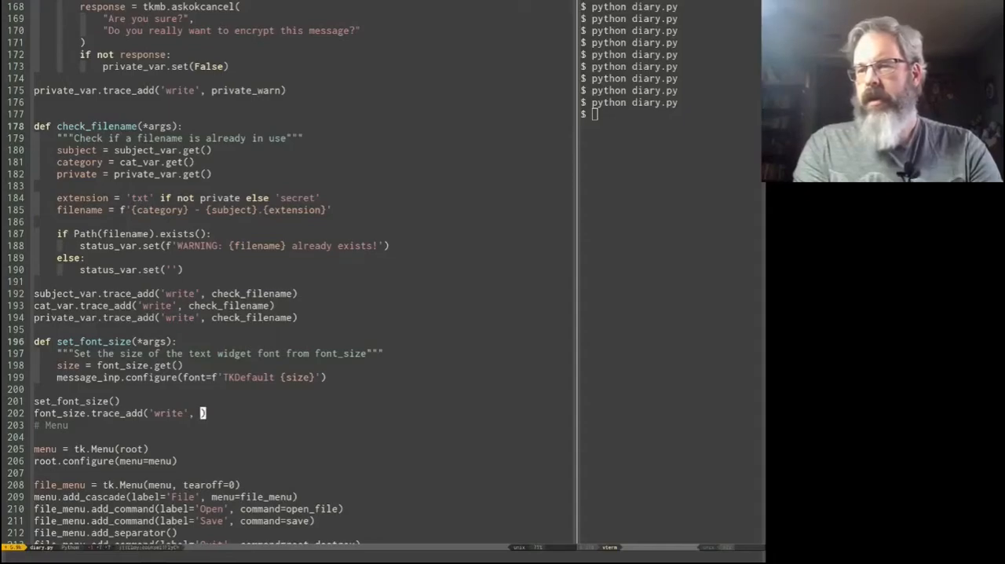
pyautogui.write('set_font_size')
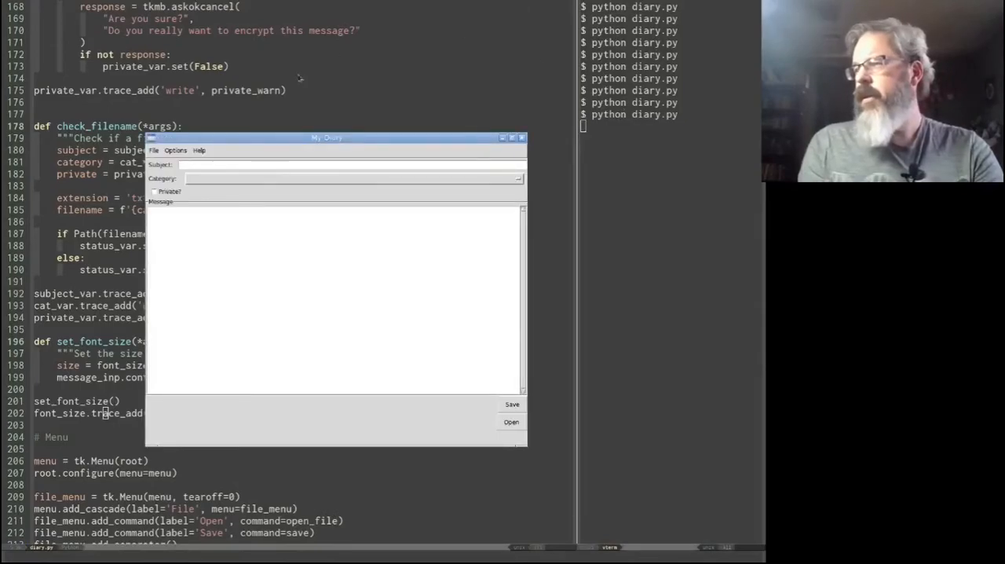
pyautogui.write('asd')
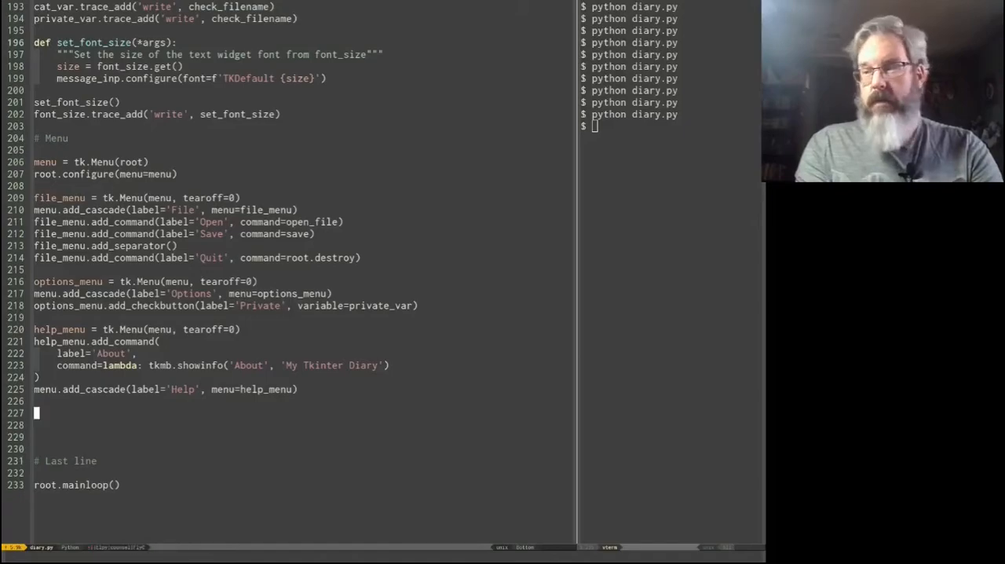
# Create size_menu as a tk.Menu child of options_menu with tearoff=0
pyautogui.write('size')
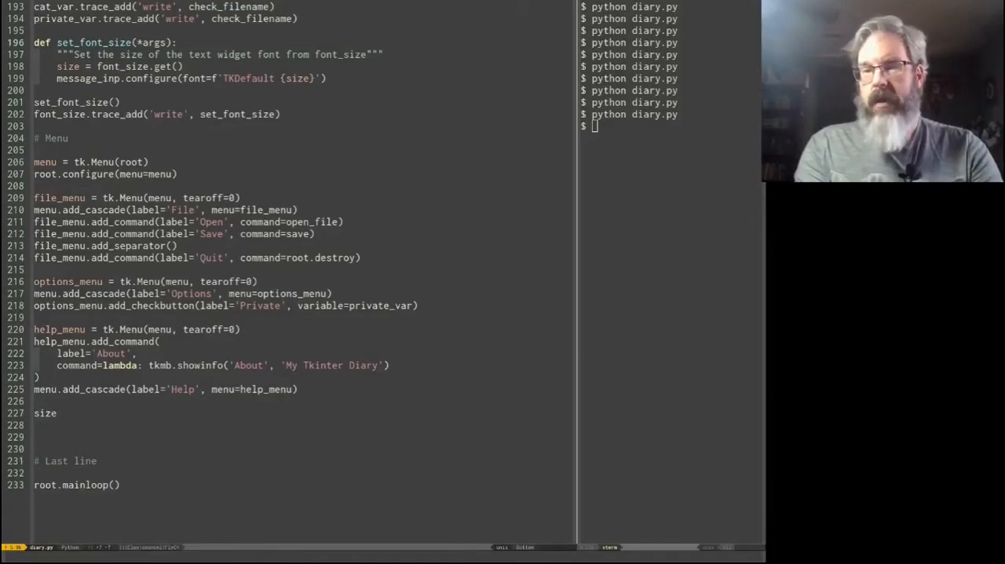
pyautogui.write('_menu')
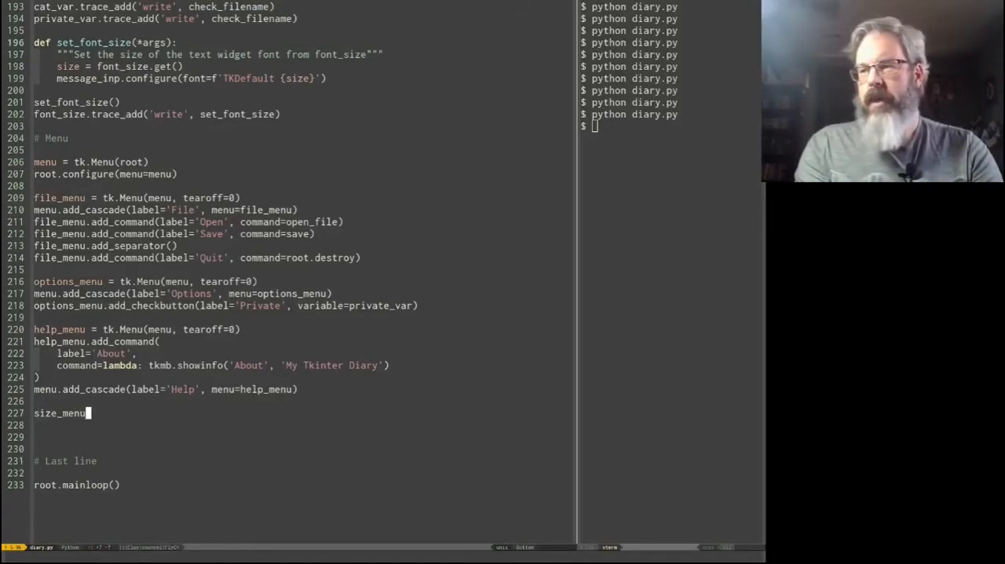
pyautogui.write('= tk.Menu(')
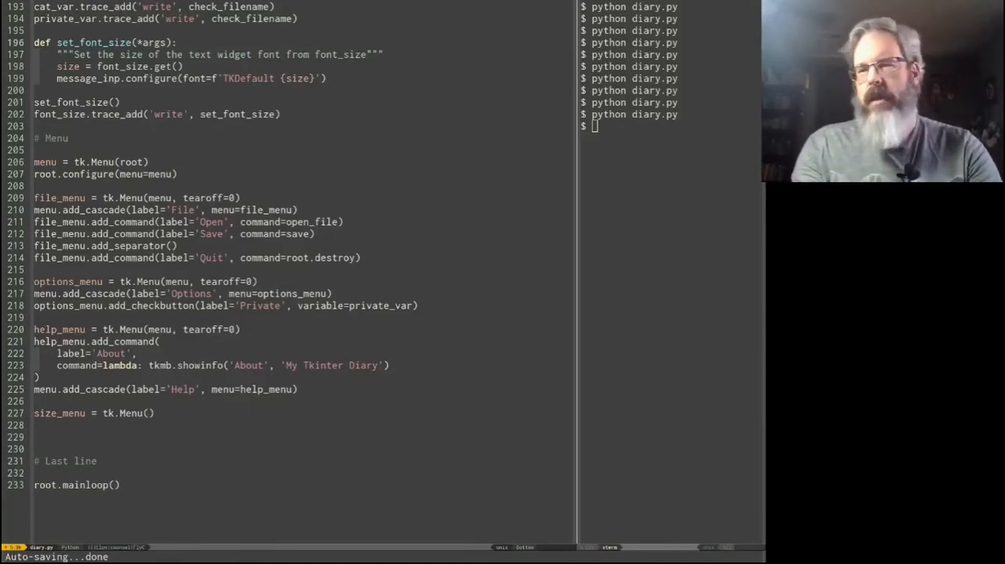
pyautogui.write('option_')
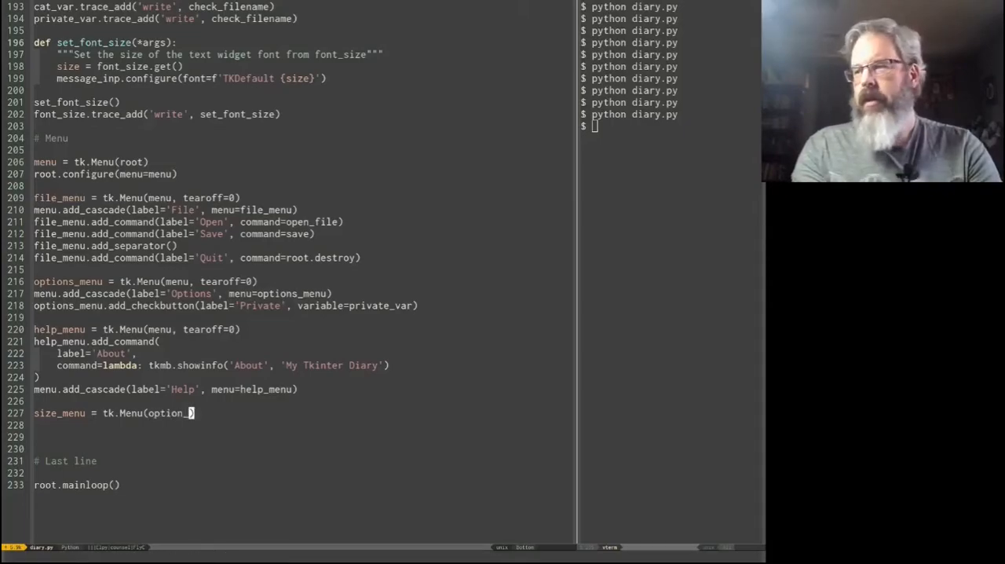
pyautogui.write('menu')
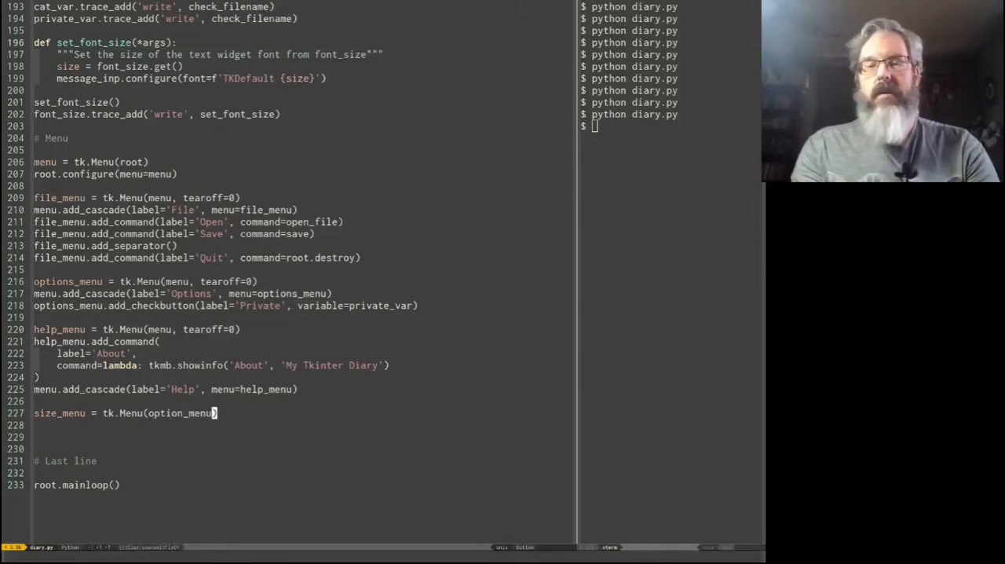
pyautogui.write('#')
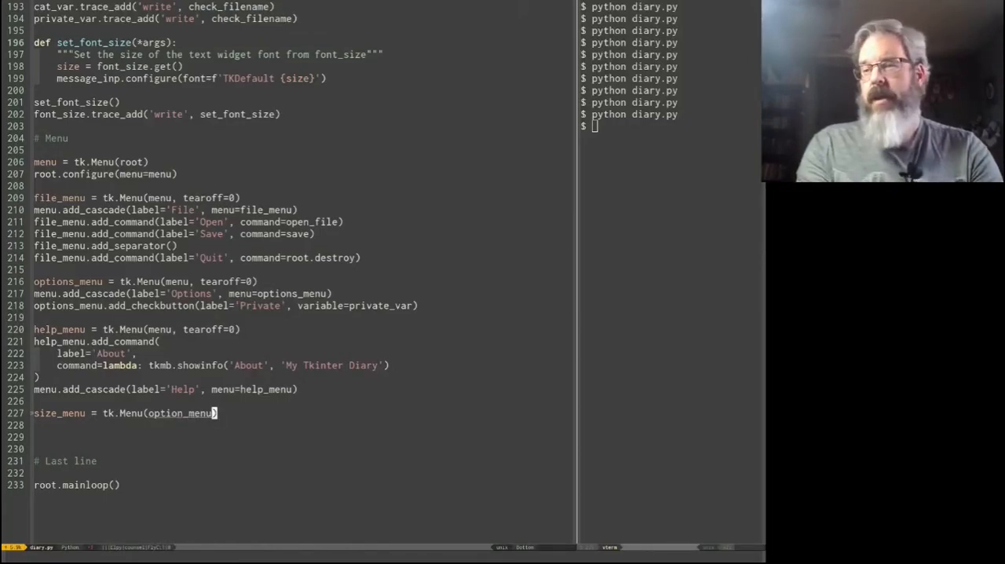
pyautogui.write(', tea')
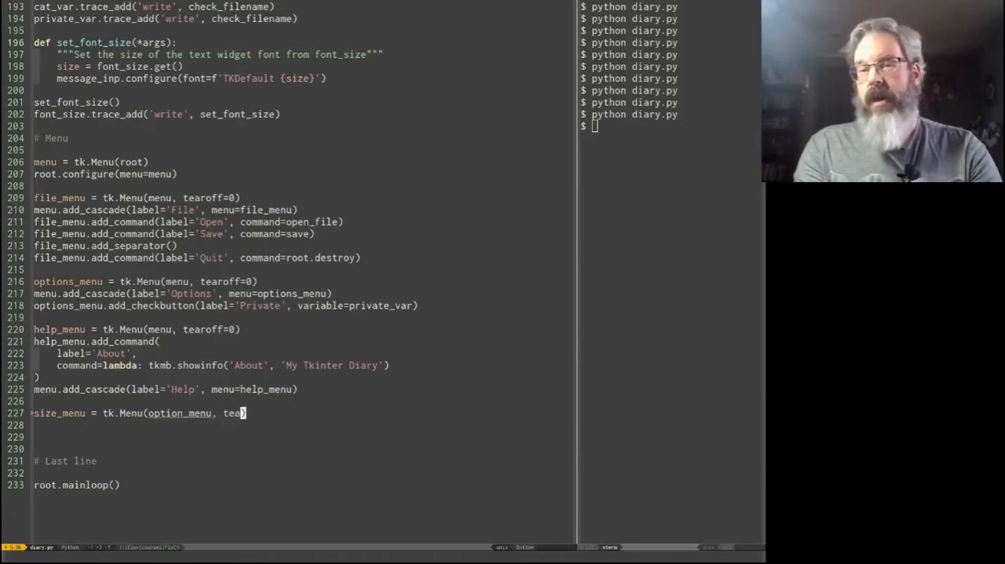
pyautogui.write('roff=0)')
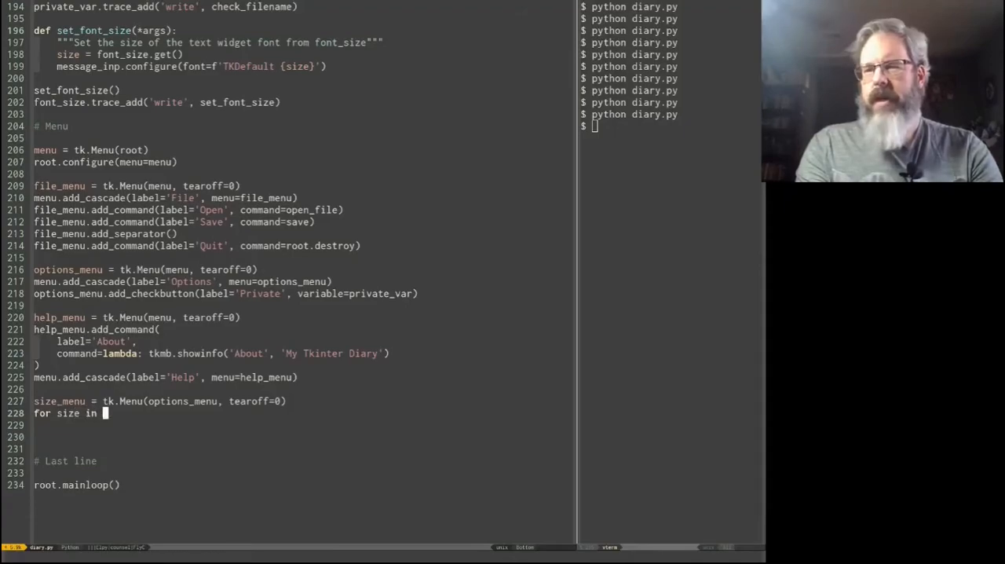
# Loop over range(6, 33, 2) adding a radiobutton to size_menu with label and value size, bound to font_size
pyautogui.write('range()')
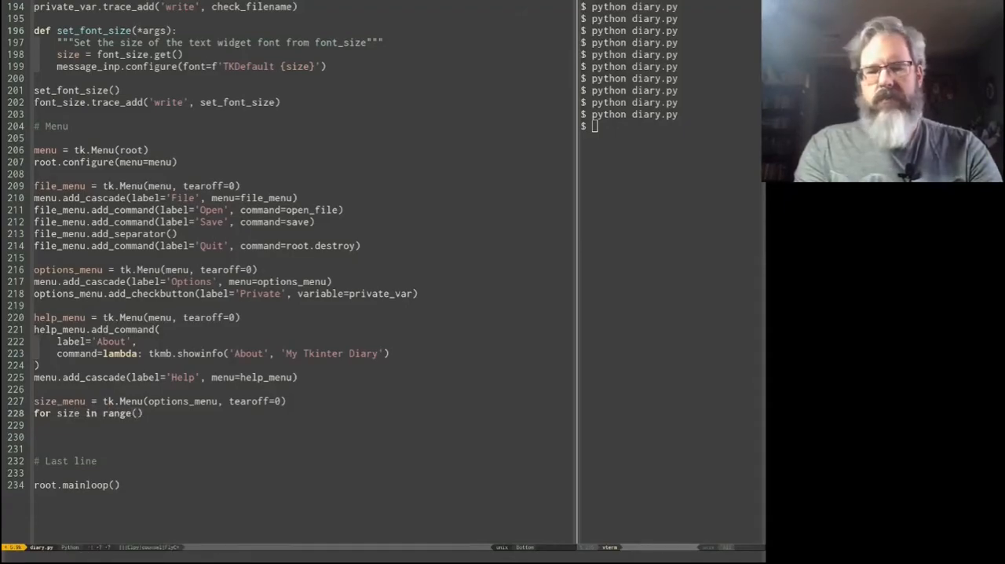
pyautogui.write('6, 33')
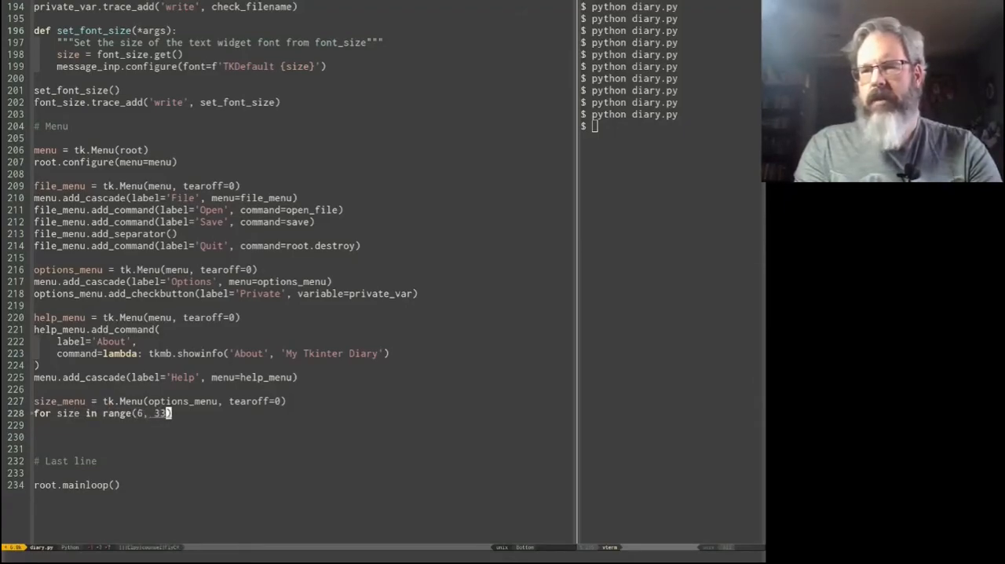
pyautogui.write(', 2')
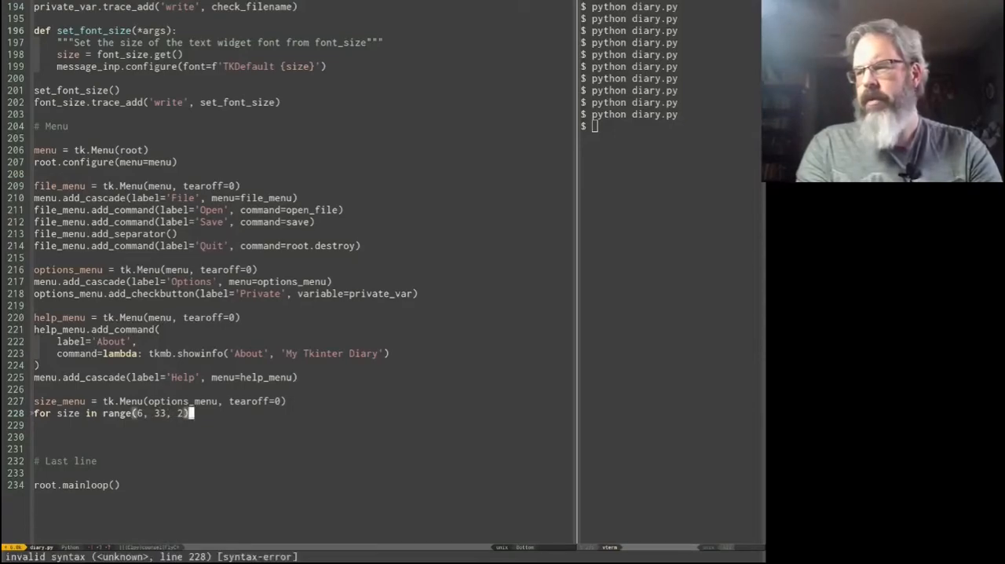
pyautogui.write(':')
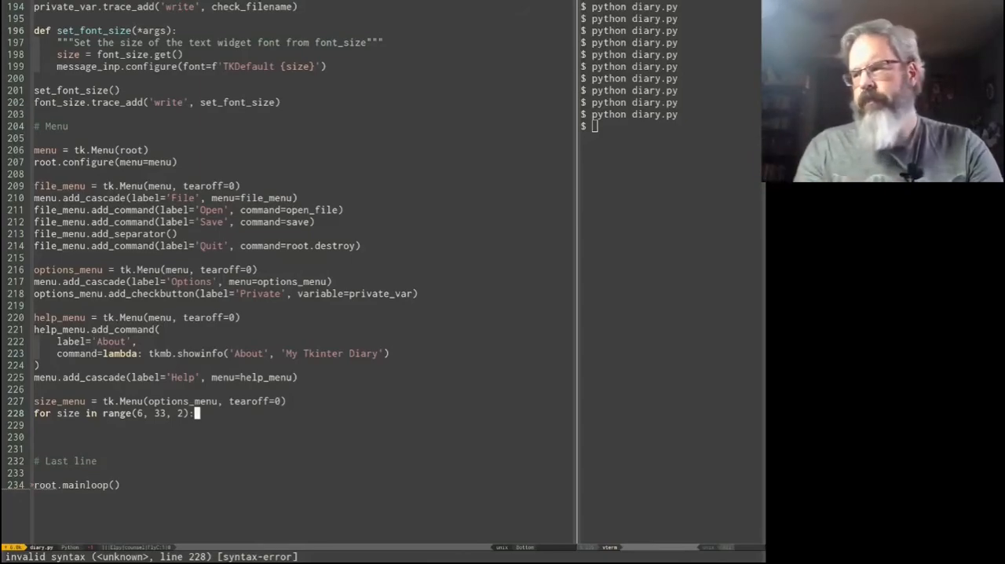
pyautogui.press('enter')
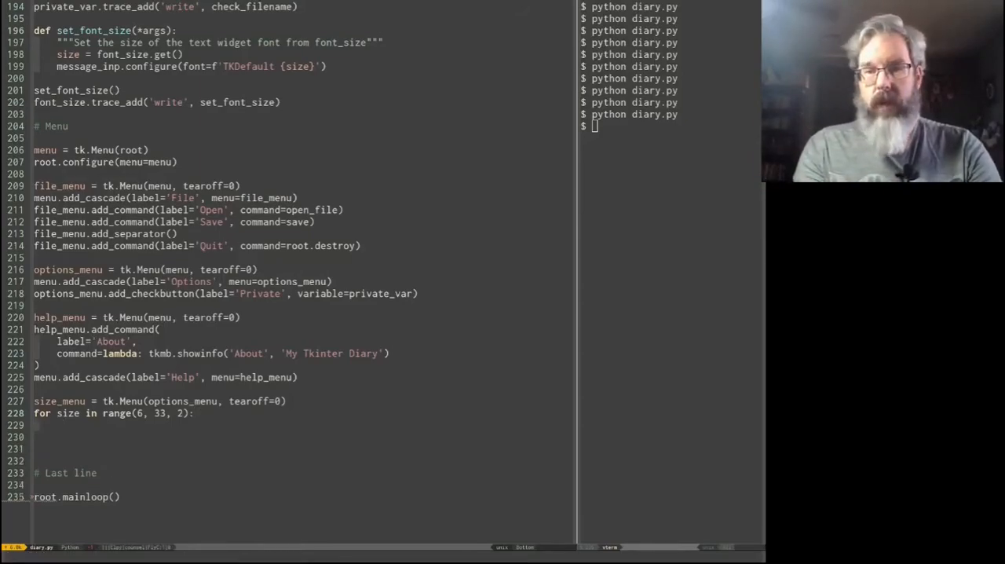
pyautogui.write('size_menu')
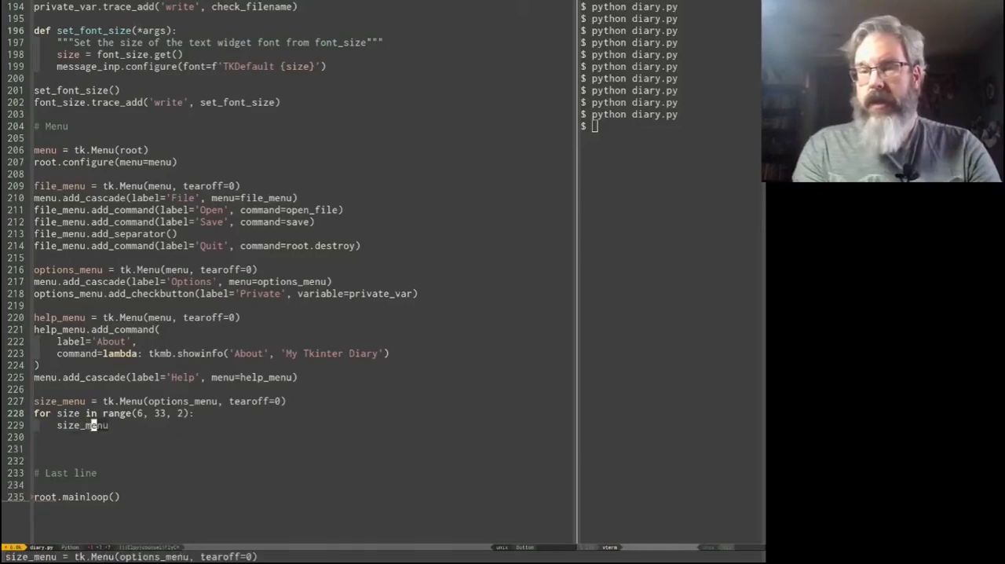
pyautogui.write('.add')
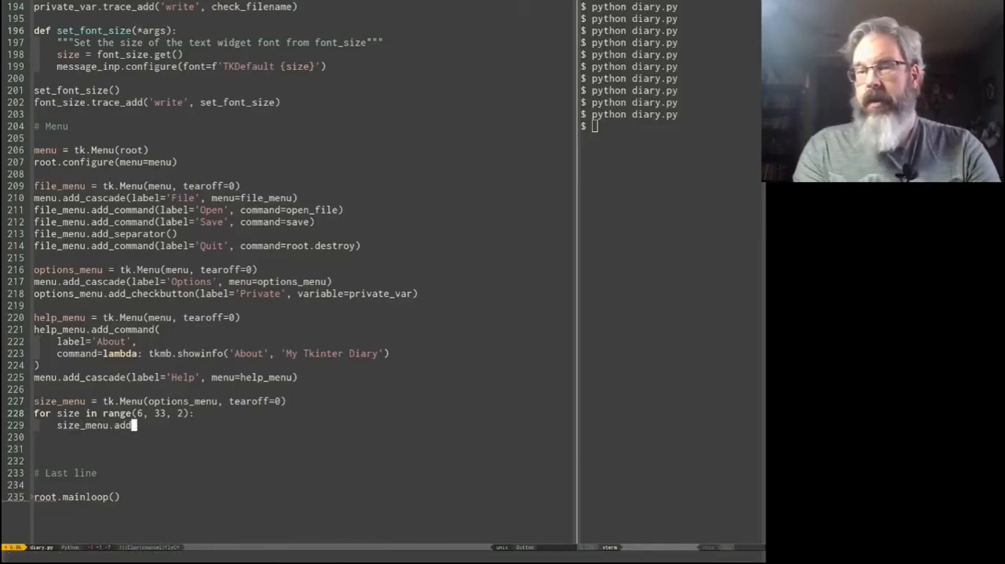
pyautogui.write('_radiobutton')
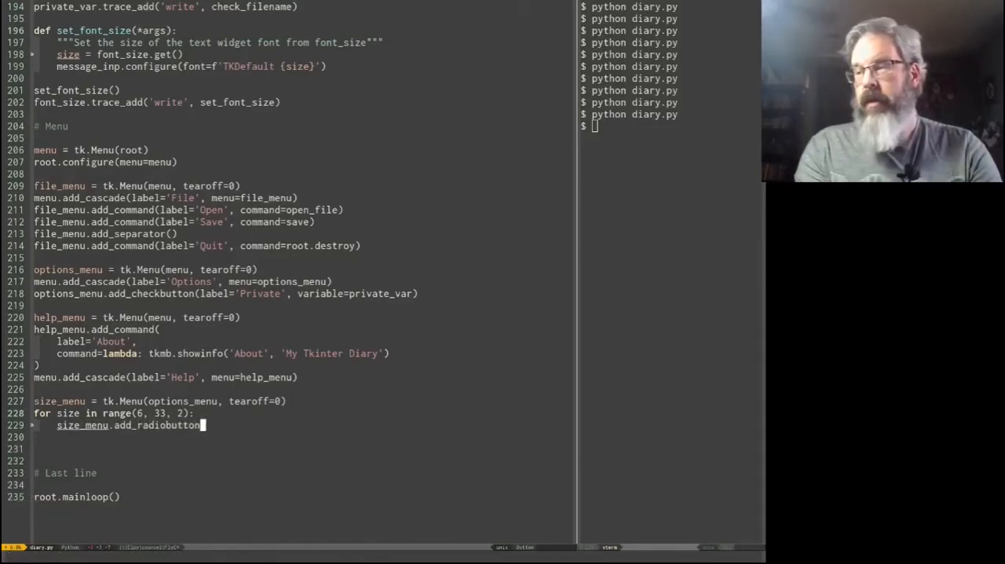
pyautogui.write('(')
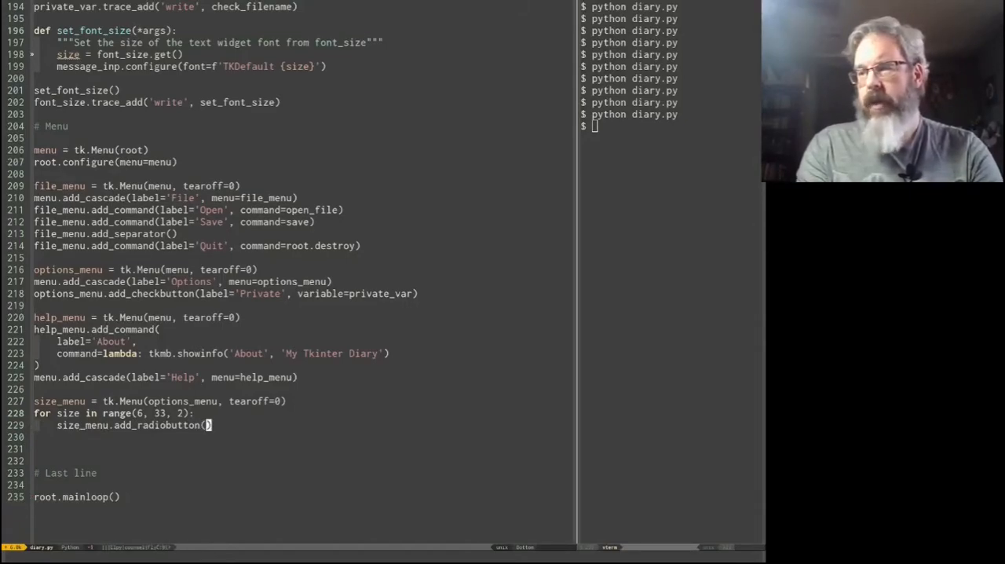
pyautogui.write('label')
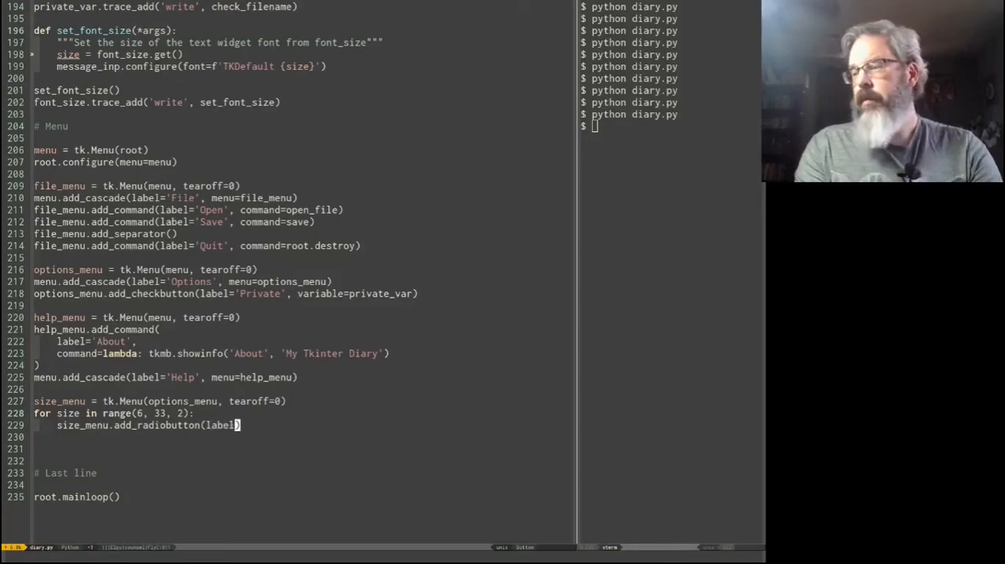
pyautogui.write('=size,')
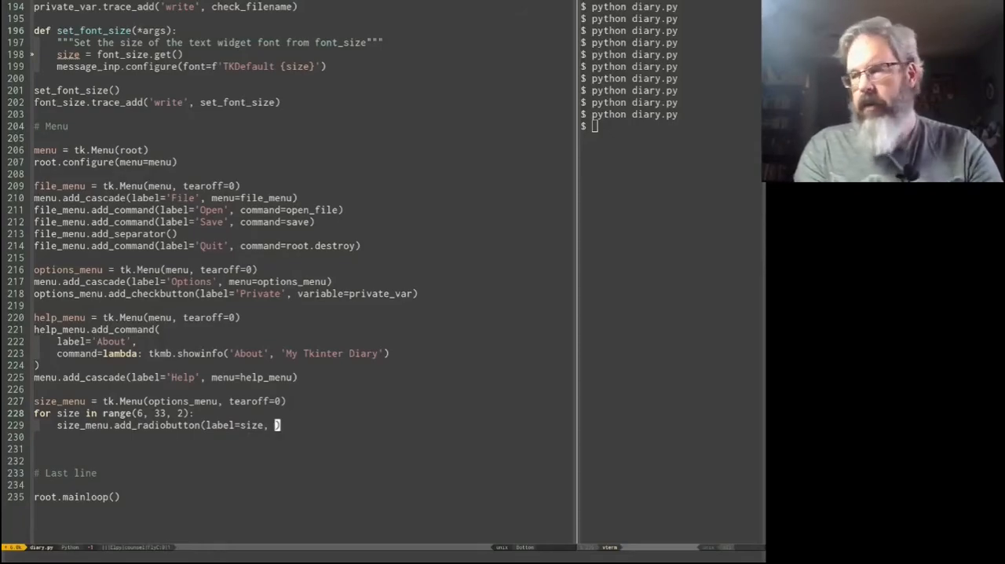
pyautogui.write('value=s')
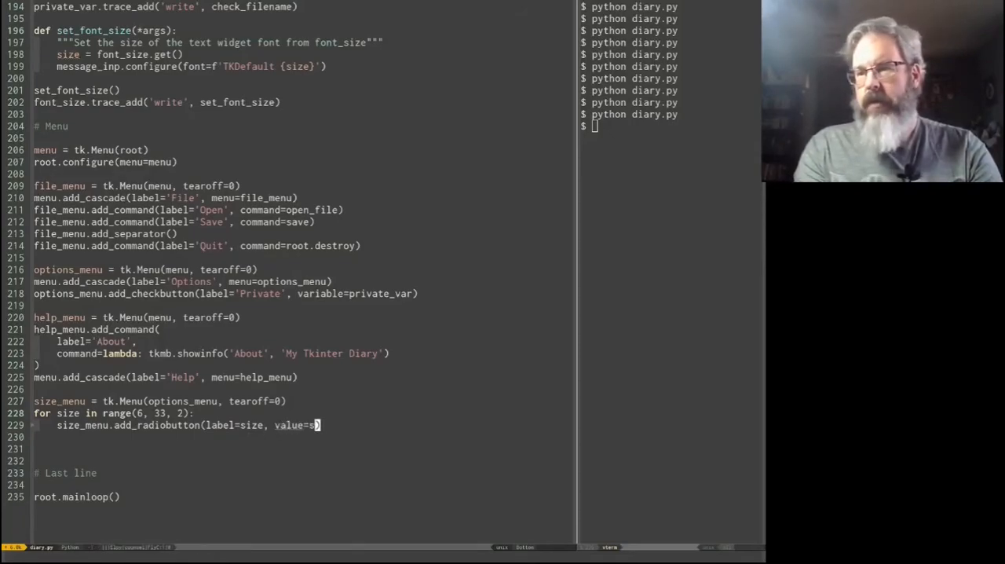
pyautogui.write('ize, variable=font_size')
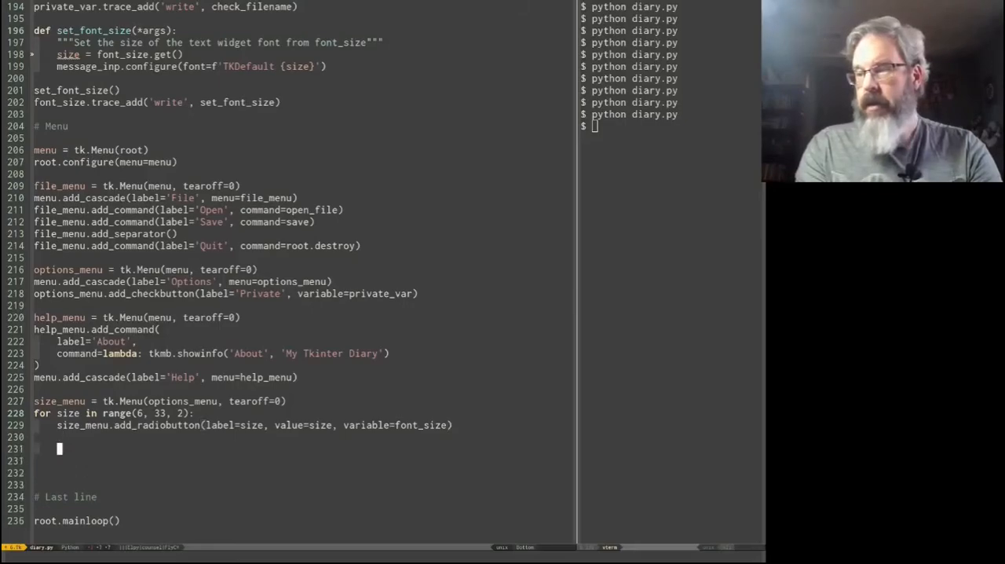
# Attach size_menu to the Options menu via add_cascade with label 'Font Size'
pyautogui.write('option_')
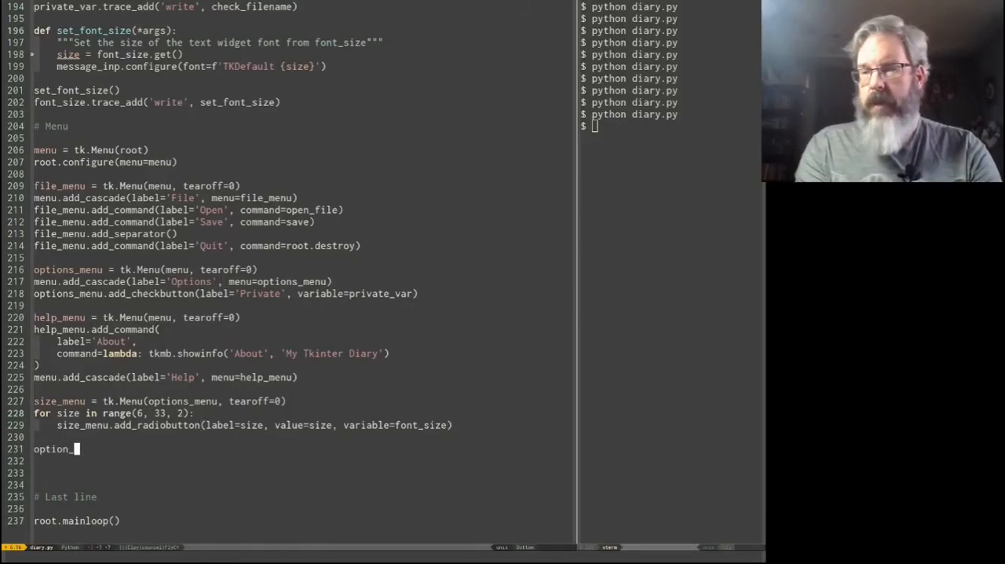
pyautogui.write('menu.add')
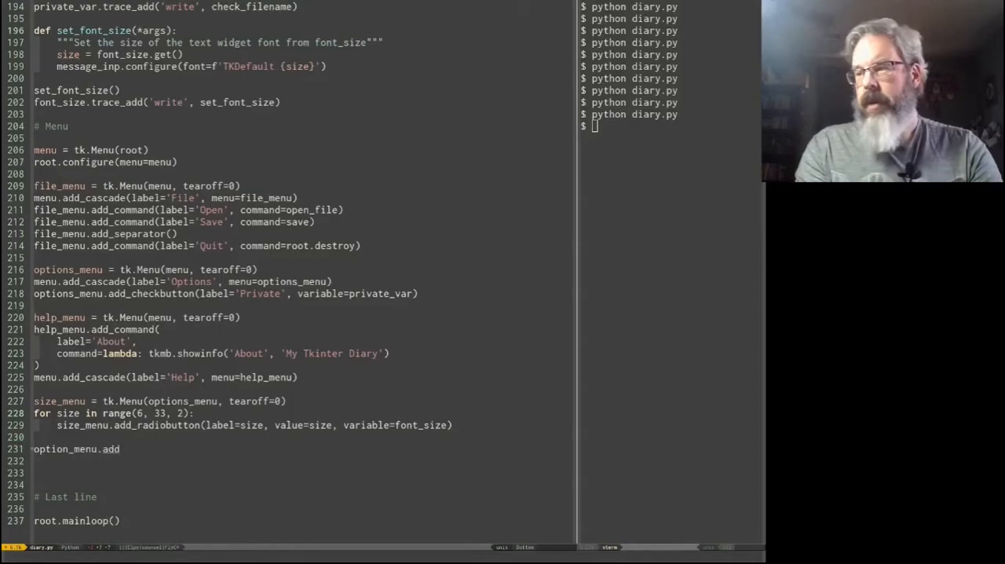
pyautogui.write('_cascade')
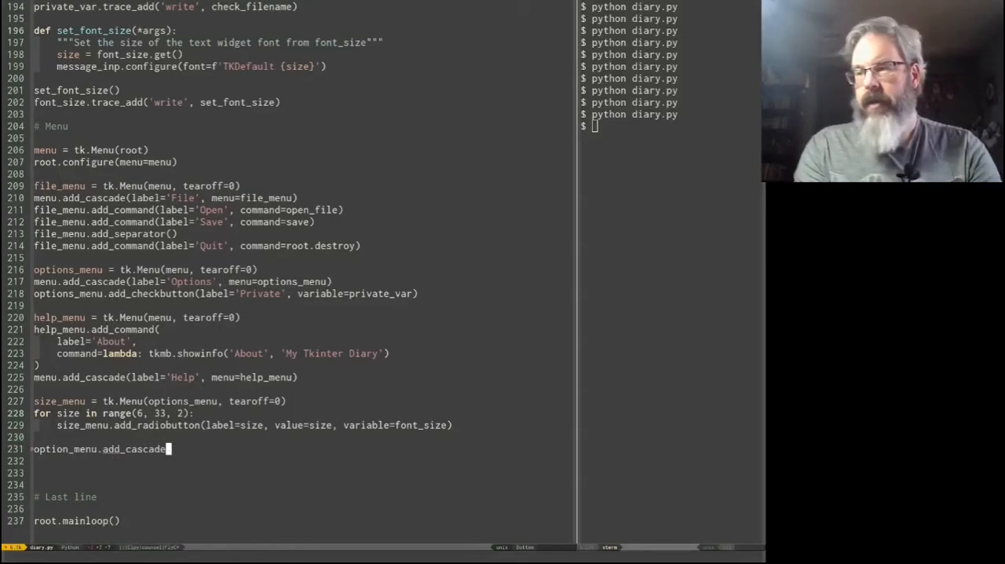
pyautogui.write('(menu=')
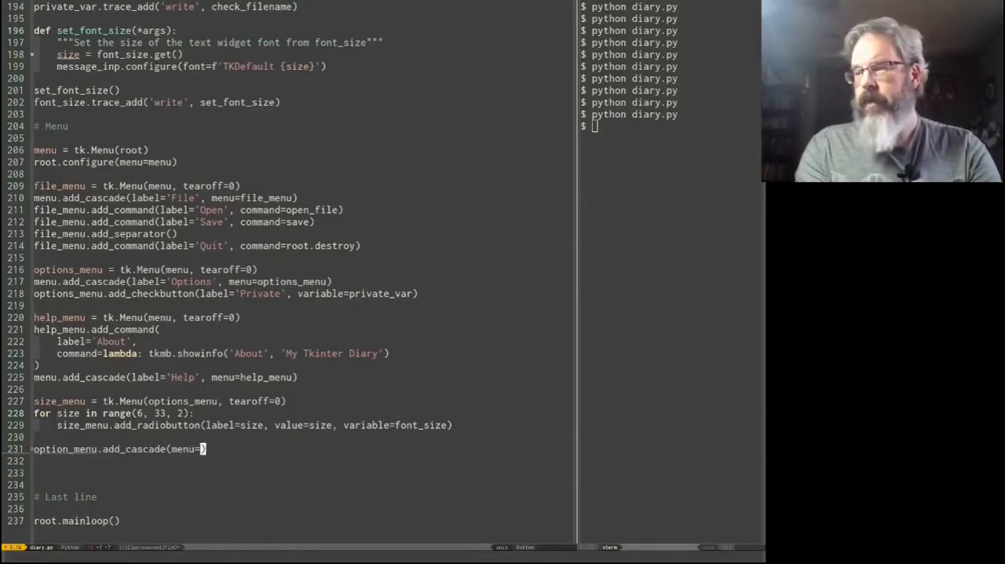
pyautogui.write('size_menu')
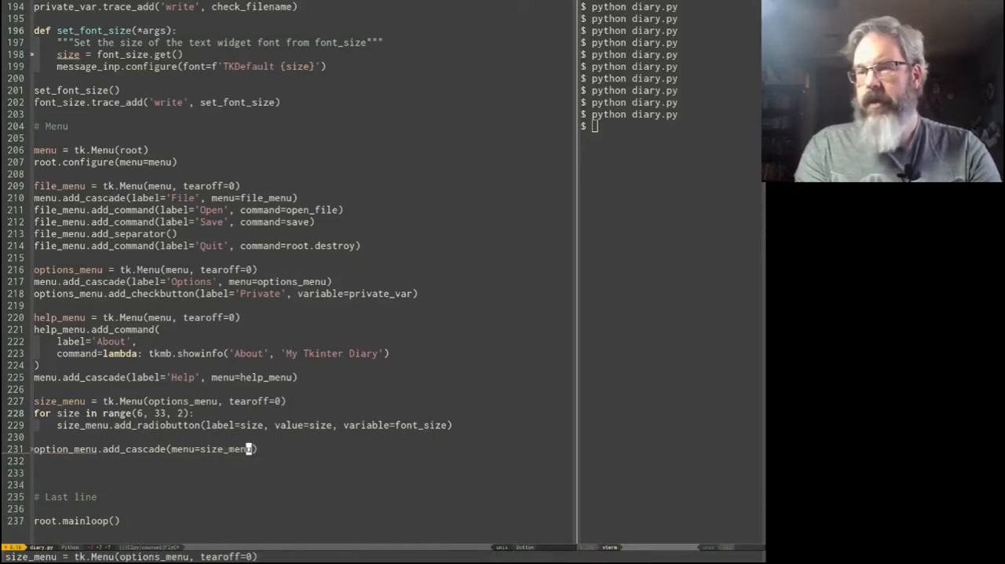
pyautogui.write(', label=')
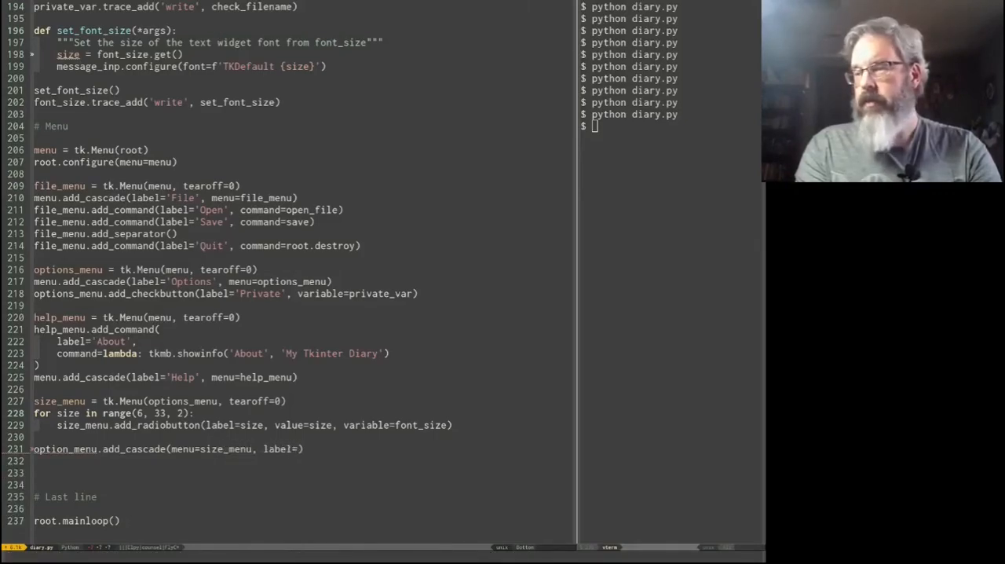
pyautogui.write('Font Siz')
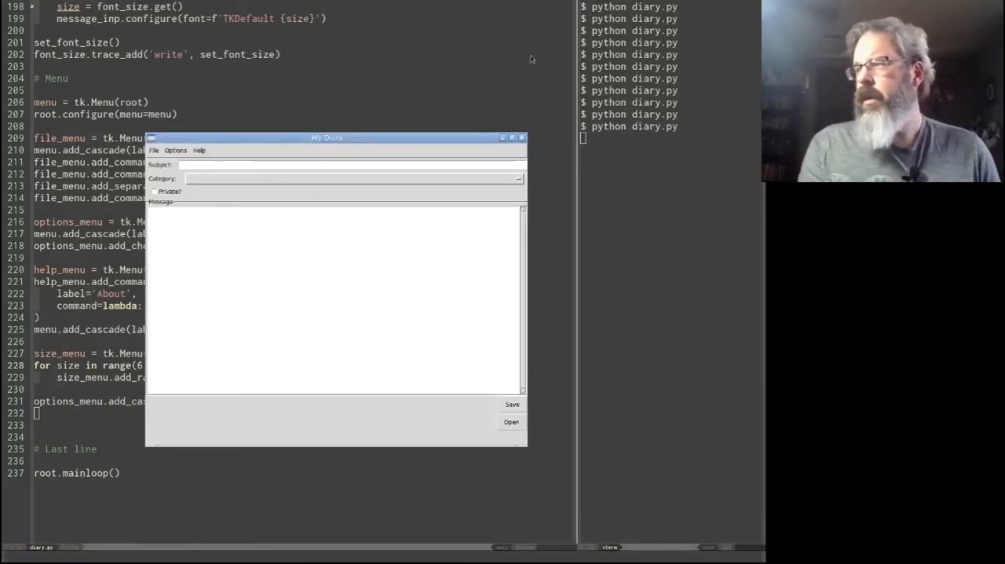
# Check the Font Size submenu, start a message 'This' and enlarge its text through several sizes
pyautogui.click(175, 150)
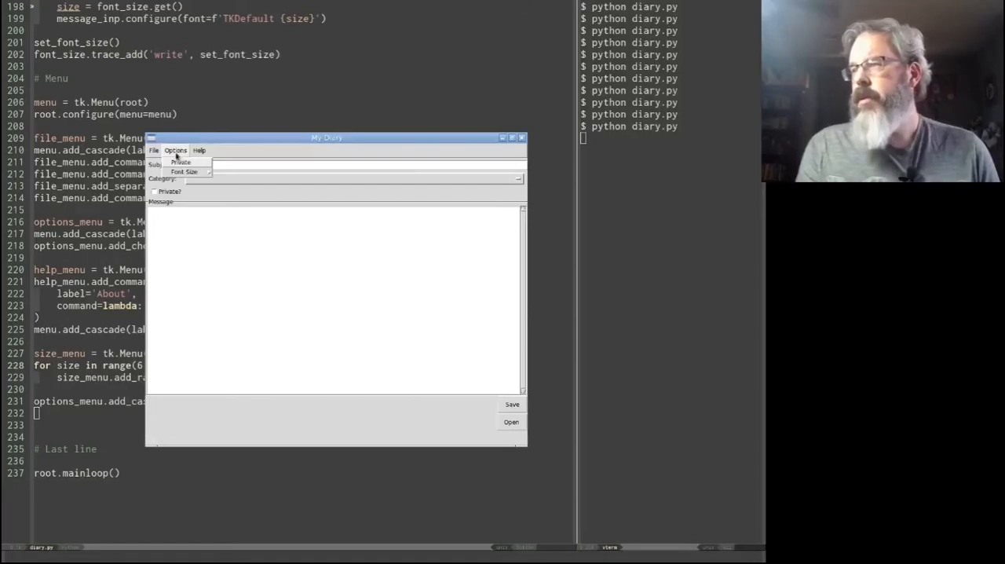
pyautogui.click(184, 171)
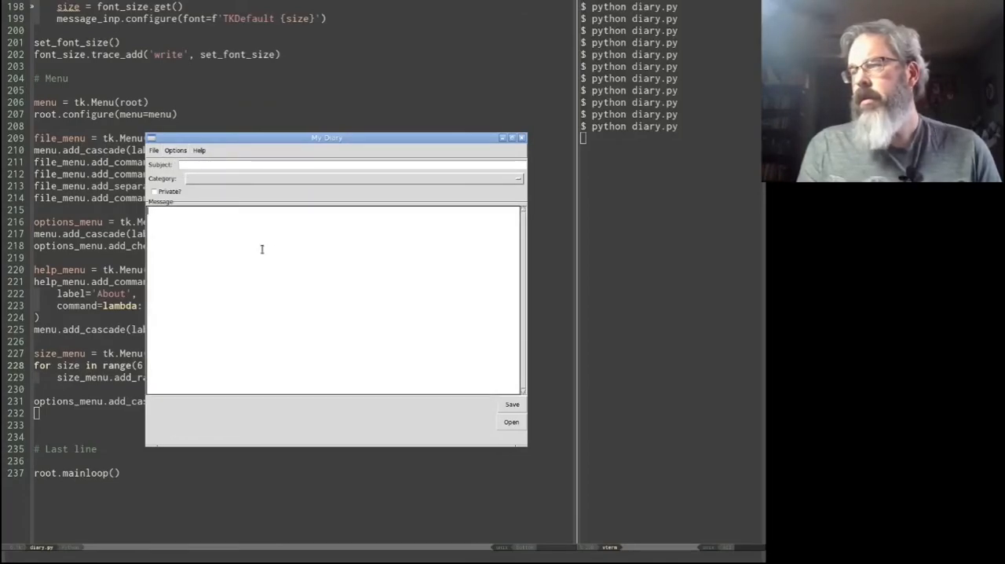
pyautogui.write('This is some text for our message')
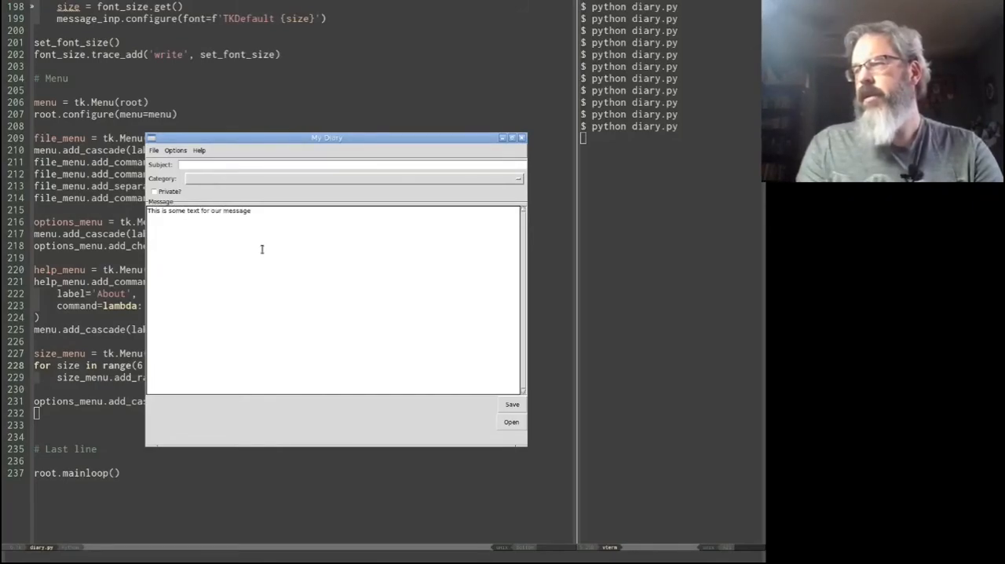
pyautogui.click(175, 150)
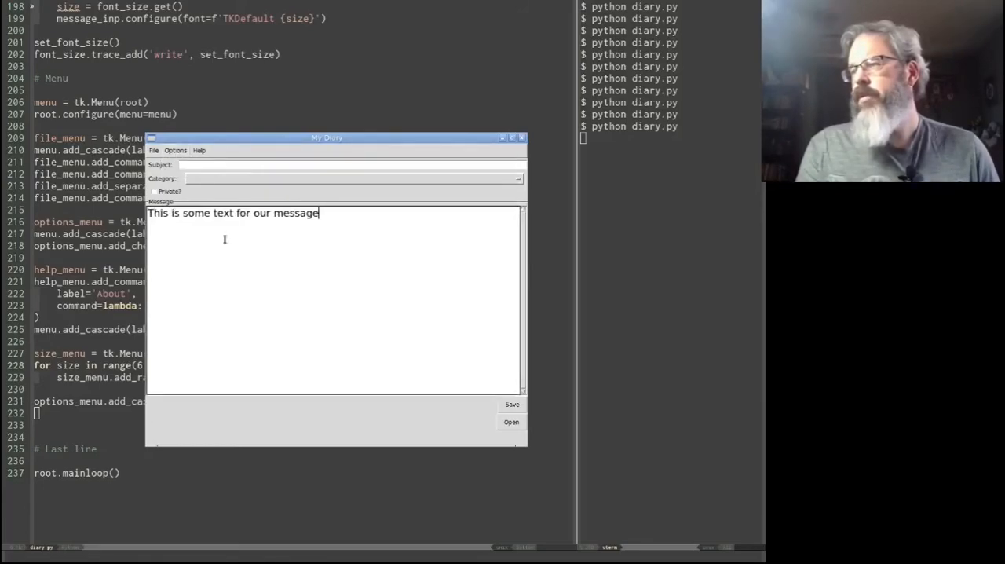
pyautogui.click(175, 150)
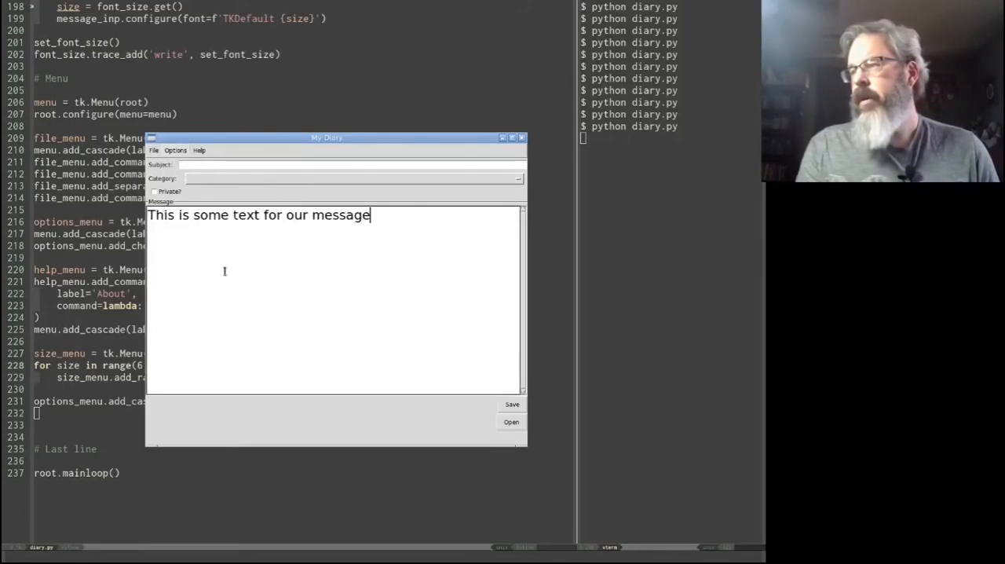
pyautogui.click(176, 150)
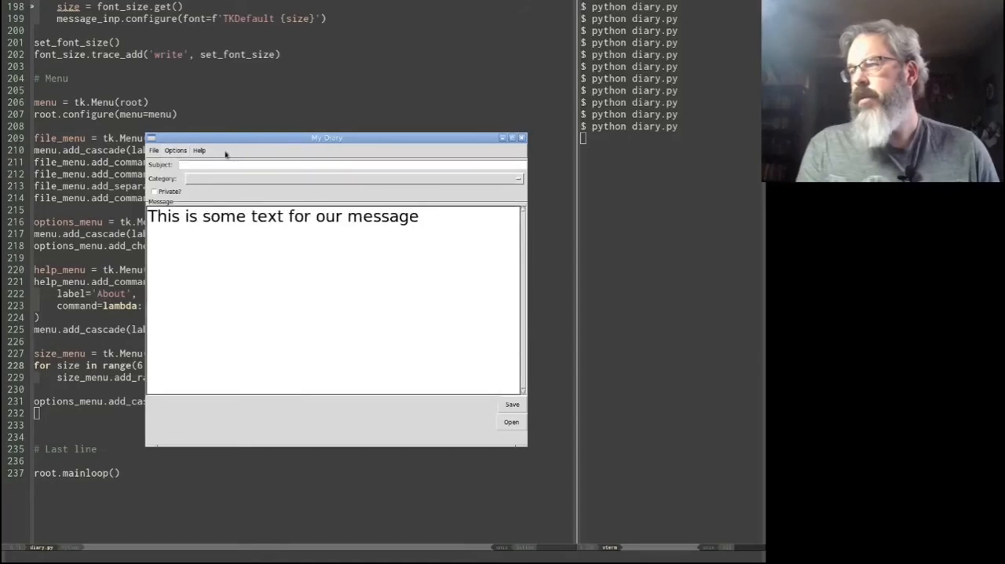
# Shrink and regrow the text, finish typing 'This is some text for our message', then close the diary window
pyautogui.click(176, 150)
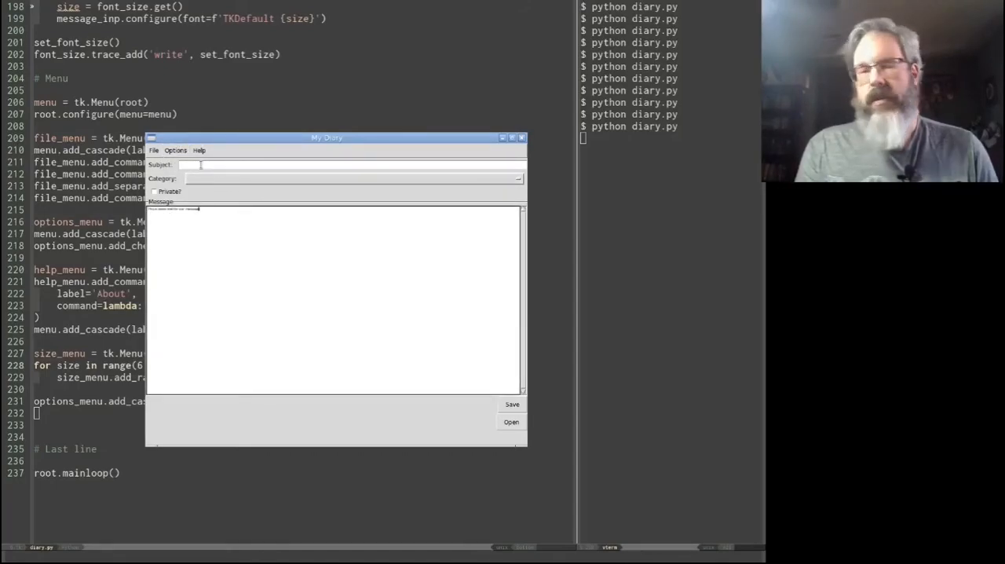
pyautogui.click(176, 150)
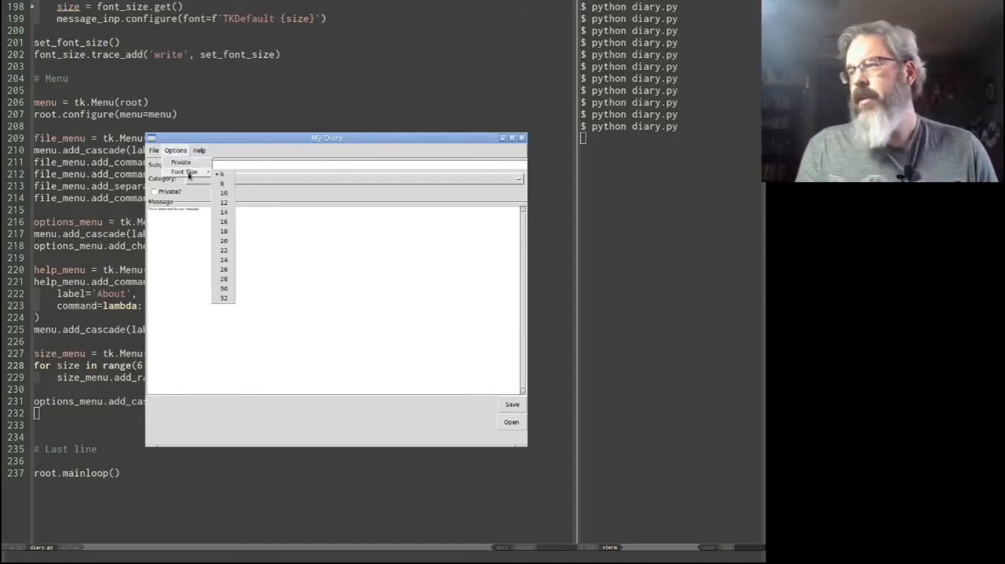
pyautogui.write('This is some text for our message')
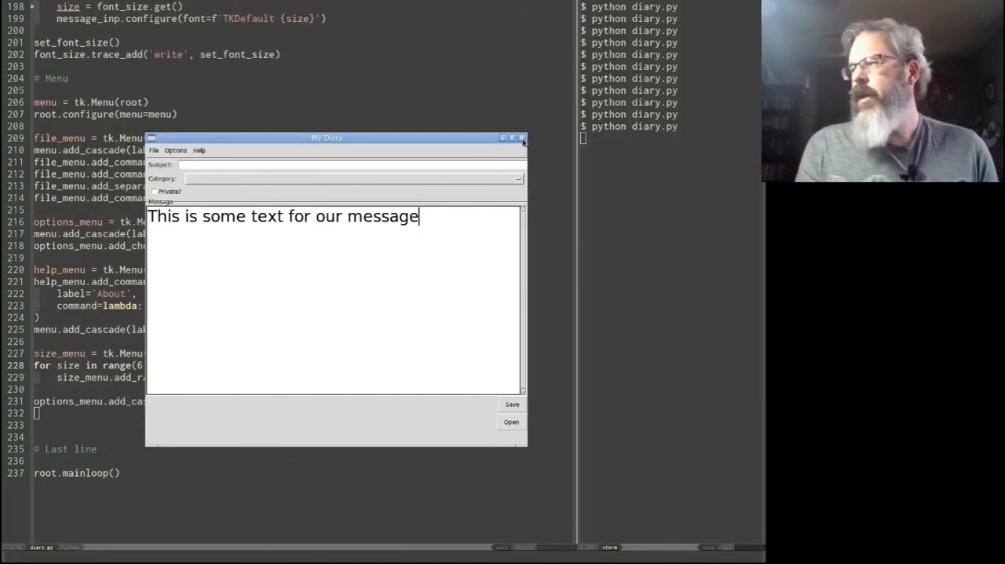
pyautogui.click(521, 138)
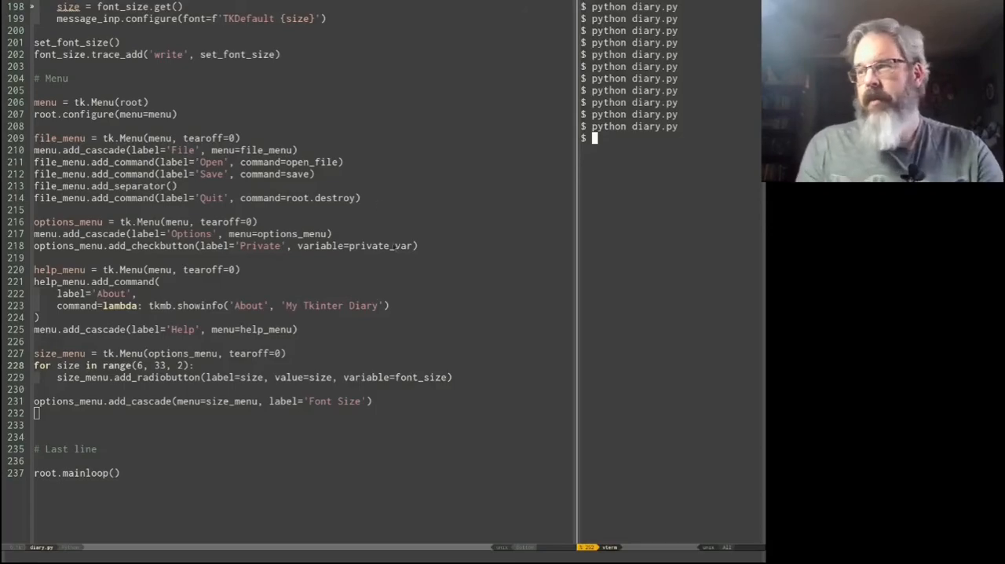
pyautogui.moveTo(297, 286)
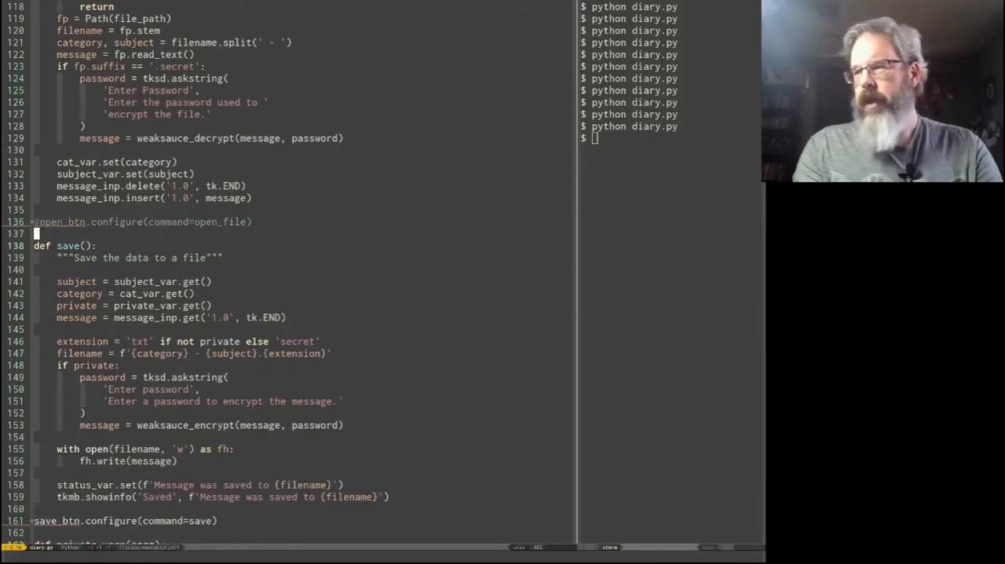
# Change root.rowconfigure to weight row 2 and review the Private checkbox block to comment out
pyautogui.scroll(-3)
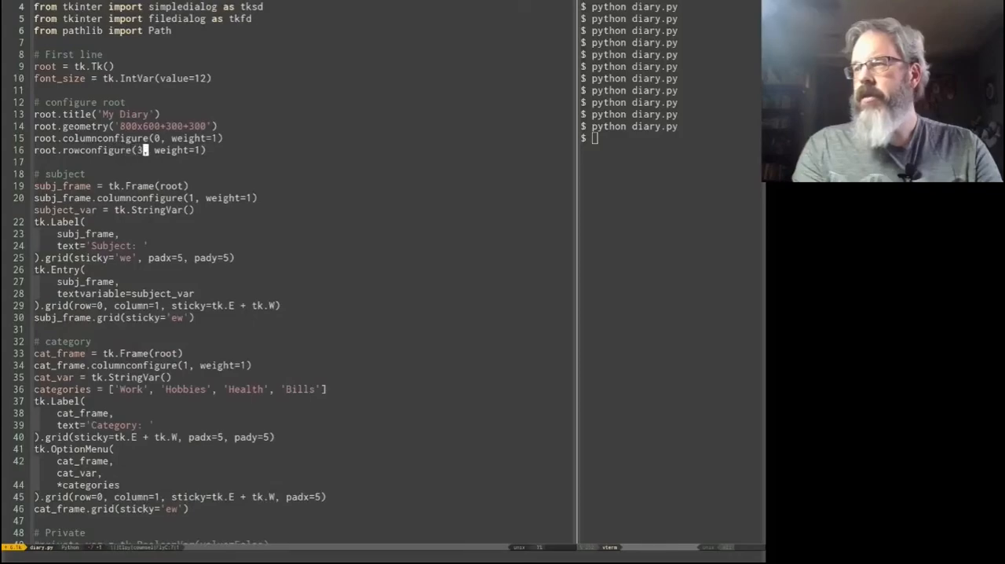
pyautogui.press('BackSpace')
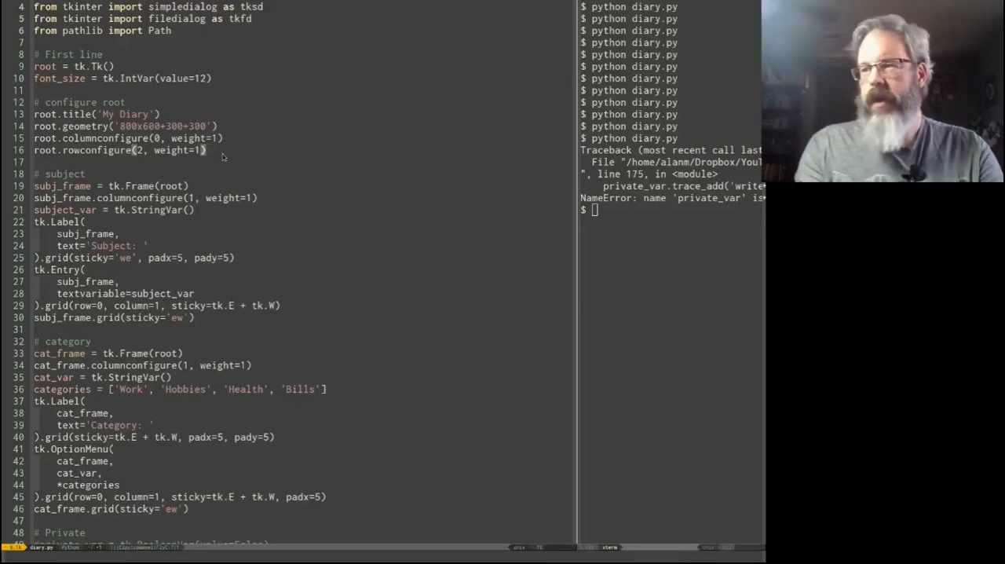
pyautogui.scroll(-3)
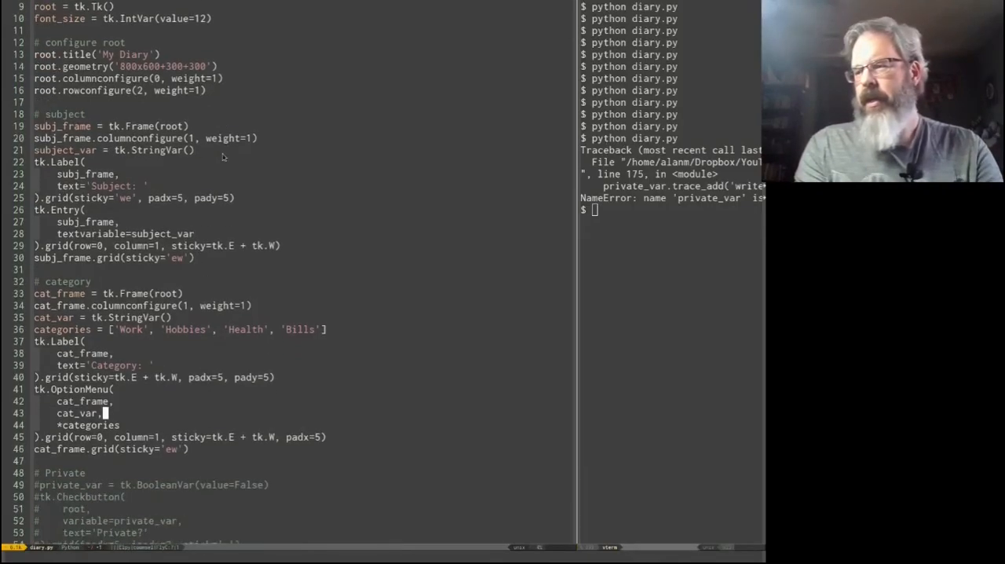
pyautogui.scroll(-3)
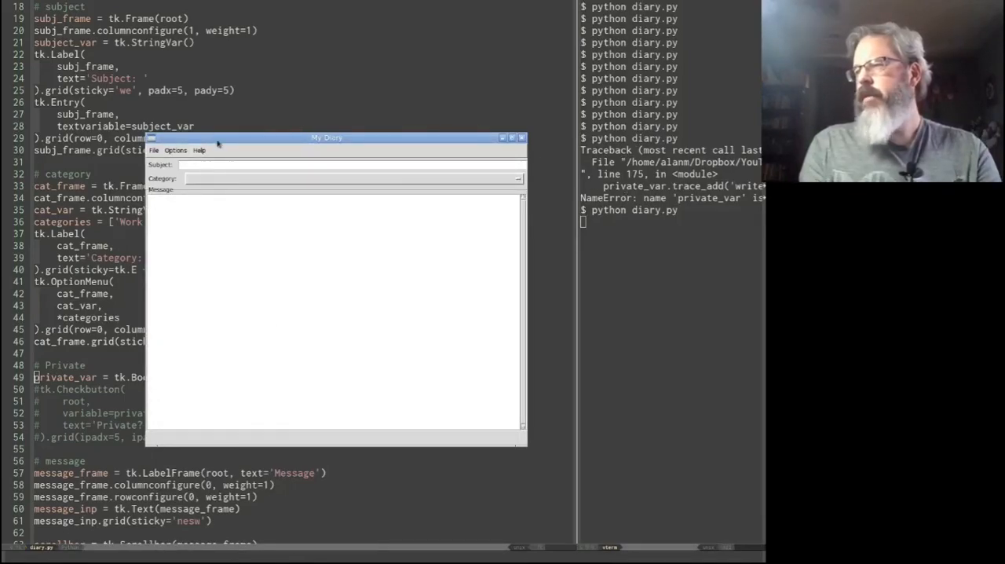
# Review the File, Options and Help menus, then show Help > About reading 'My Tkinter Diary'
pyautogui.click(154, 150)
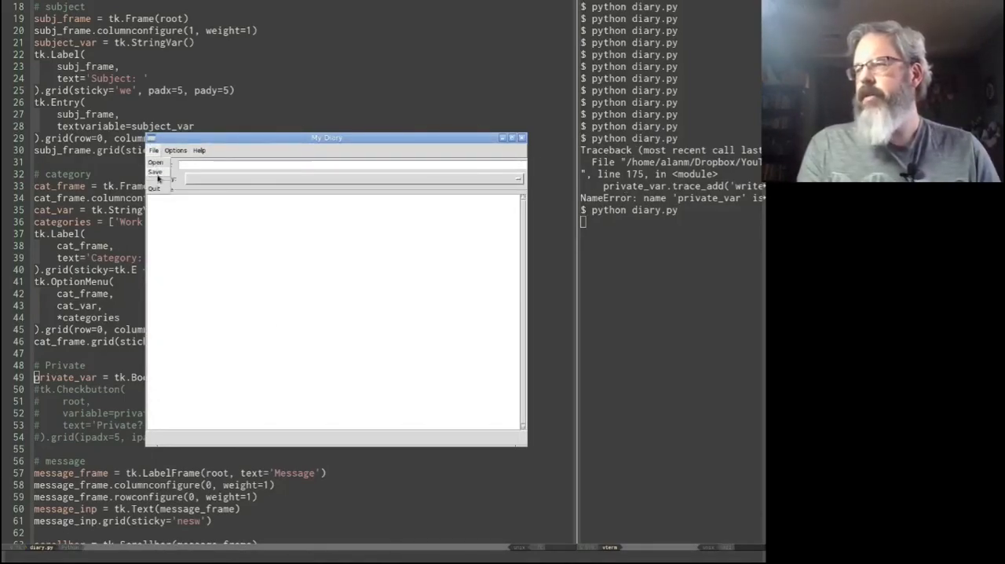
pyautogui.click(176, 150)
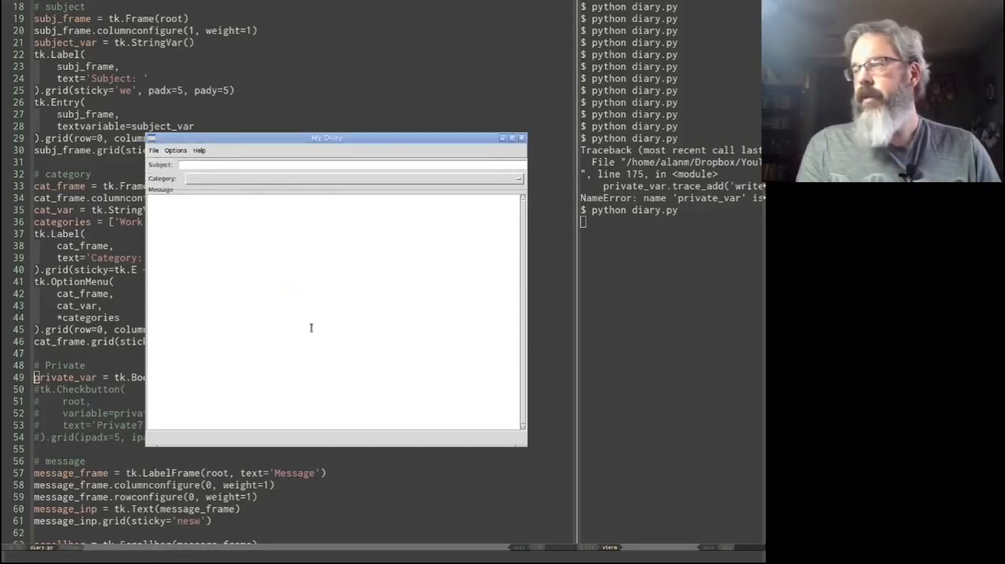
pyautogui.click(176, 150)
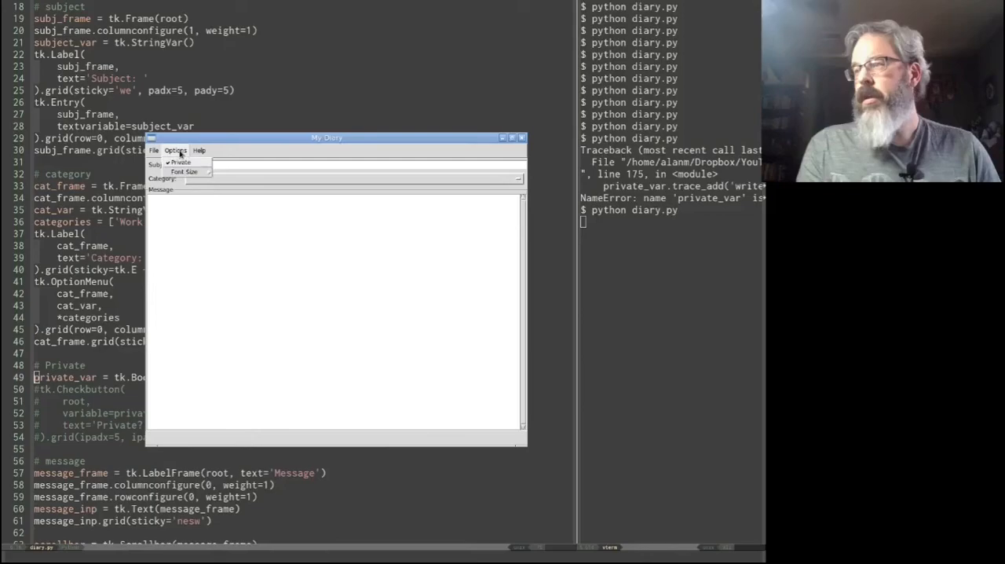
pyautogui.click(199, 150)
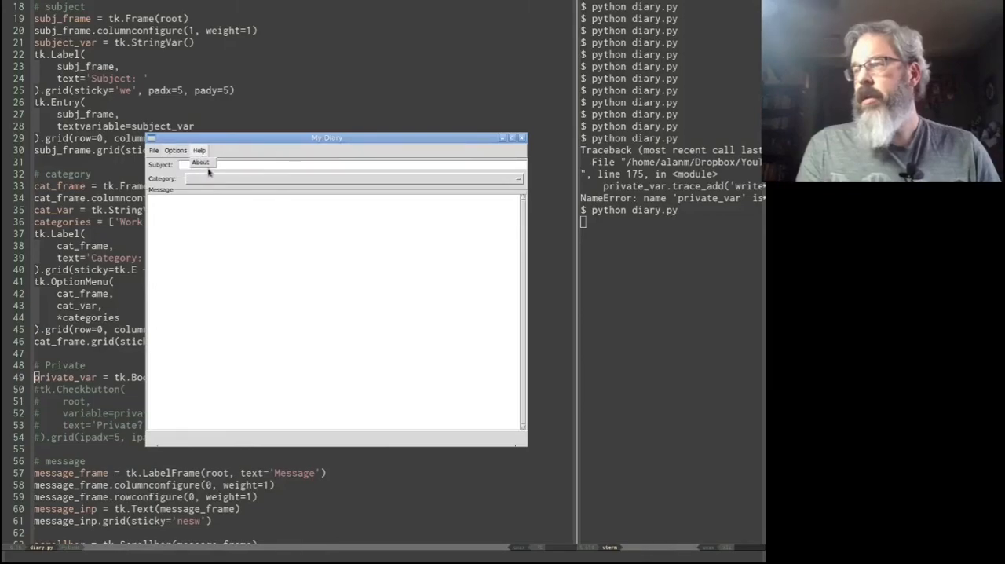
pyautogui.click(201, 162)
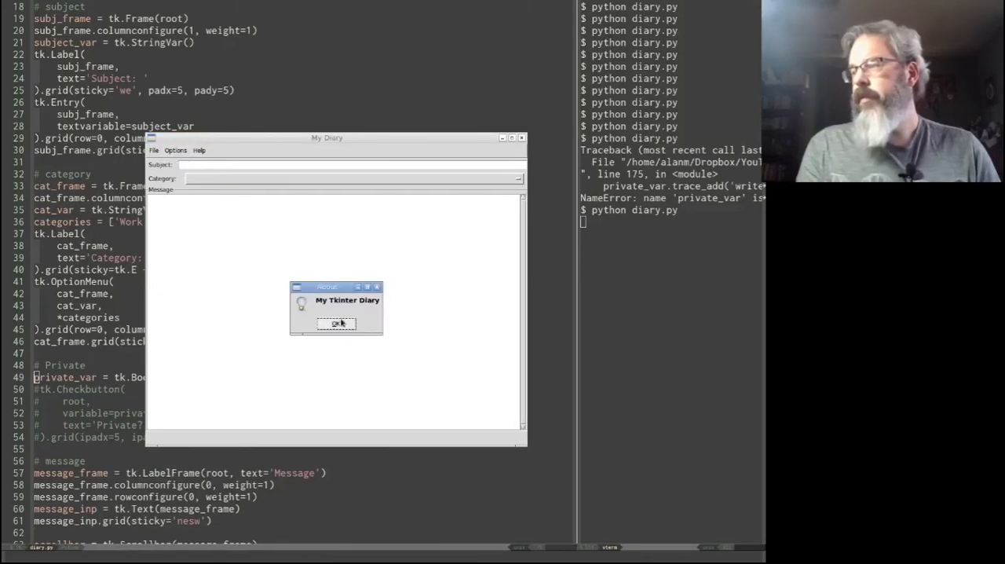